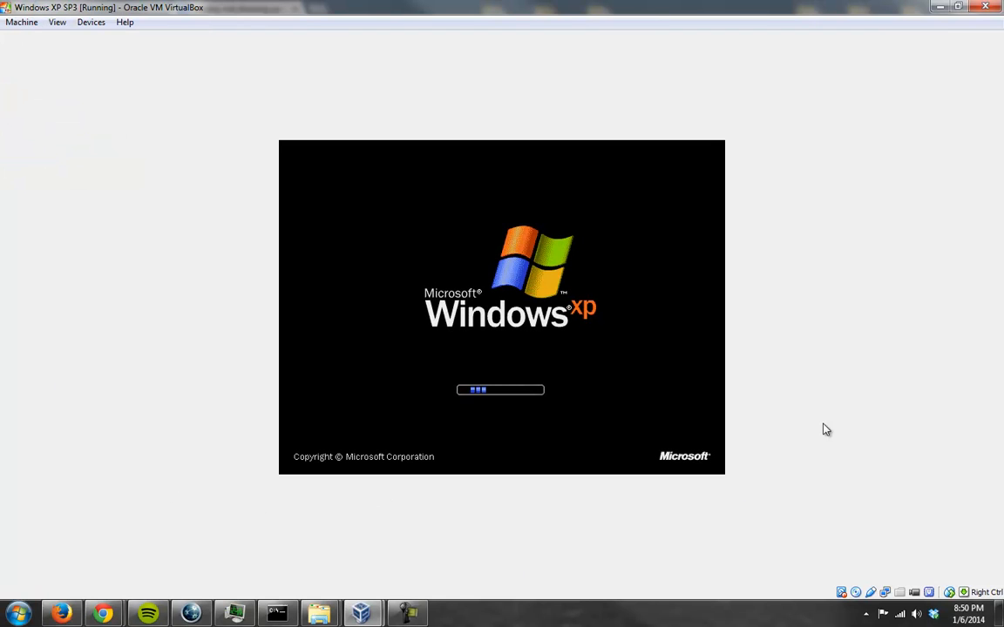
mouse_move(788, 522)
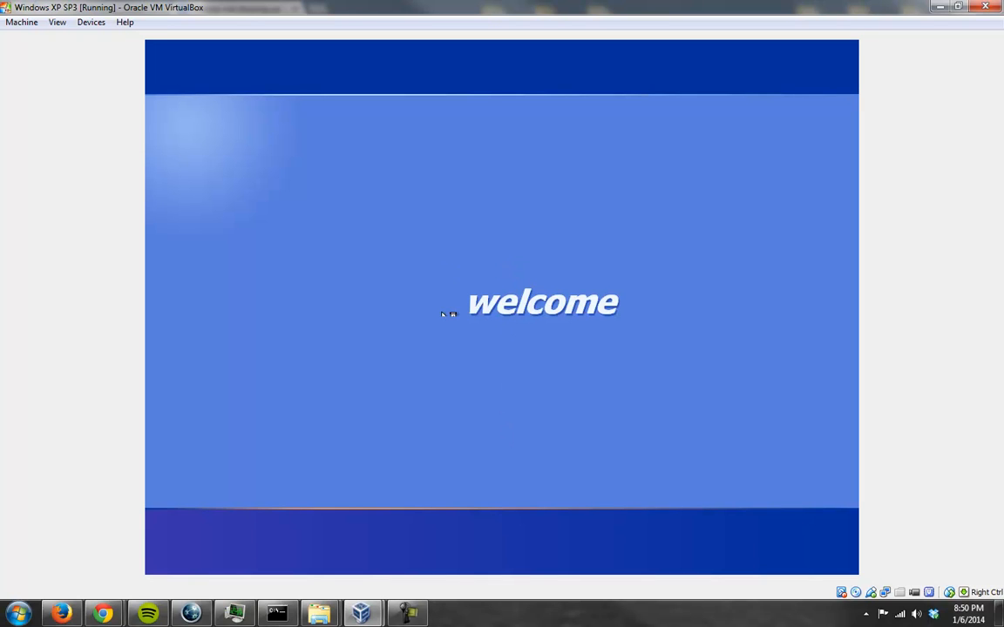
mouse_move(661, 340)
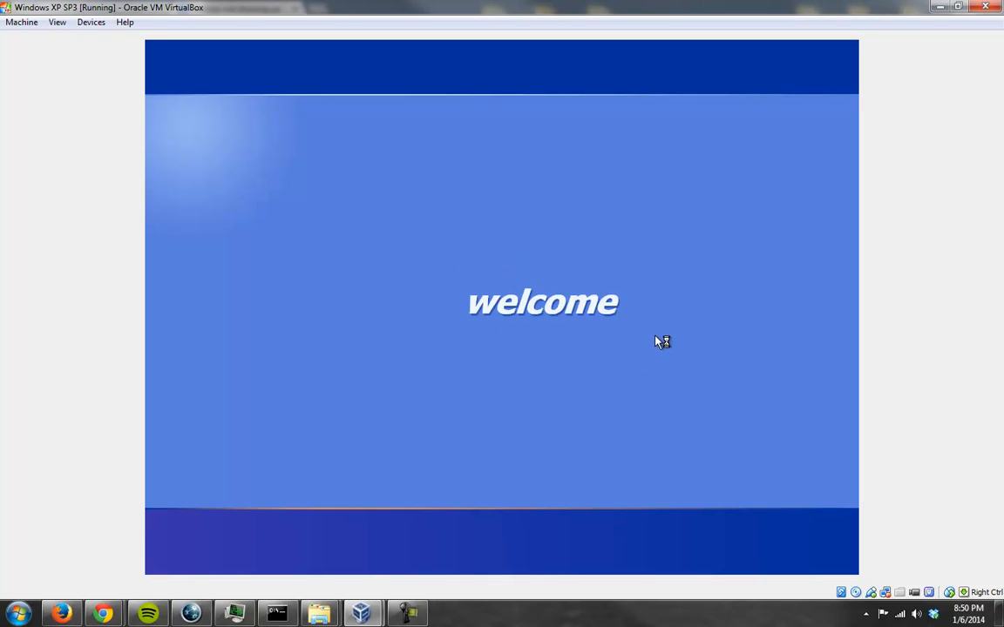
- Boot the Windows XP VM and minimize Task Manager to reveal the spawning cmd windows
left_click(22, 22)
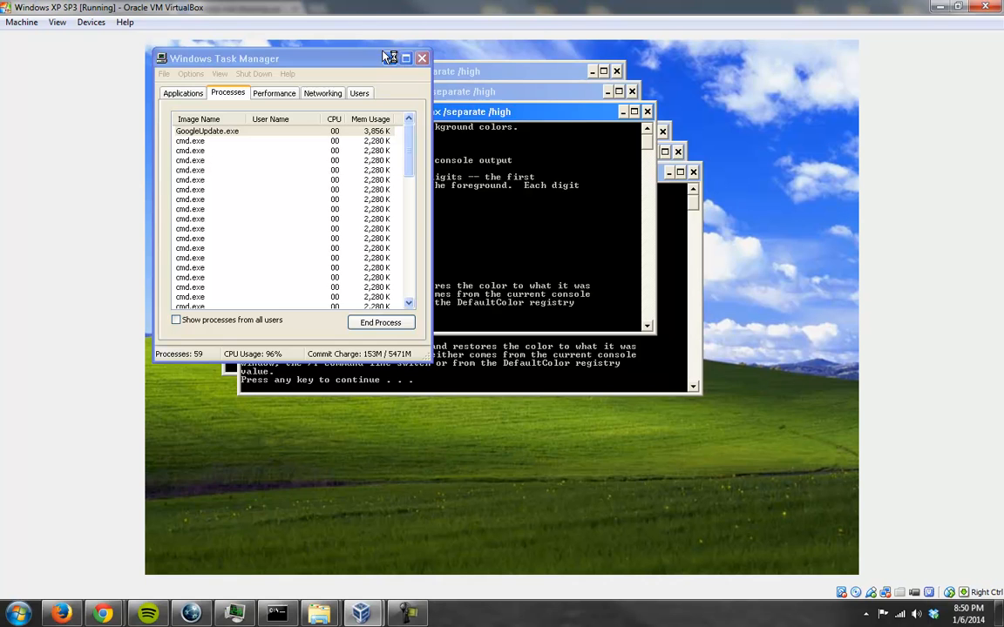
left_click(422, 59)
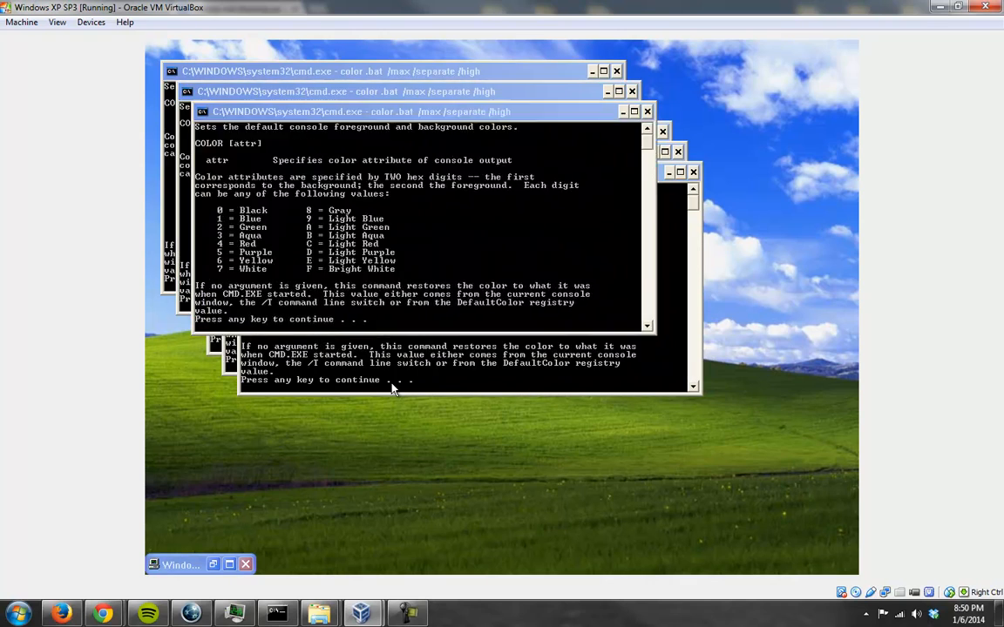
- Reset the VM and highlight Safe Mode with Command Prompt in the F8 boot menu
left_click(22, 22)
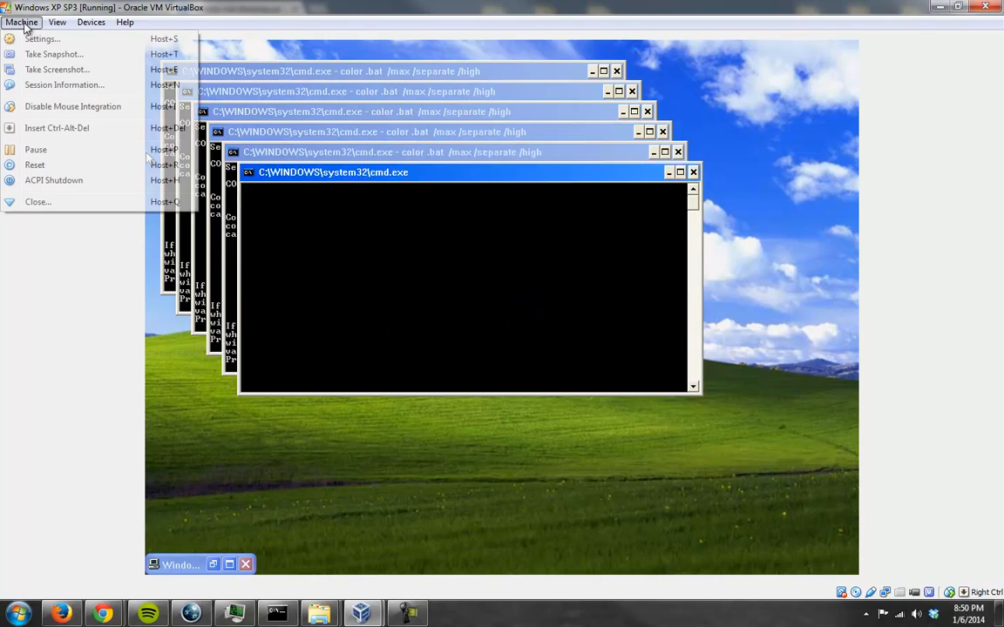
mouse_move(35, 165)
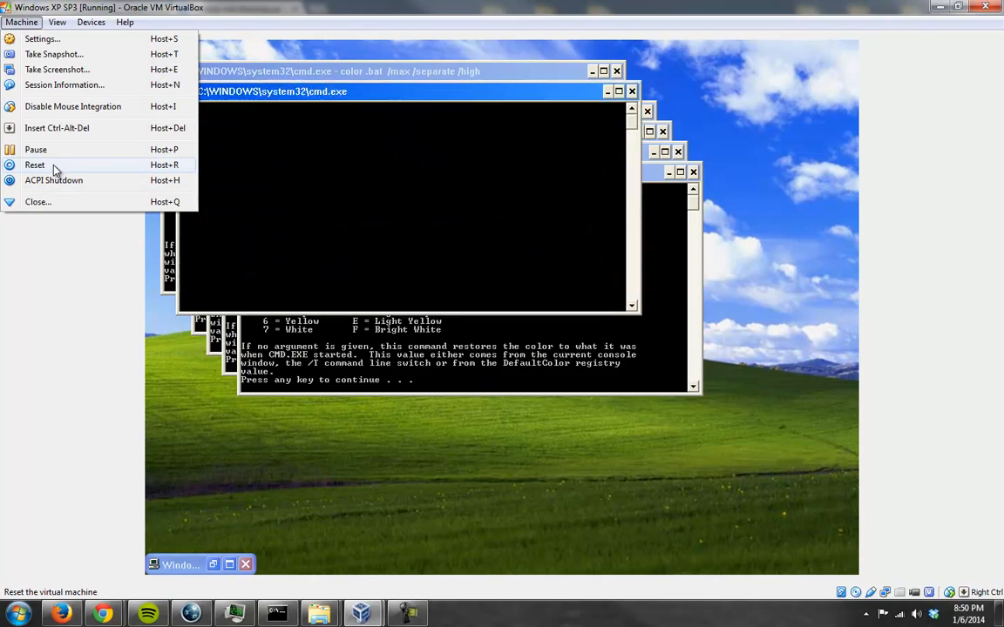
left_click(35, 164)
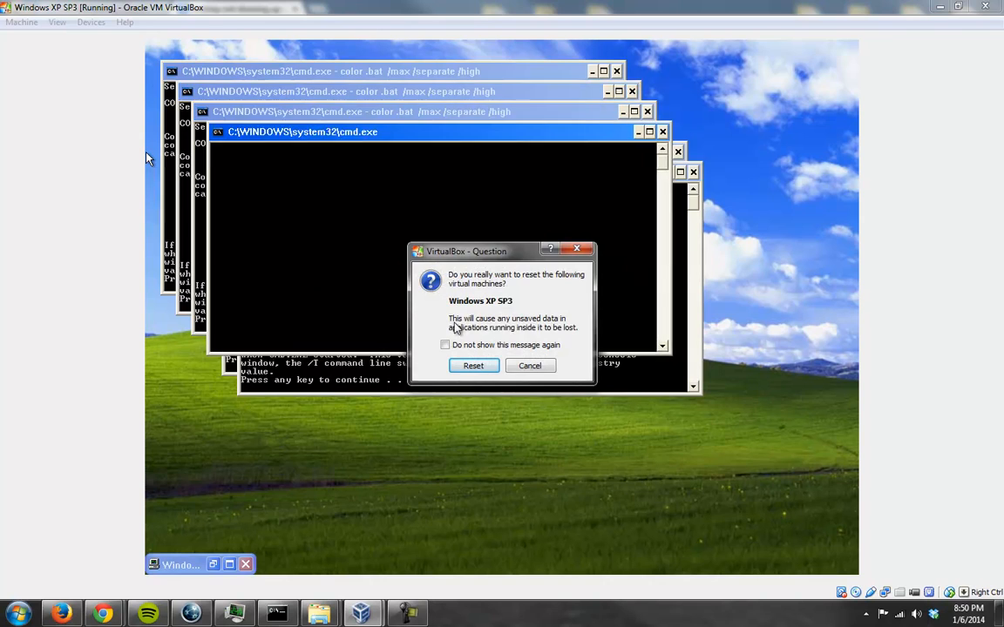
left_click(473, 365)
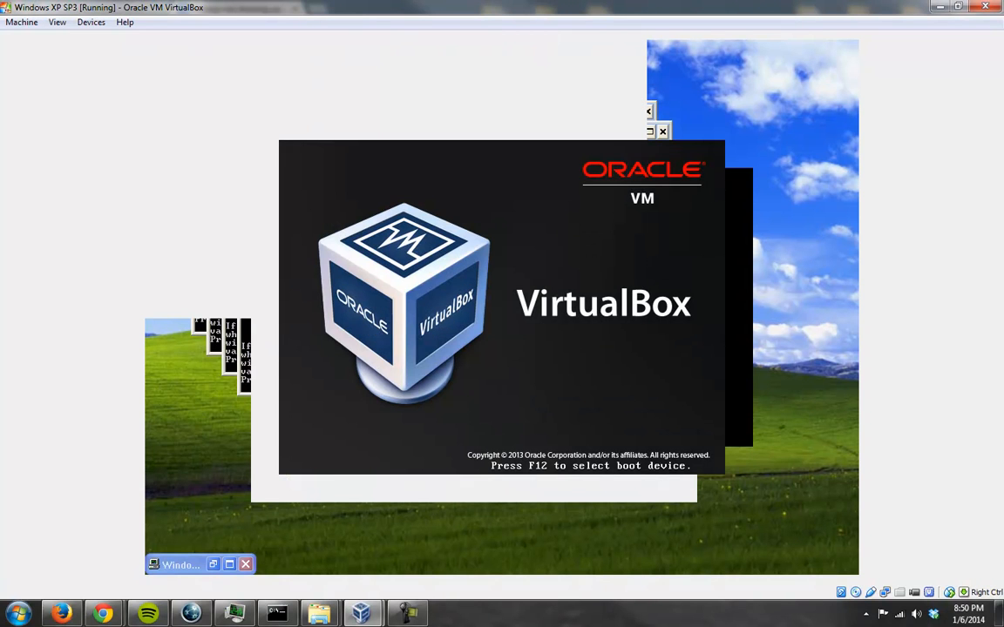
key("f8")
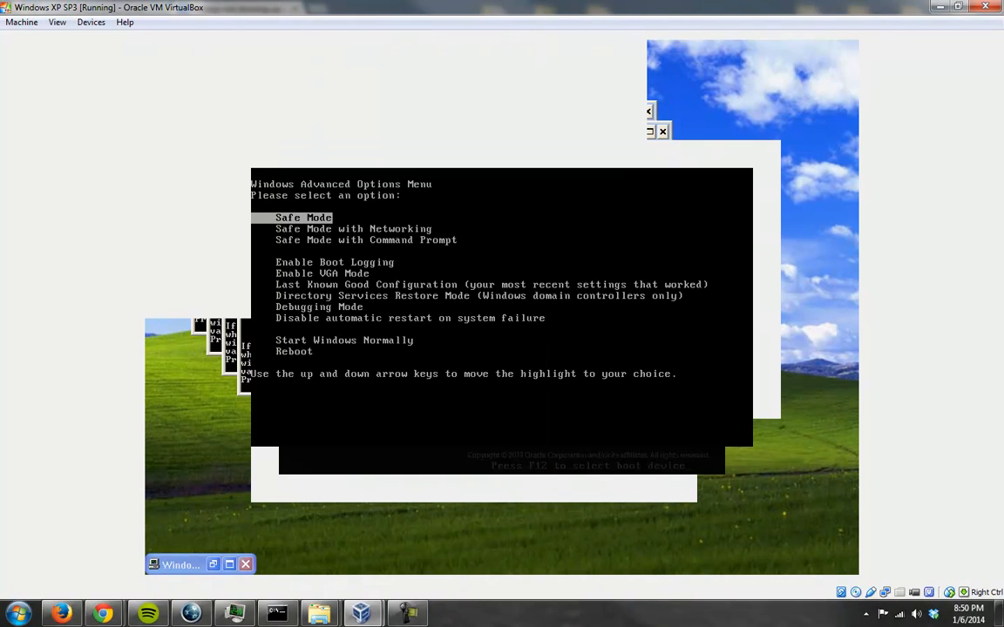
key("down")
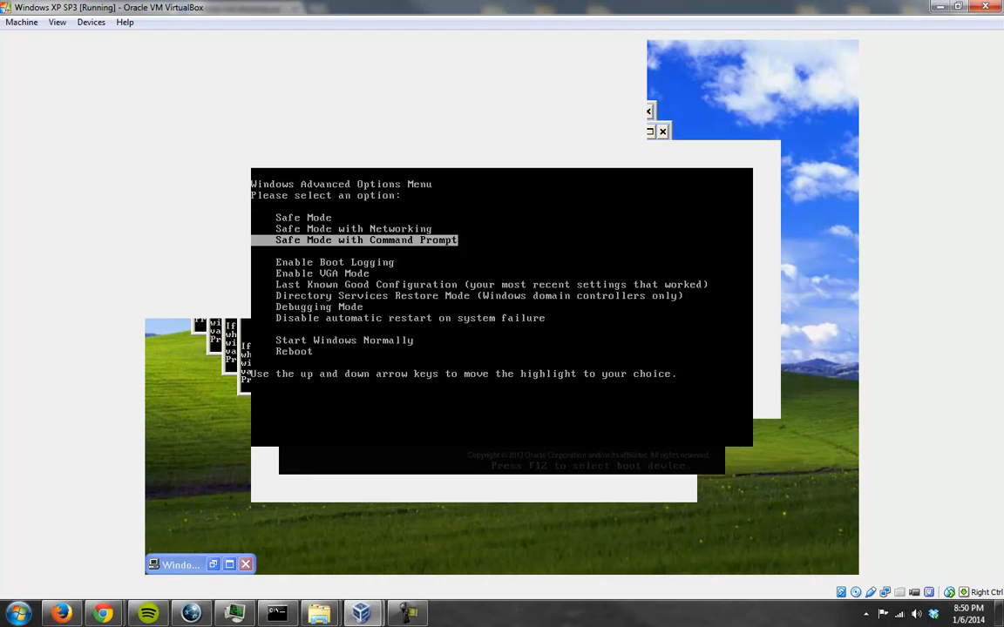
mouse_move(104, 614)
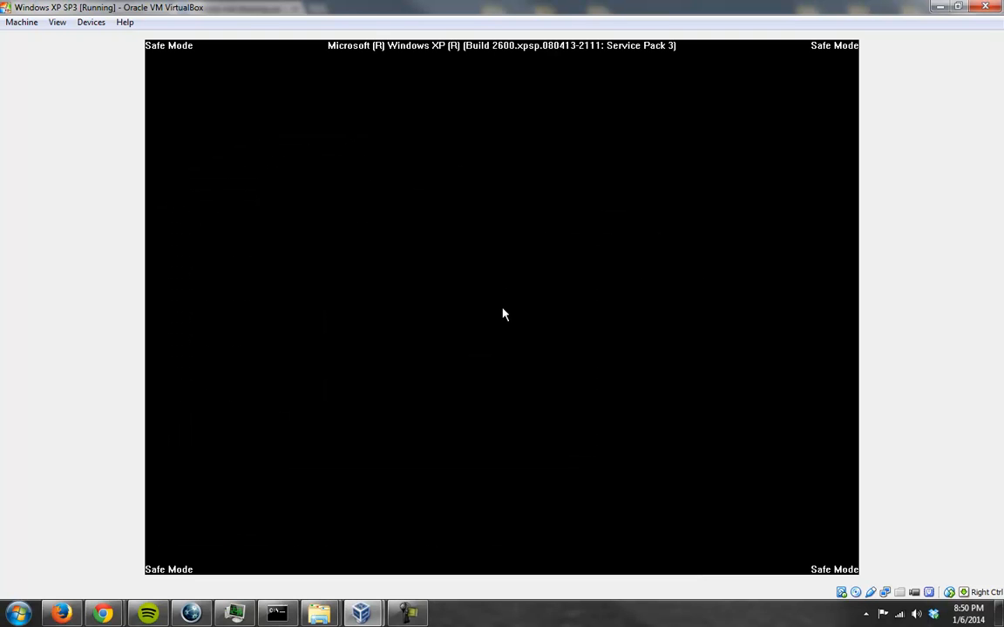
mouse_move(305, 188)
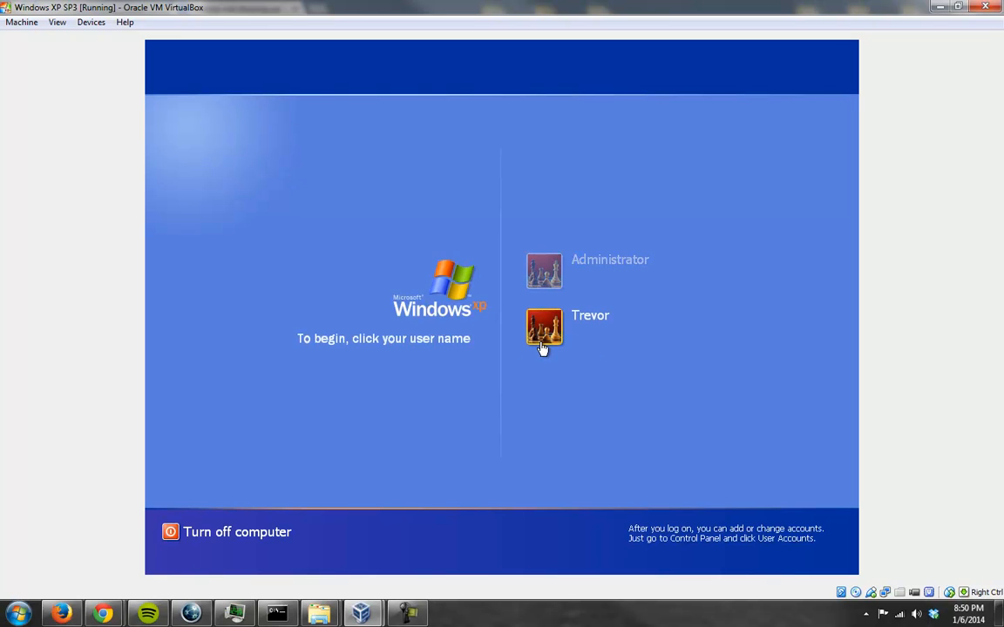
- Log on, change to C:\Windows and open color.bat in the MS-DOS Editor
left_click(544, 329)
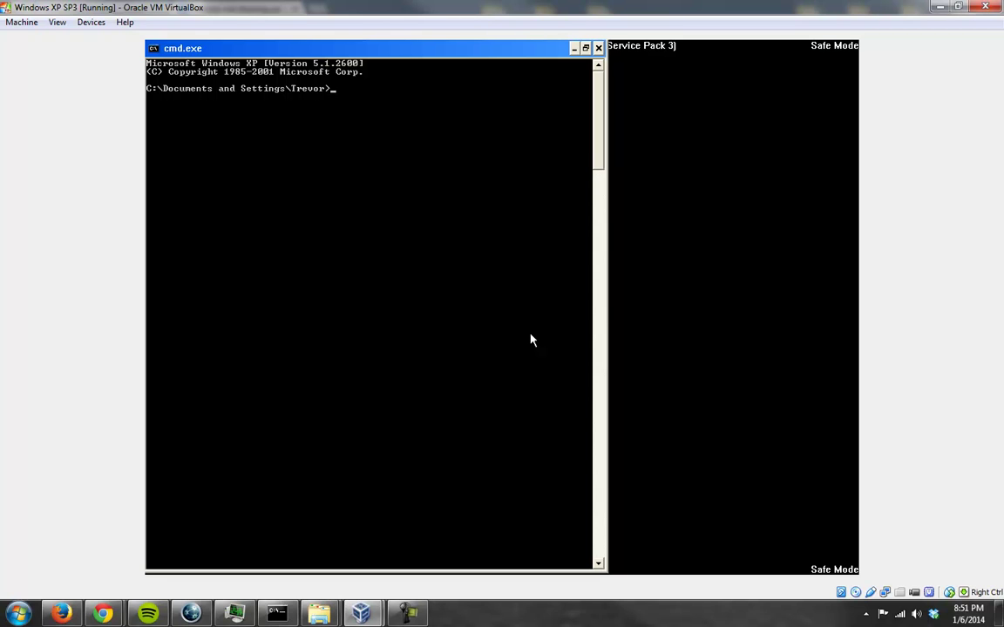
type("cd C:\\Windows")
type("edi")
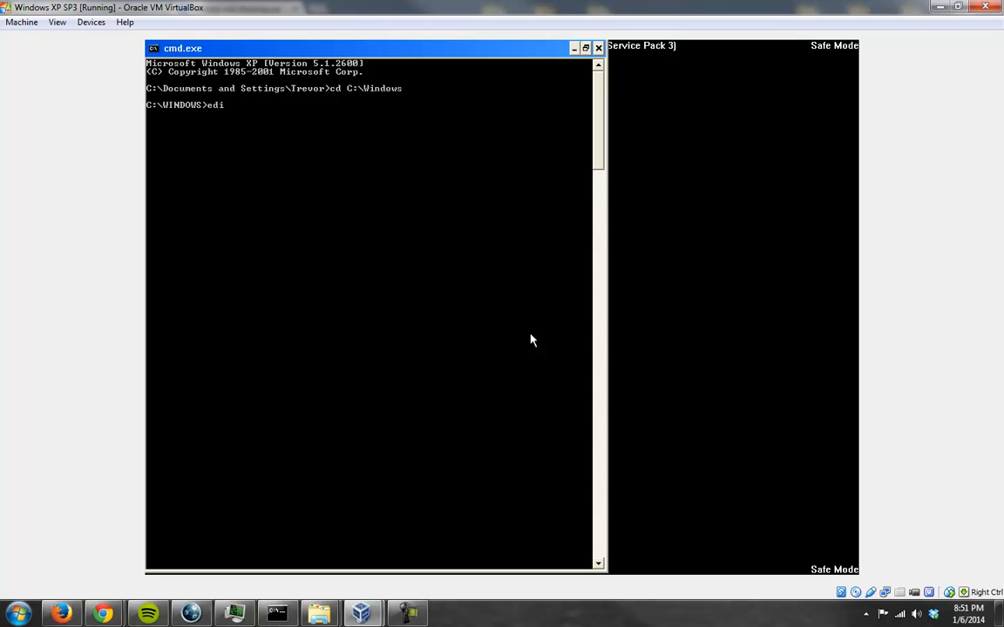
key("Return")
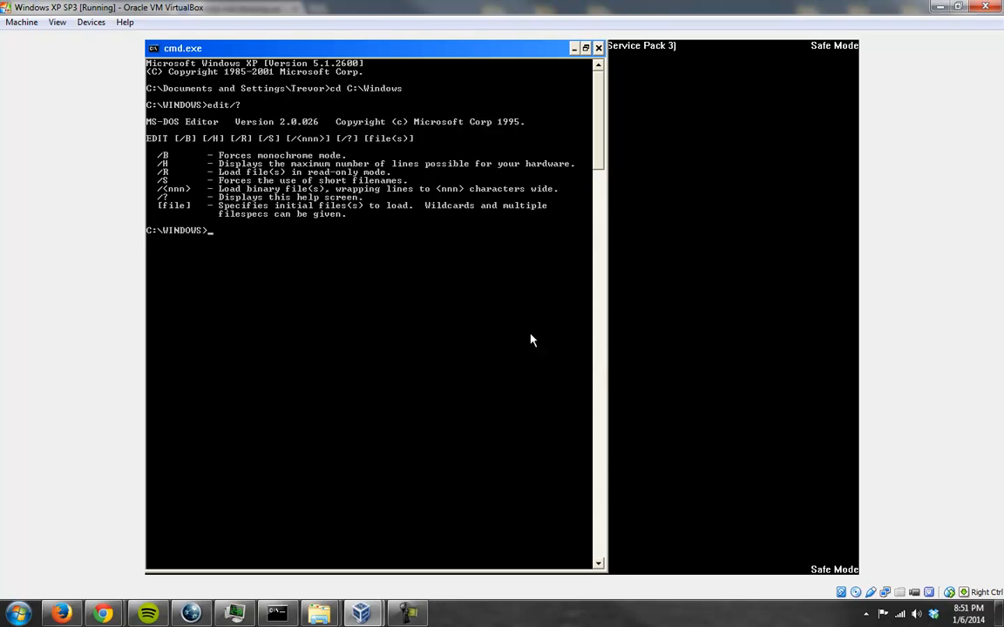
type("edit")
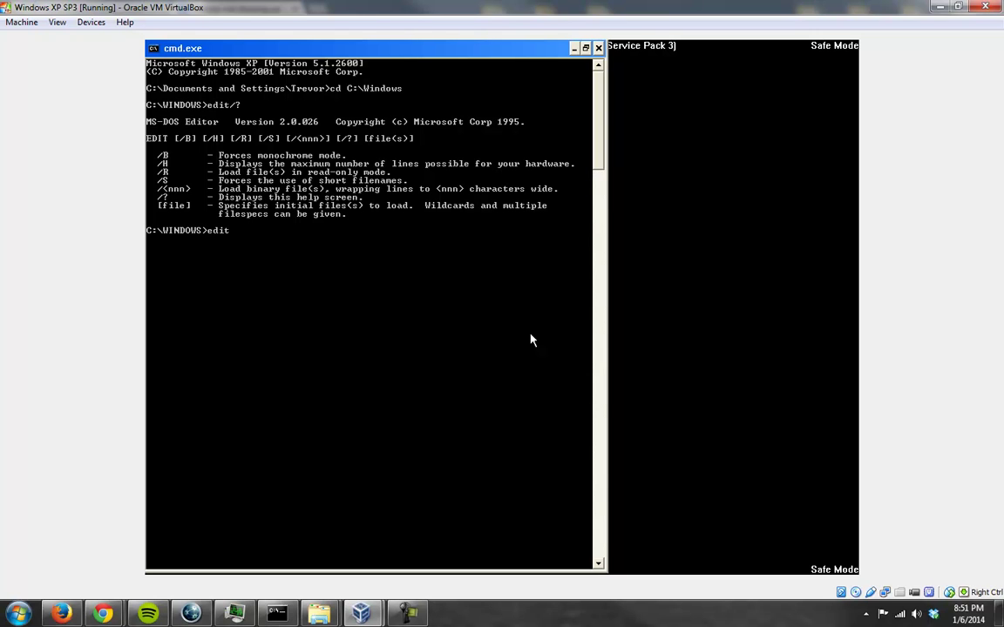
type("color.bat")
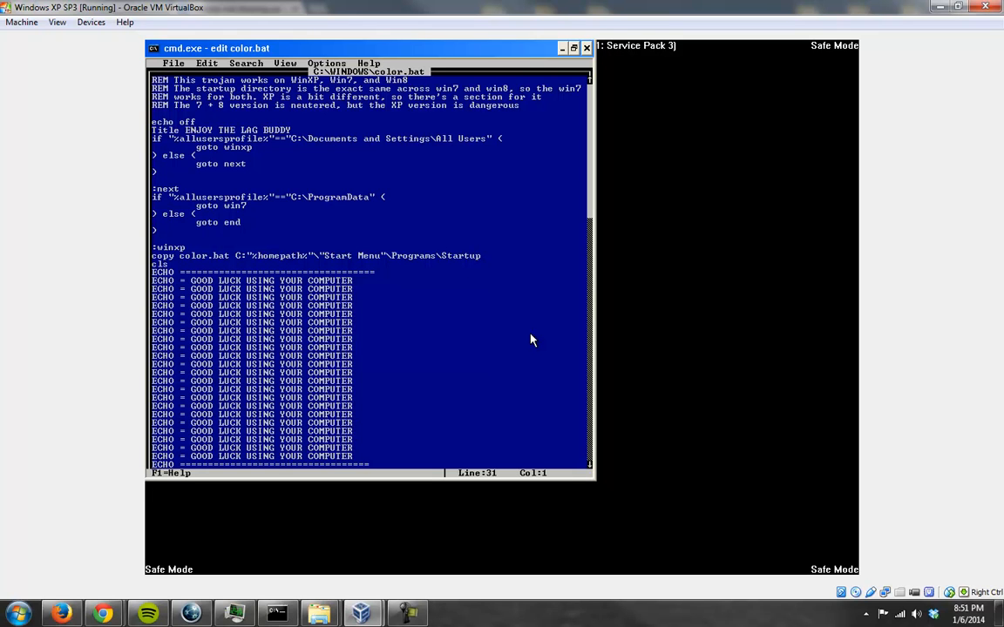
- Scroll through the color.bat script and back to the top, moving to line 4
scroll("down", 3)
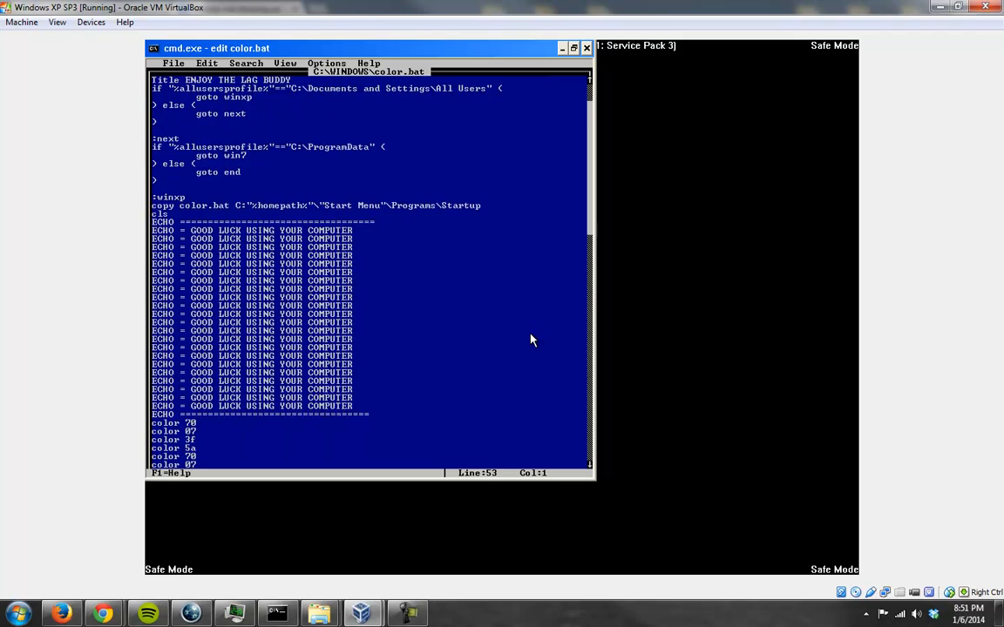
scroll("down", 3)
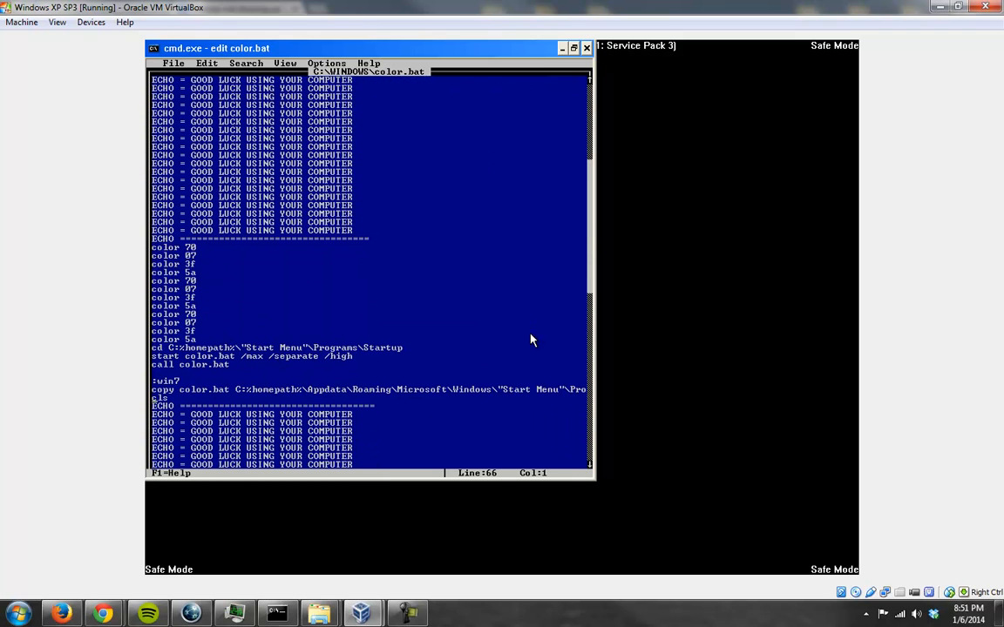
scroll("down", 3)
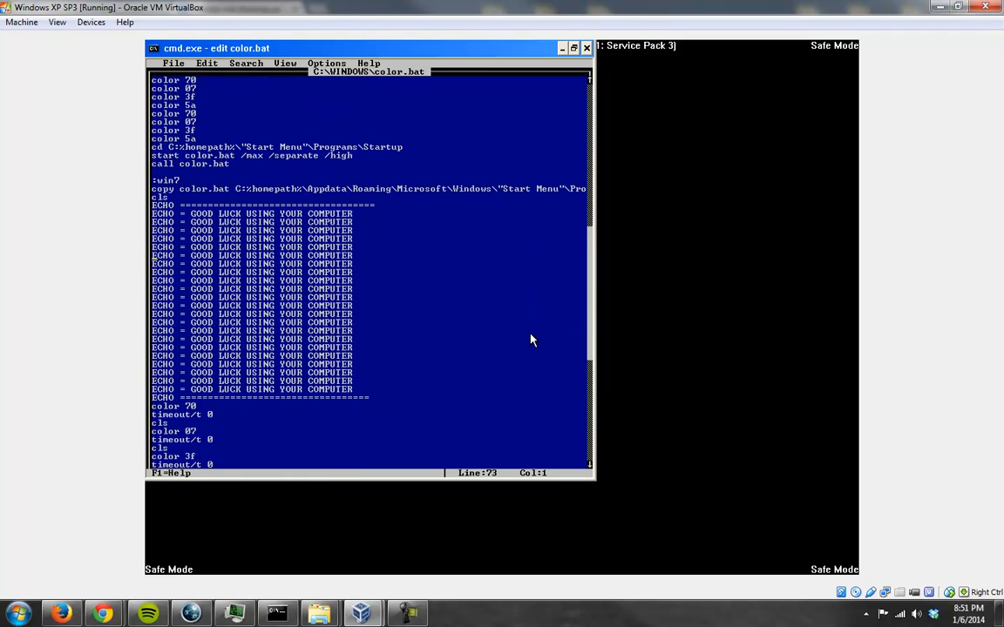
scroll("up", 3)
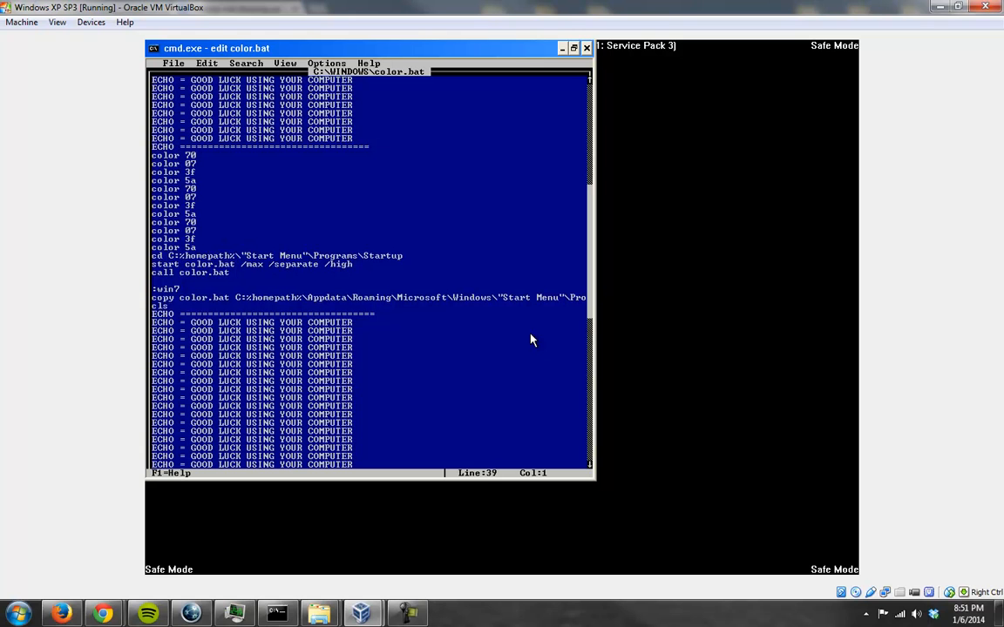
scroll("up", 3)
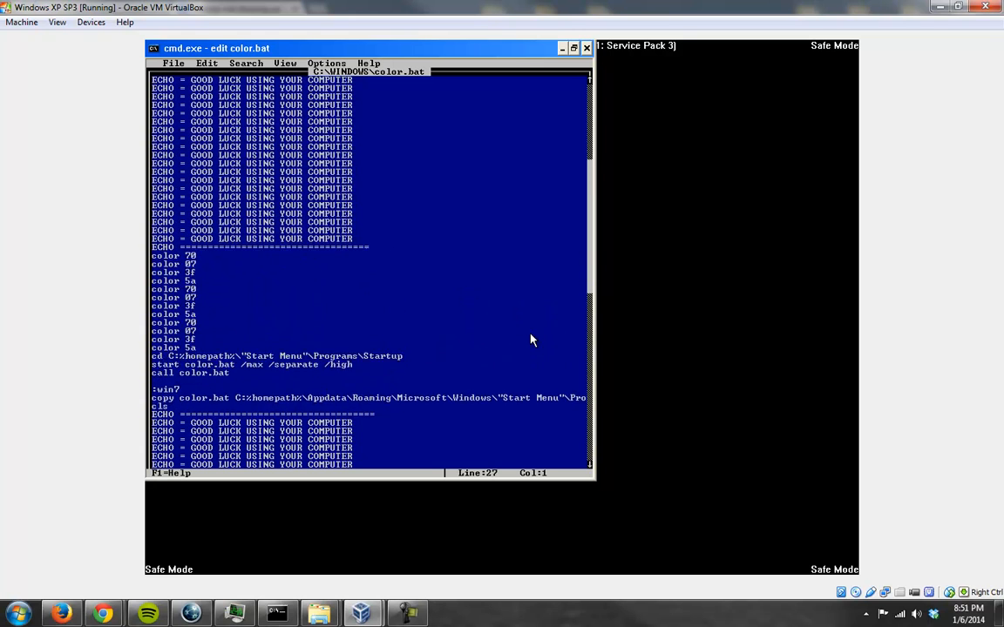
scroll("up", 3)
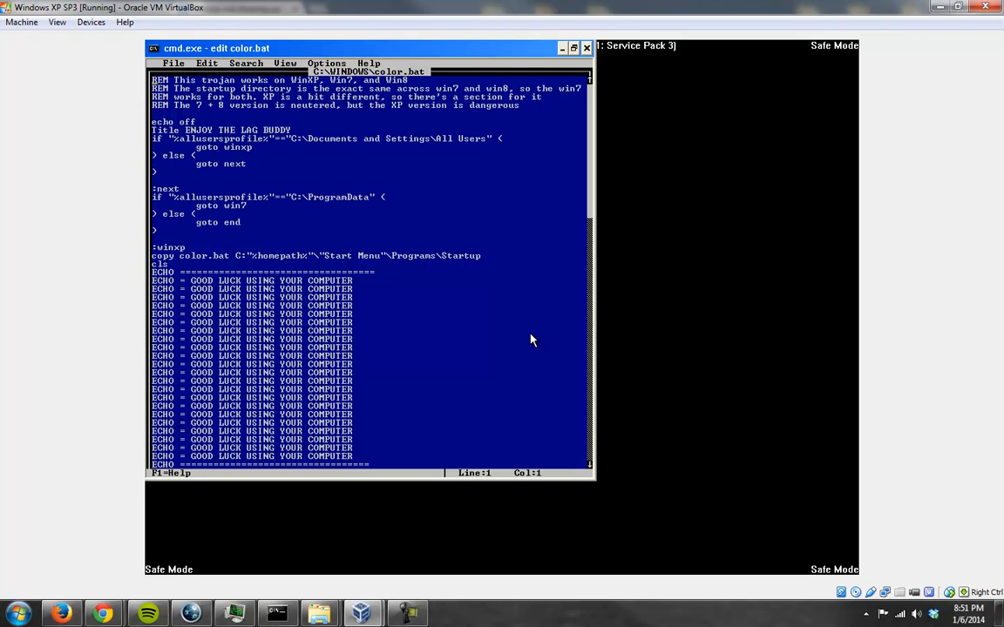
key("Down")
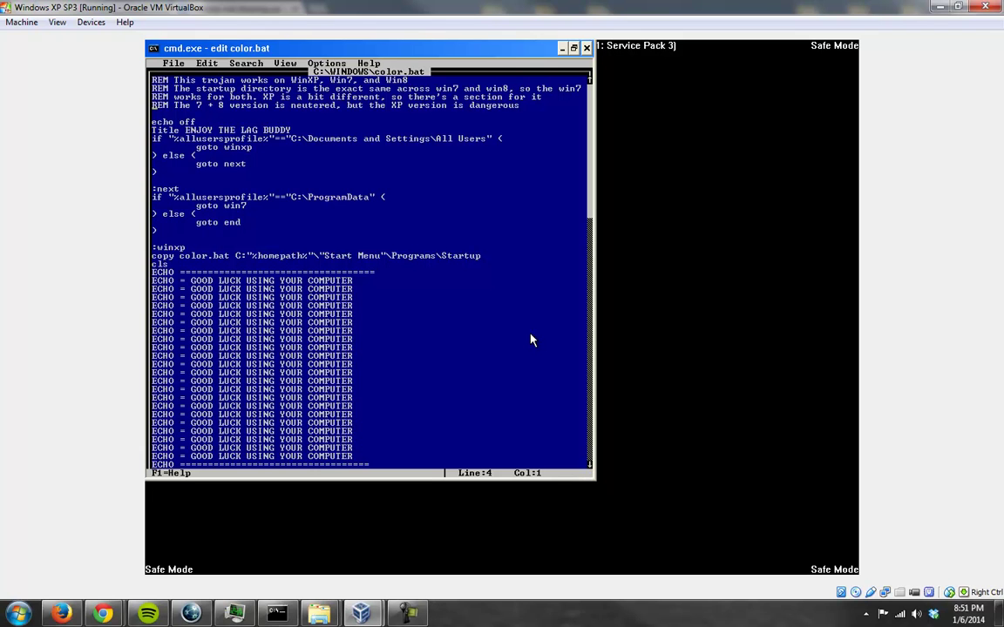
mouse_move(573, 59)
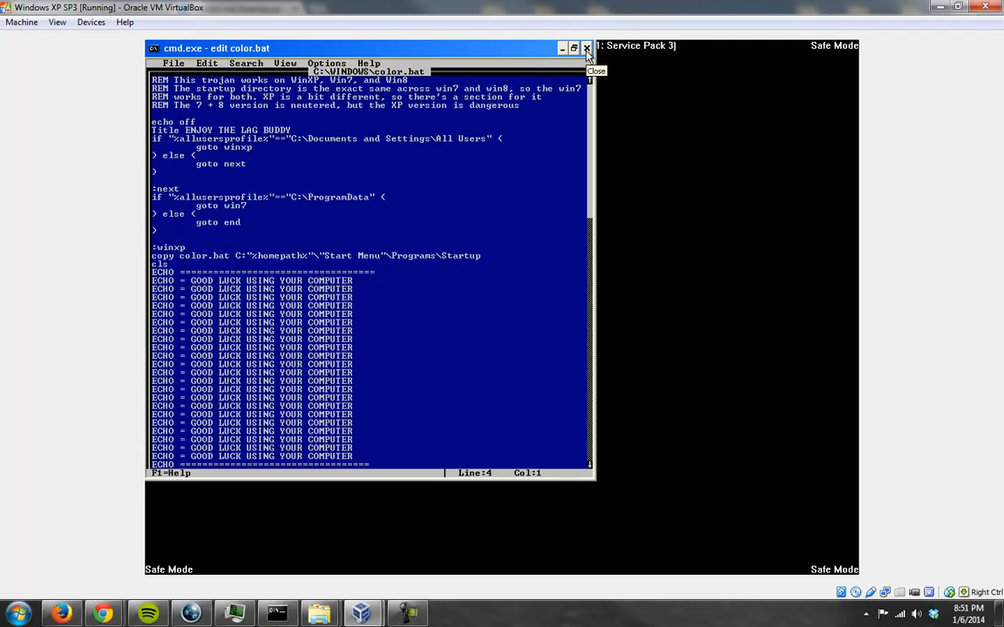
mouse_move(410, 155)
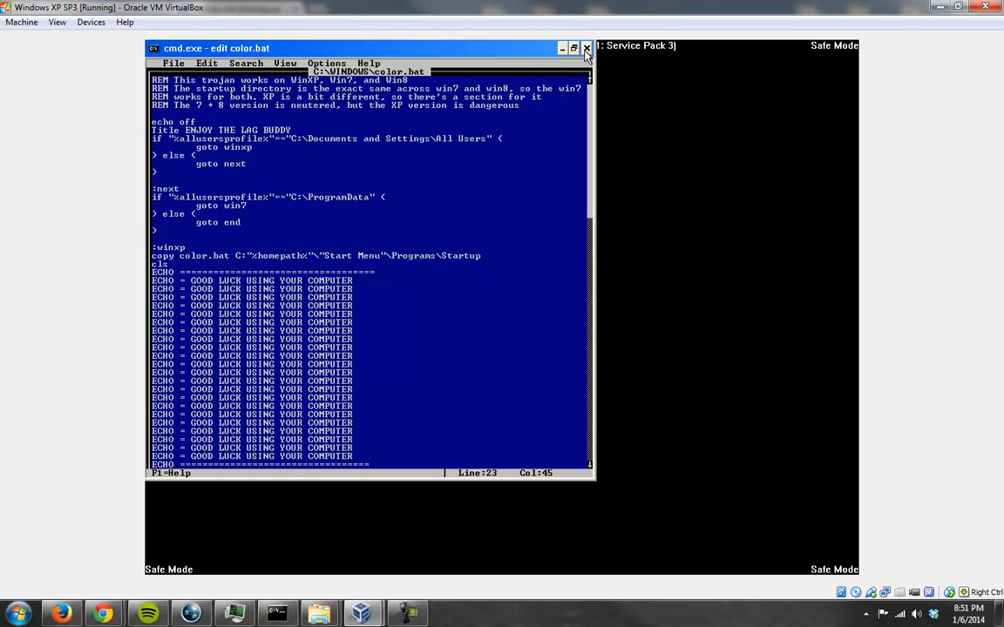
mouse_move(293, 543)
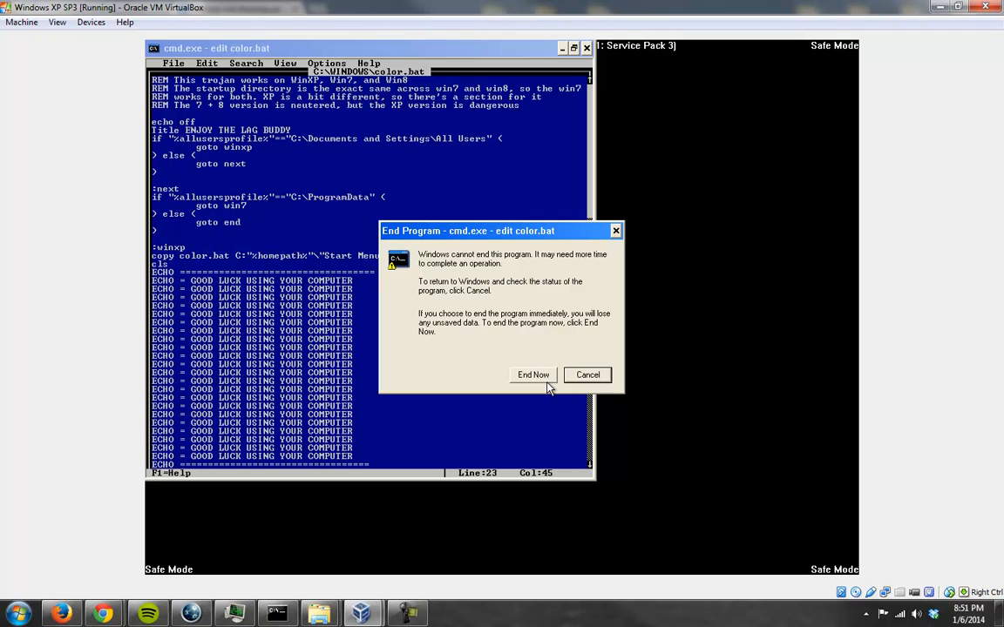
- End the unresponsive editor and launch cmd as a new task from Task Manager
left_click(533, 374)
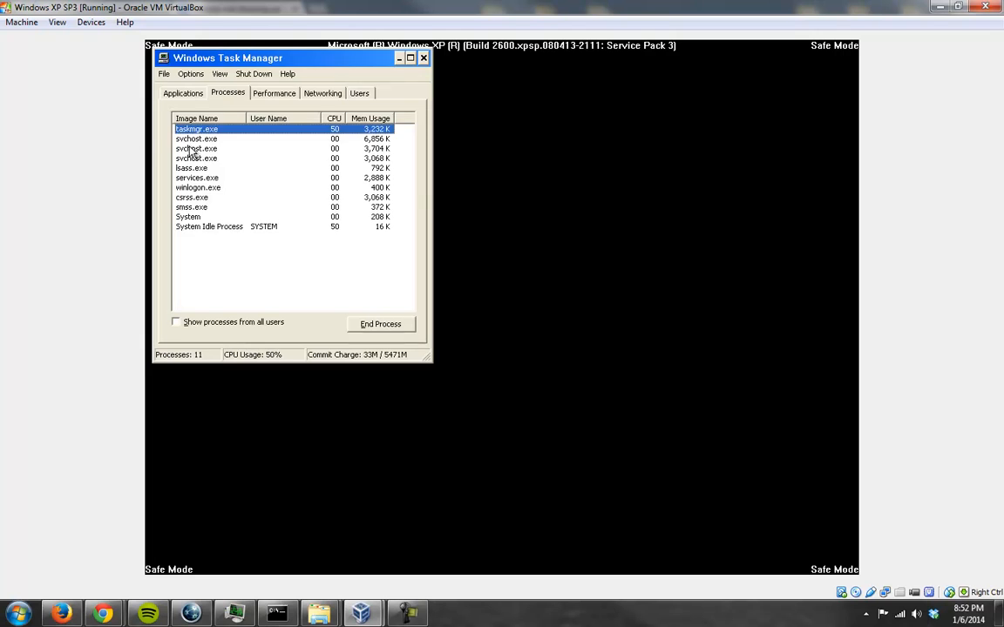
left_click(163, 73)
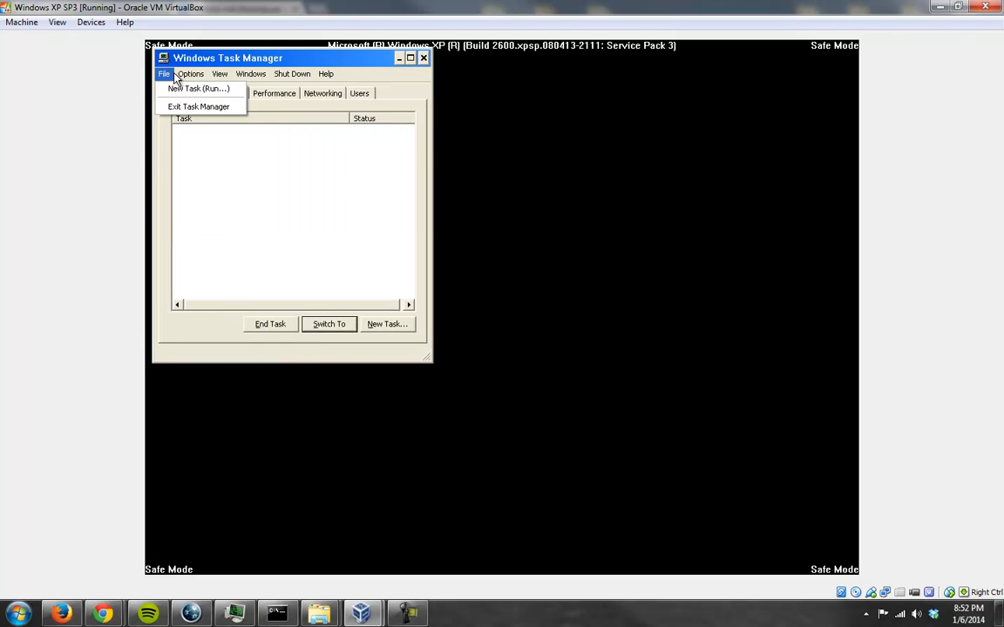
left_click(198, 88)
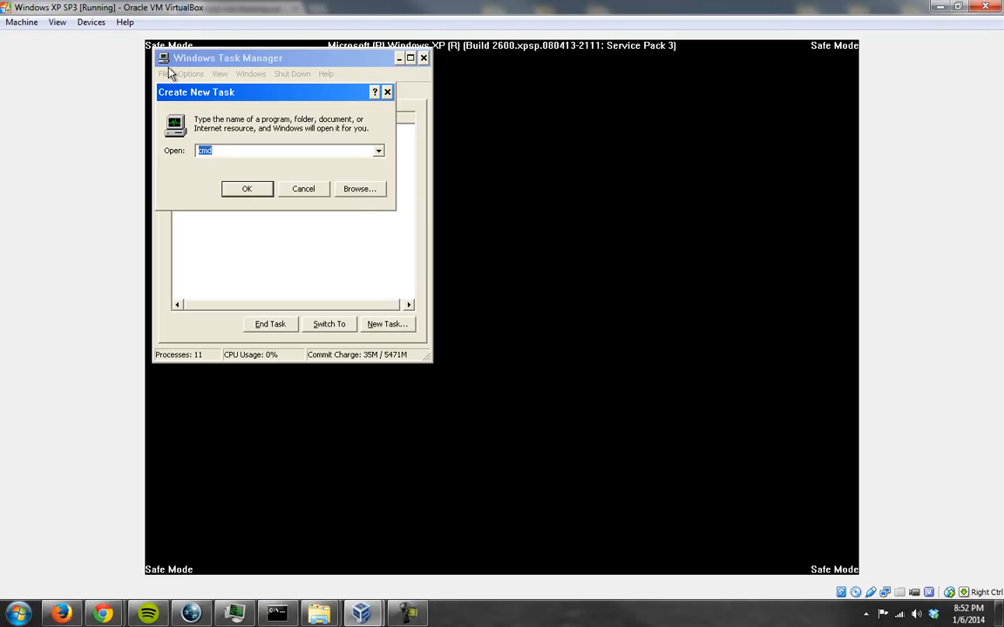
left_click(304, 188)
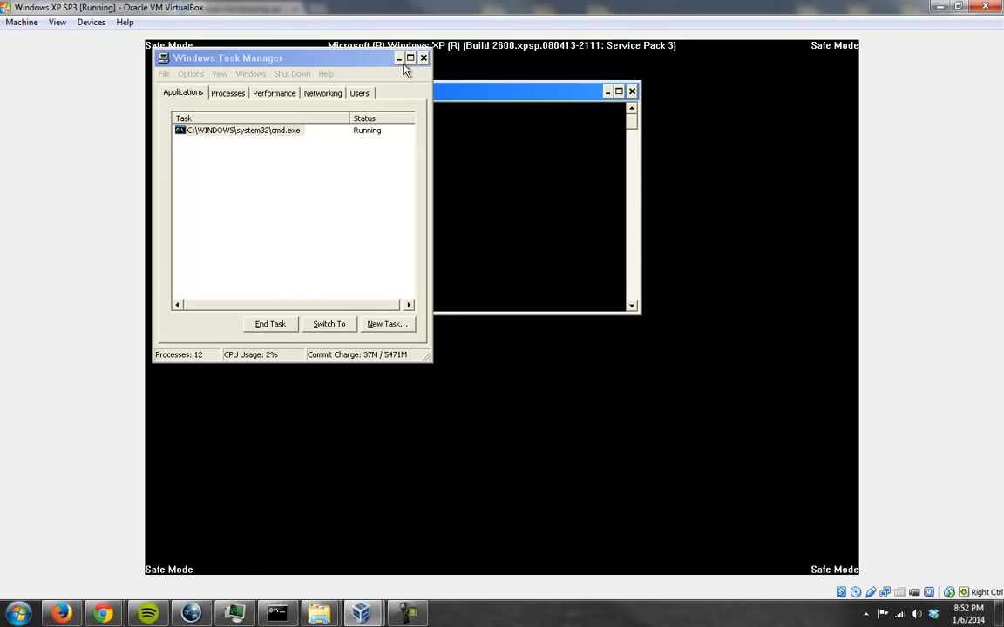
- List the current directory and change to the root of C:
left_click(399, 58)
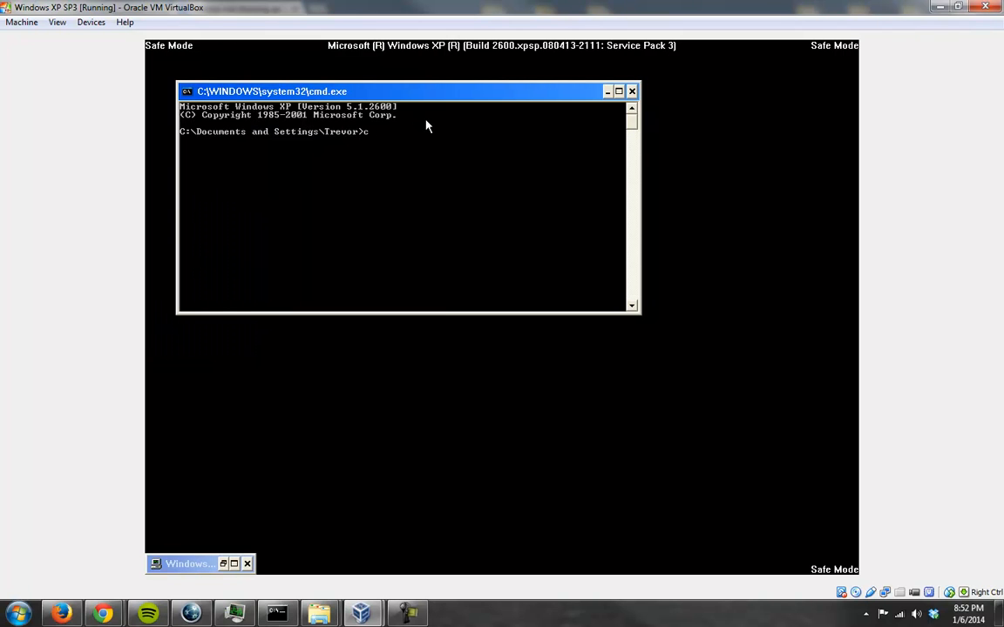
key("Return")
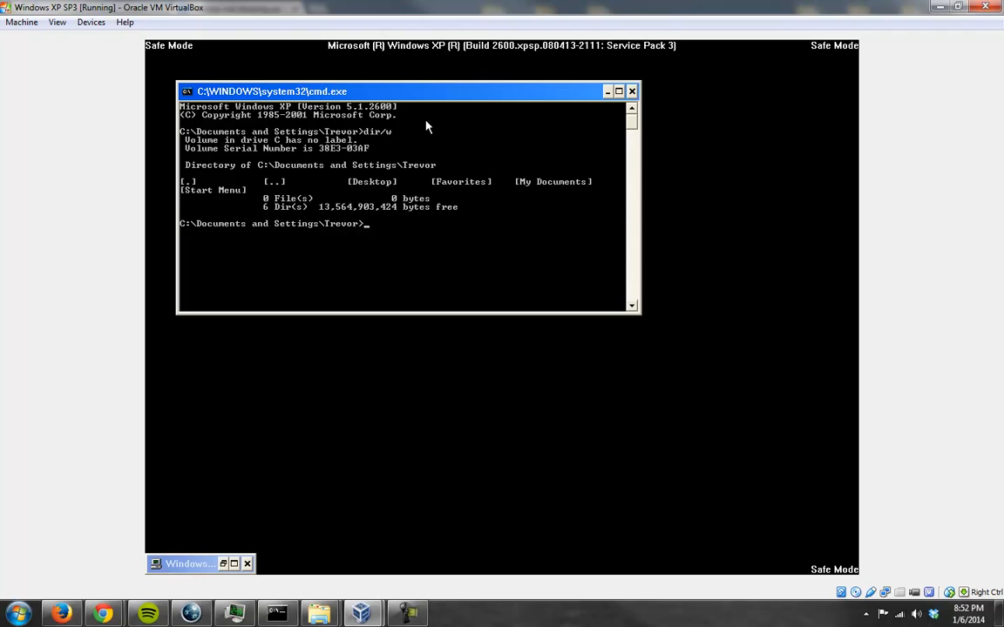
type("cd.")
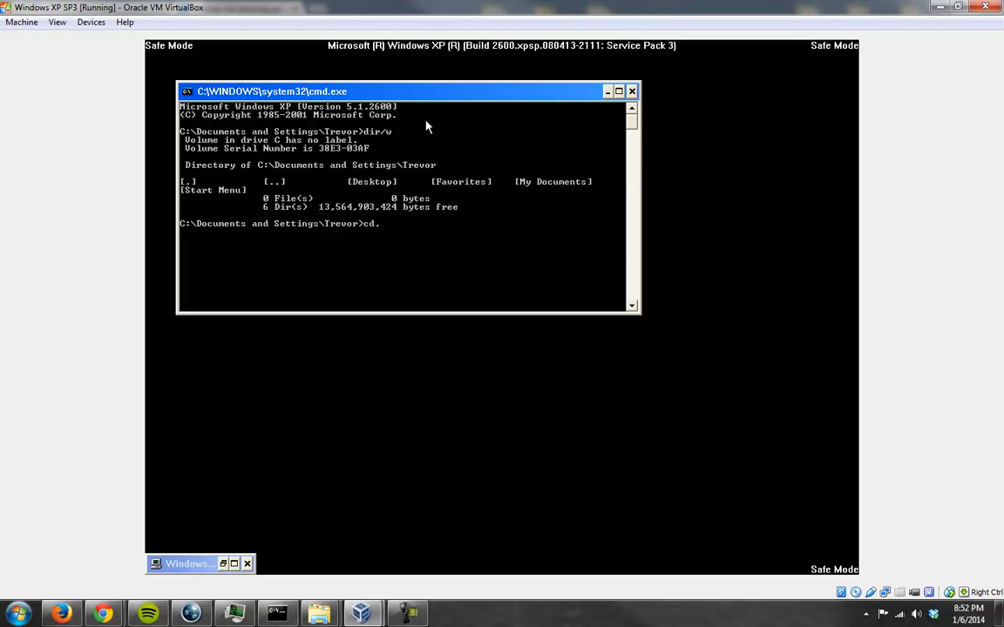
key("BackSpace")
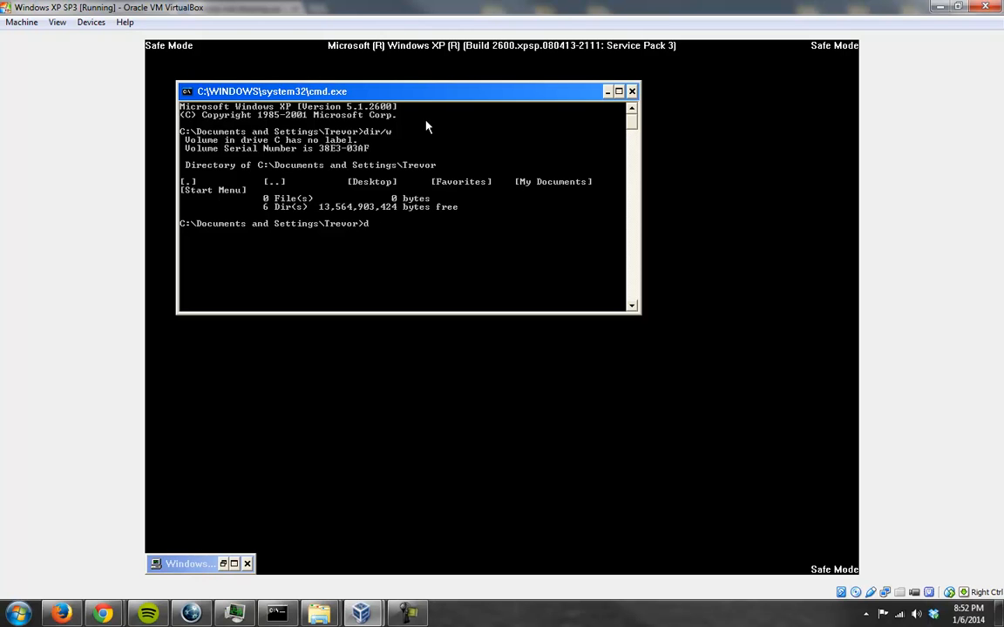
type("cd C:\\")
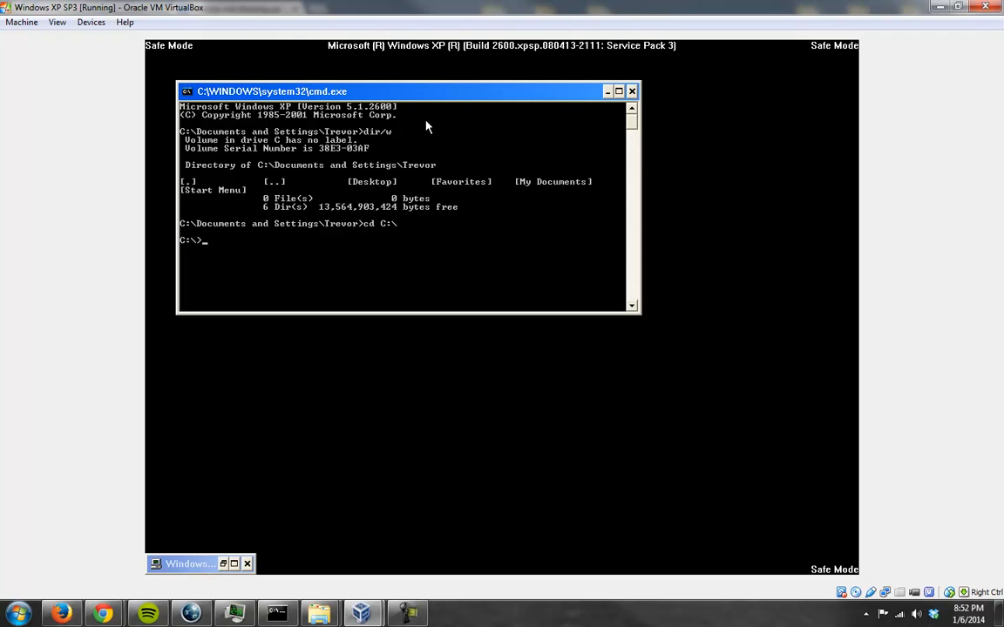
- Change to the user's Start Menu\Programs\Startup folder and list its empty contents
type("cd C:x")
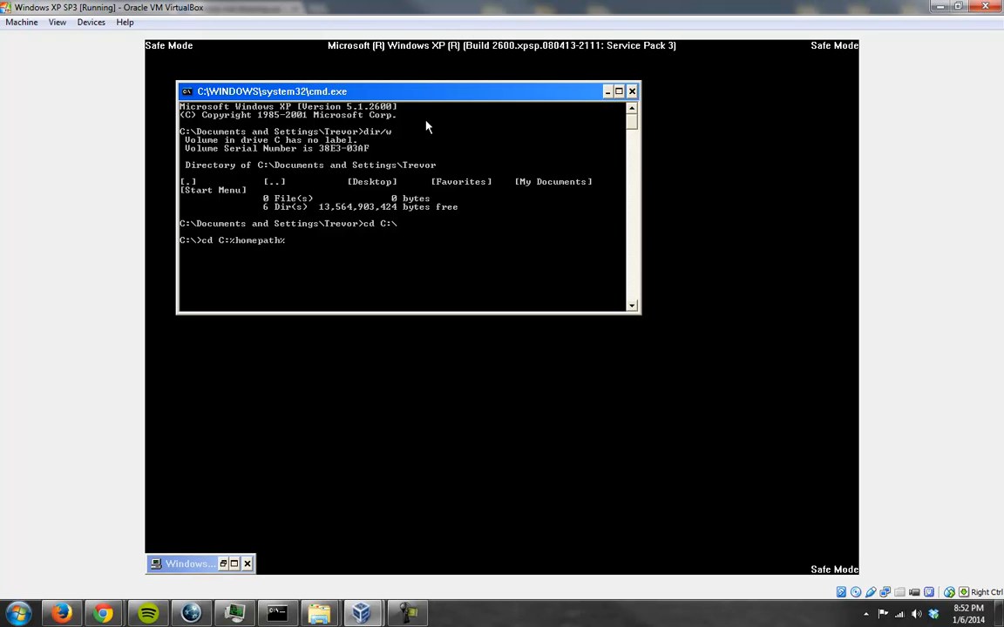
type("\\")
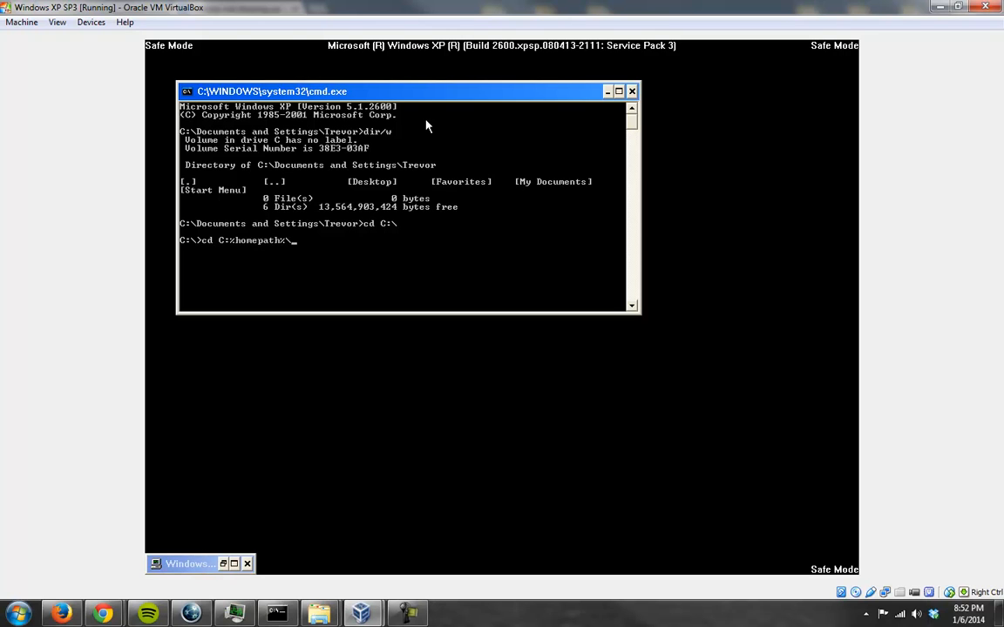
type("Start Menu\\")
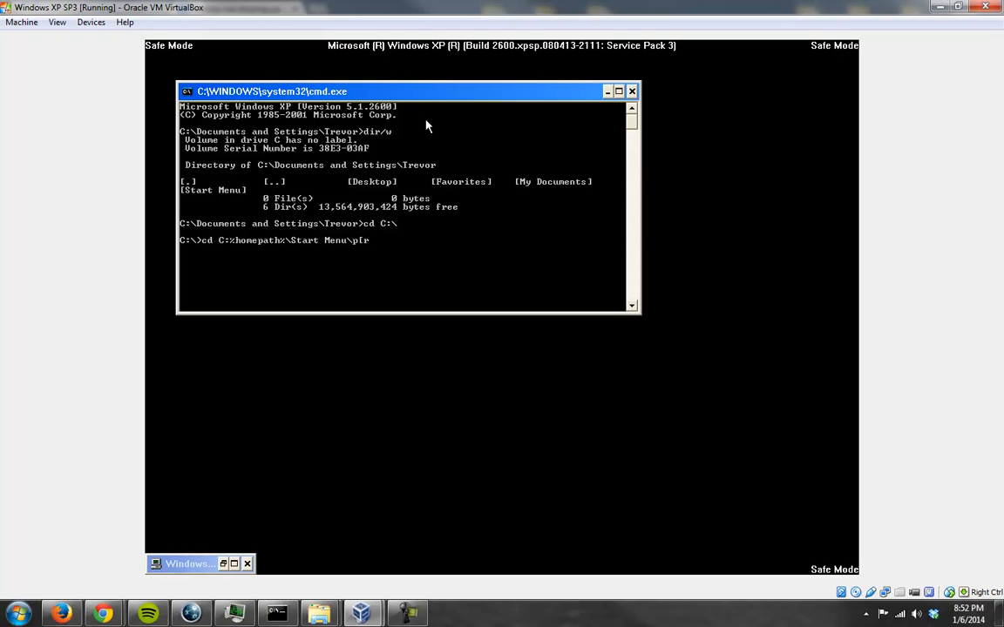
type("Progr")
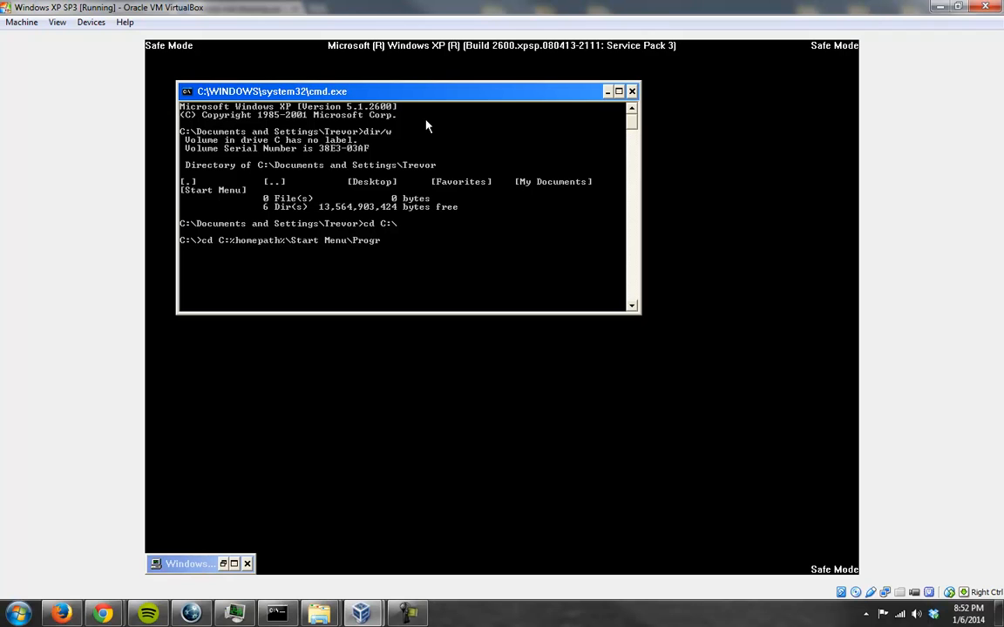
type("ams\\Start")
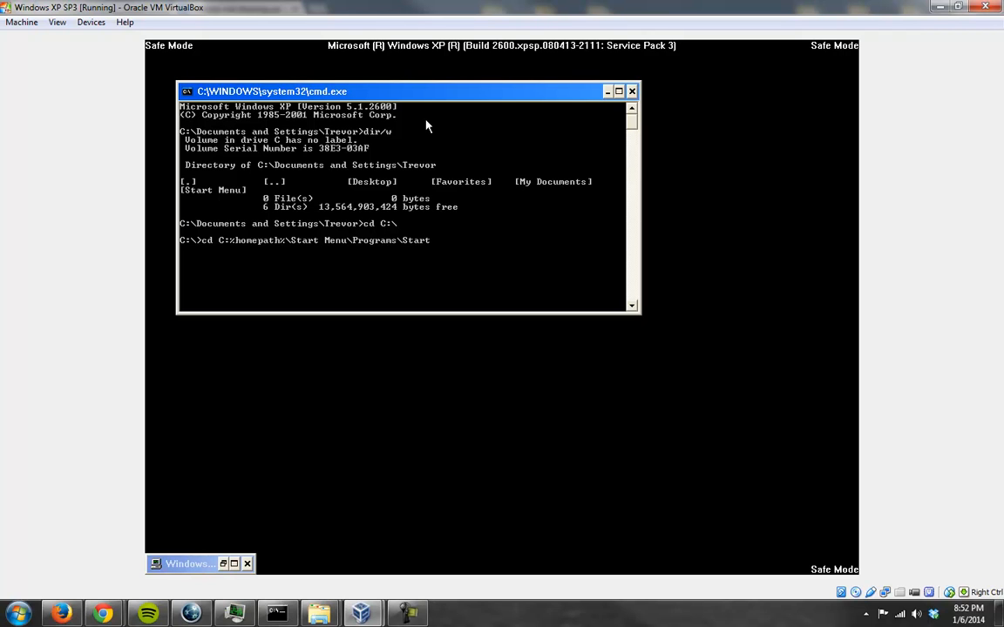
type("dir")
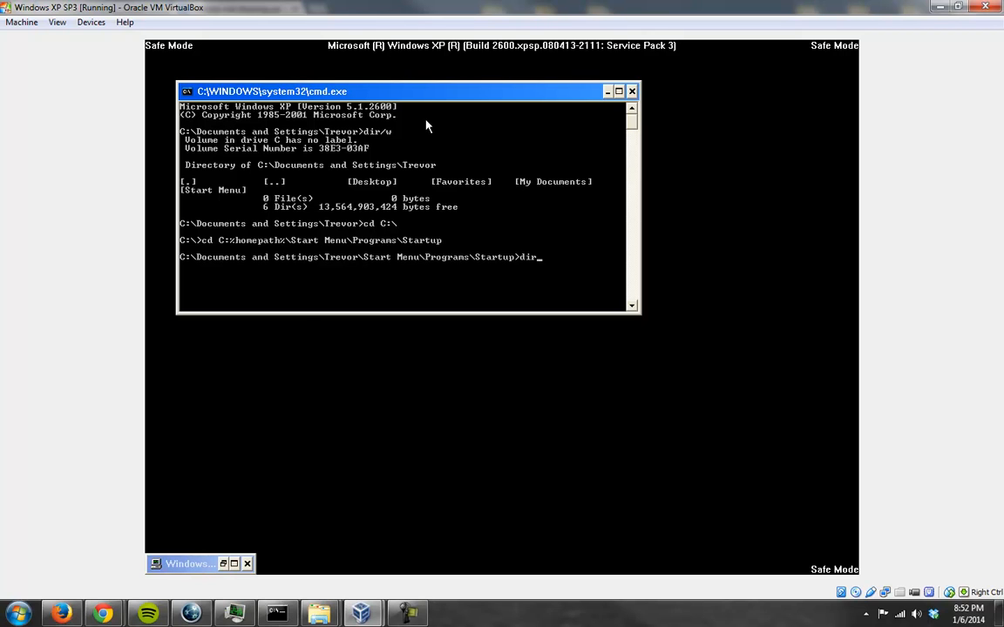
key("Return")
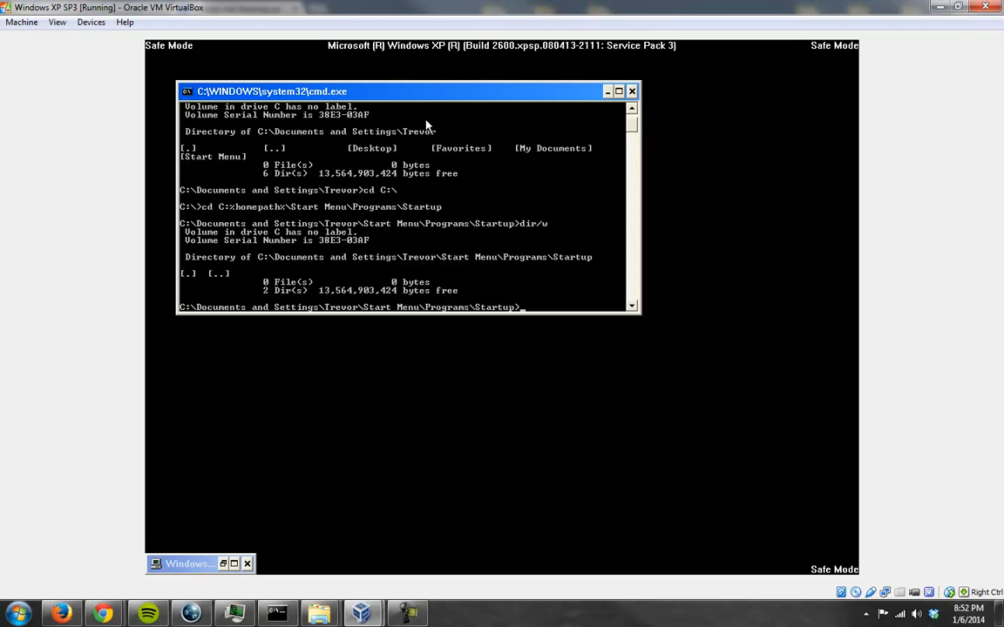
type("rege")
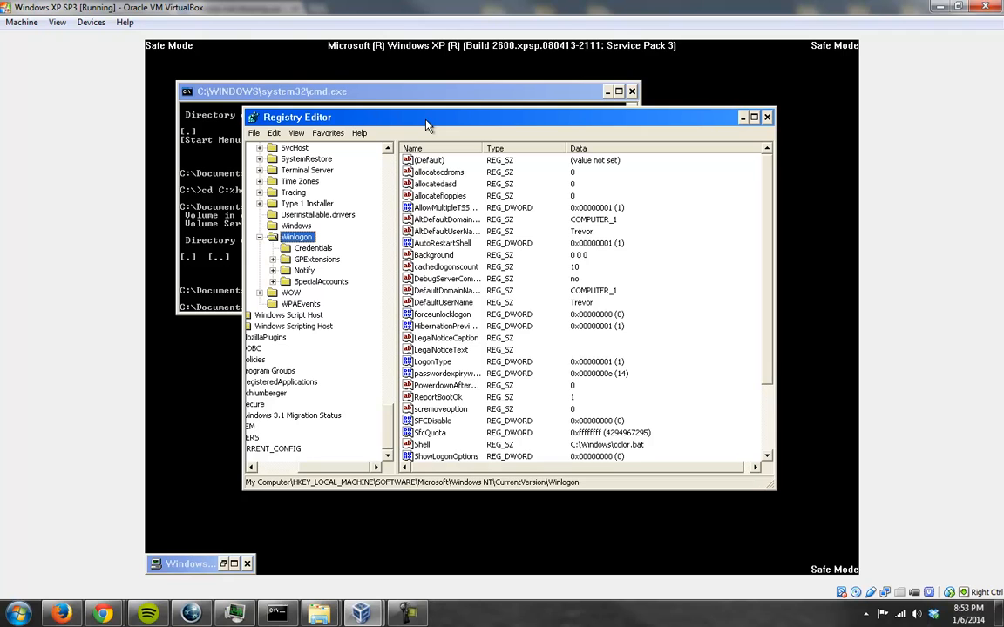
mouse_move(365, 226)
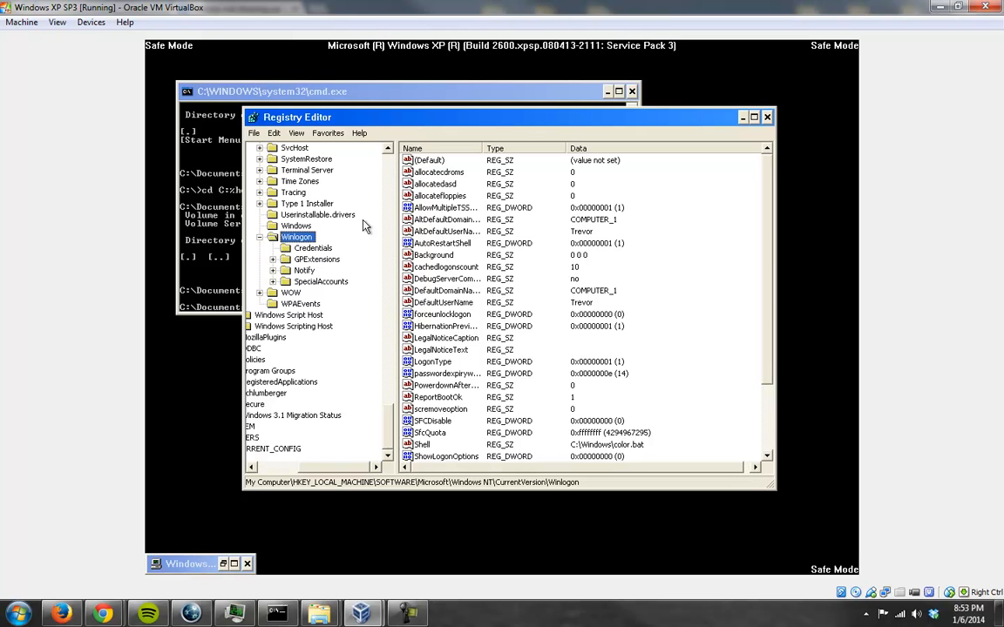
mouse_move(262, 244)
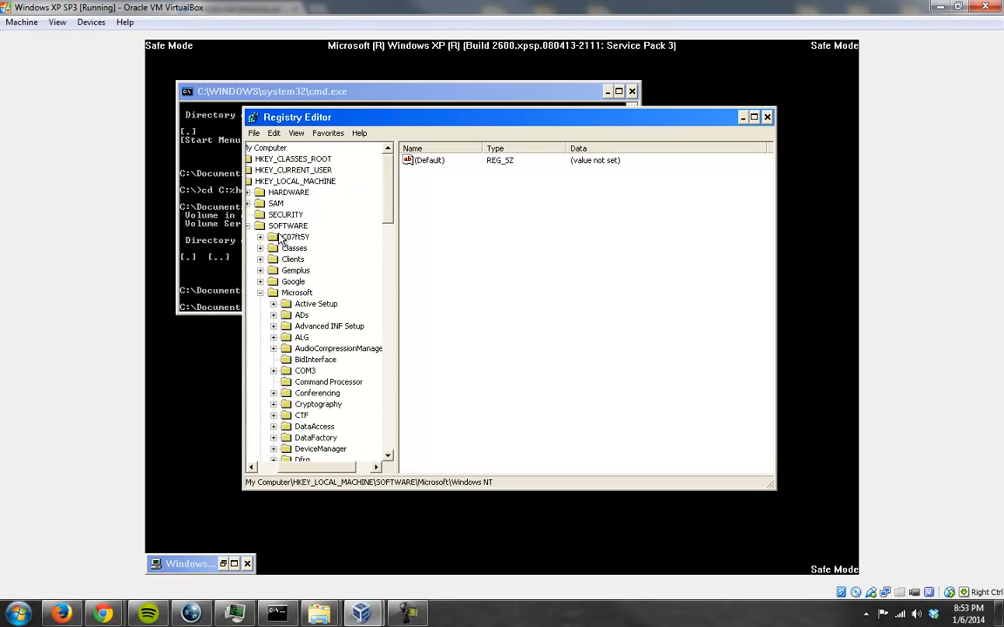
mouse_move(251, 231)
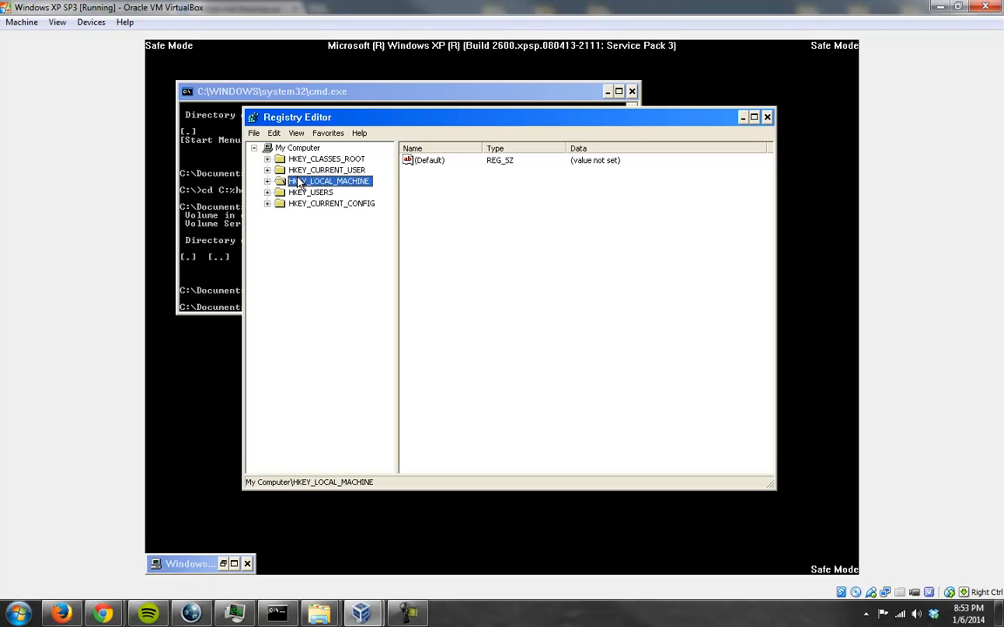
- Expand HKEY_LOCAL_MACHINE\SOFTWARE\Microsoft\Windows NT\CurrentVersion and select the Winlogon key
left_click(267, 182)
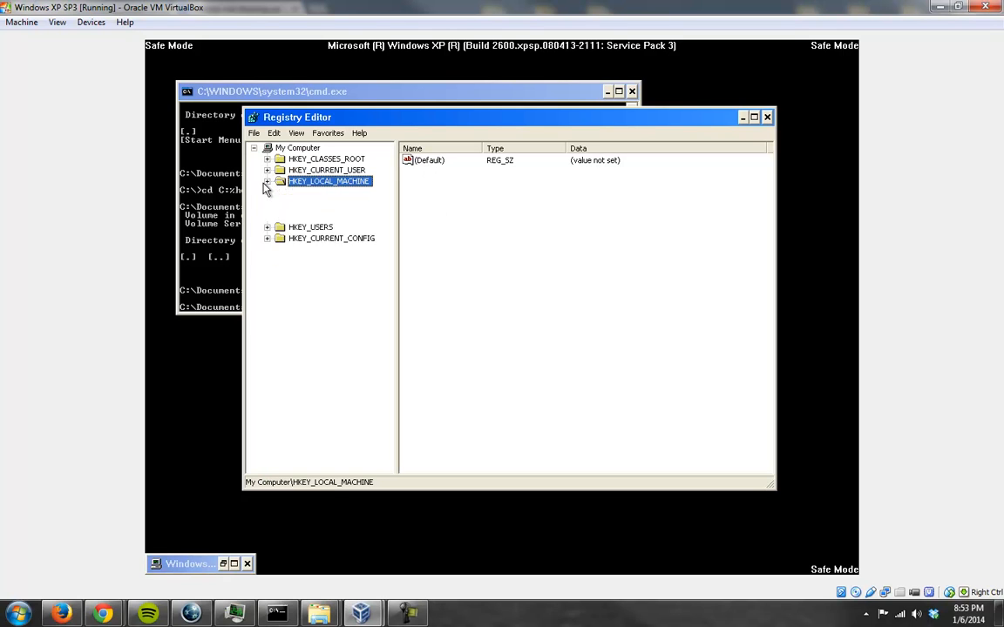
left_click(268, 182)
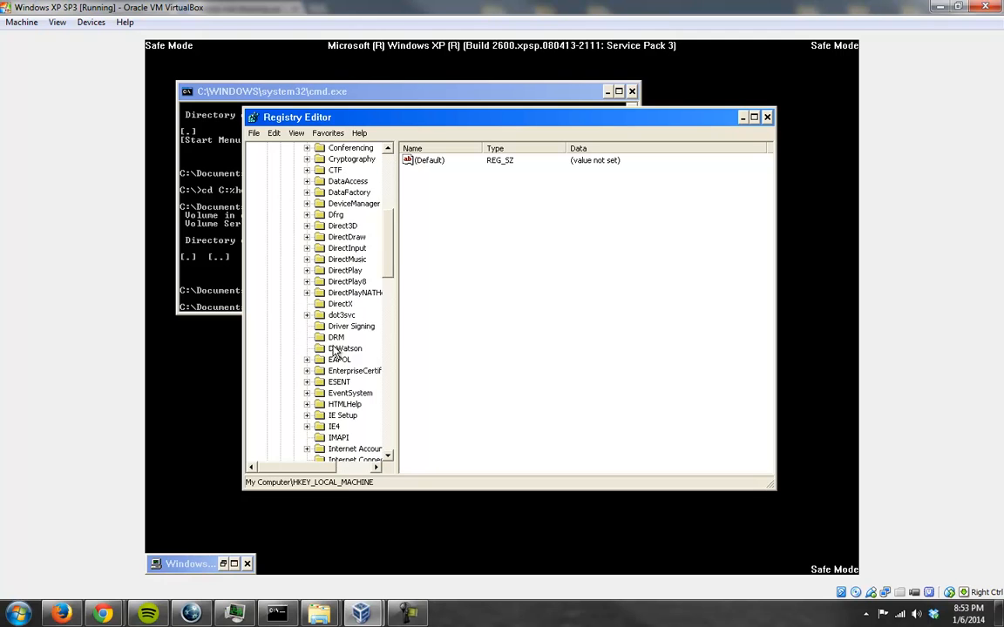
scroll("down", 3)
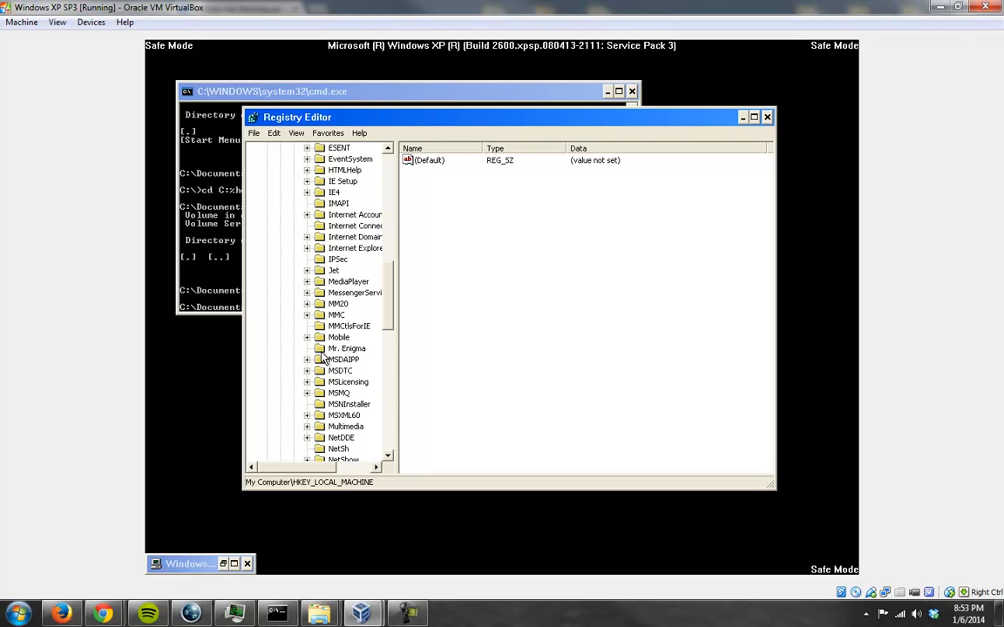
scroll("down", 3)
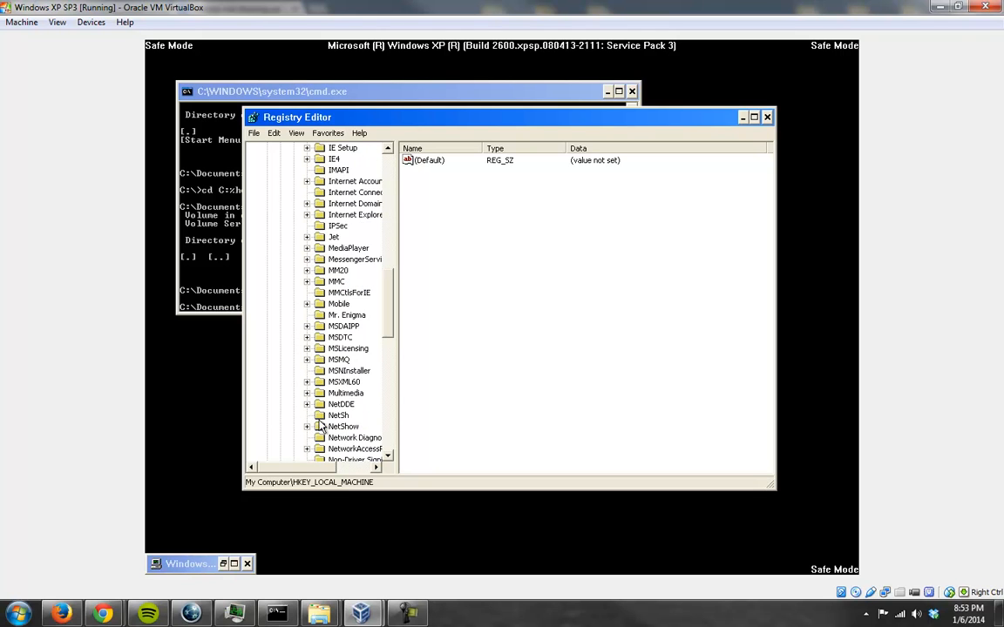
left_click(330, 181)
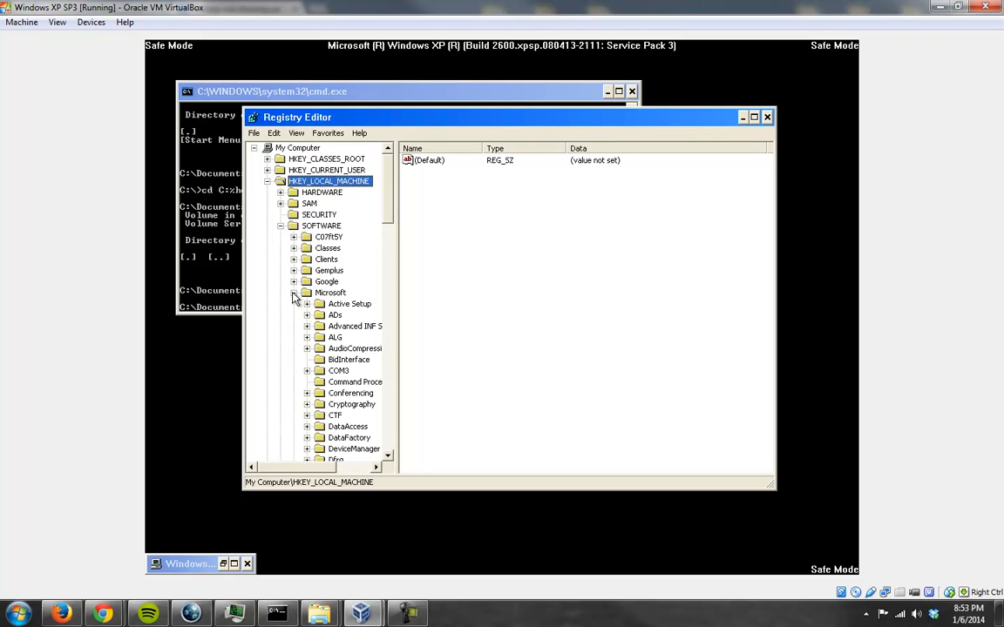
scroll("down", 3)
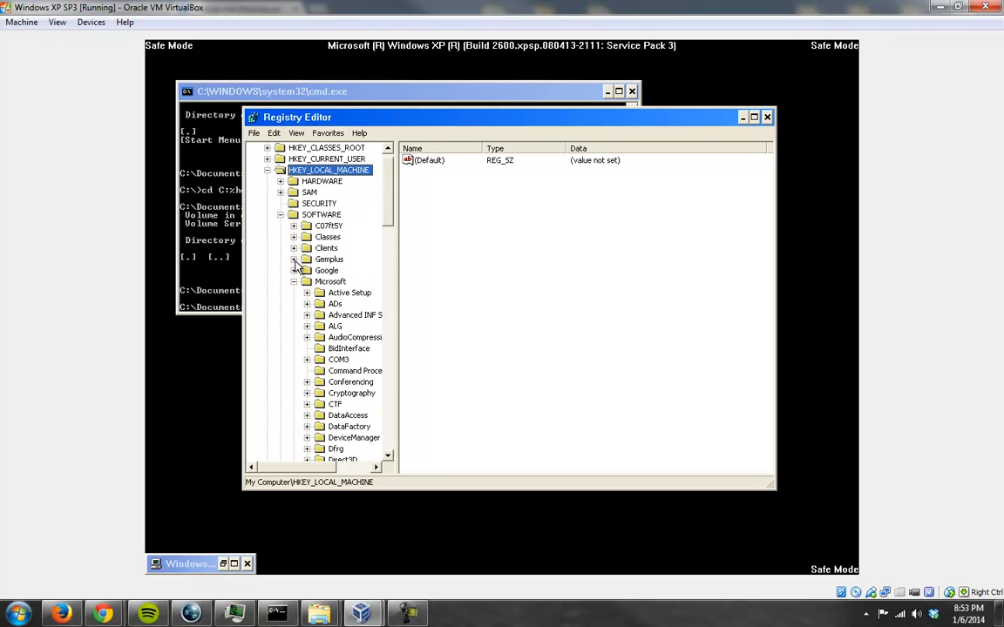
left_click(294, 292)
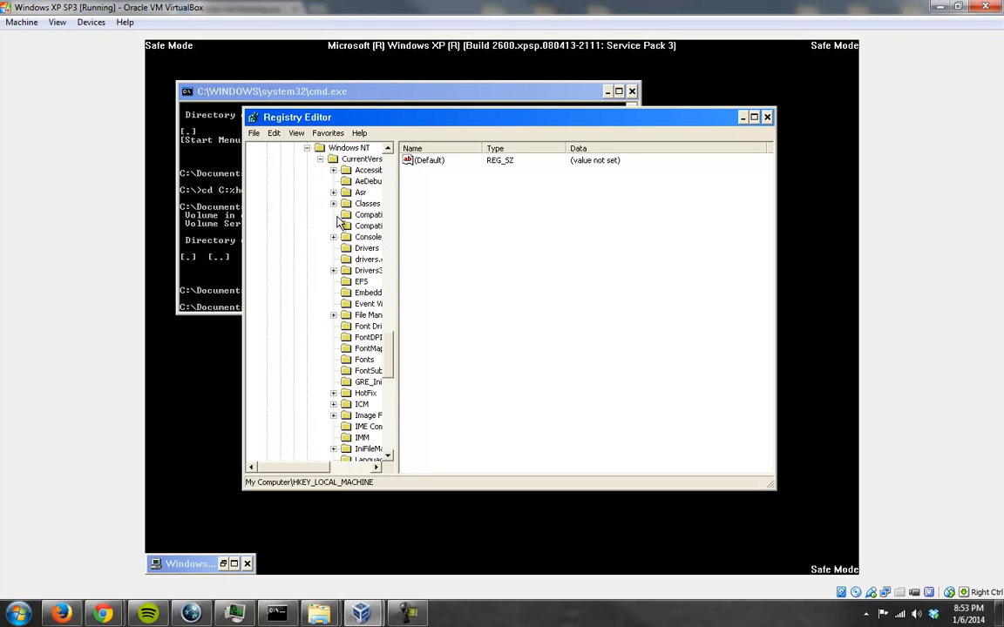
scroll("down", 3)
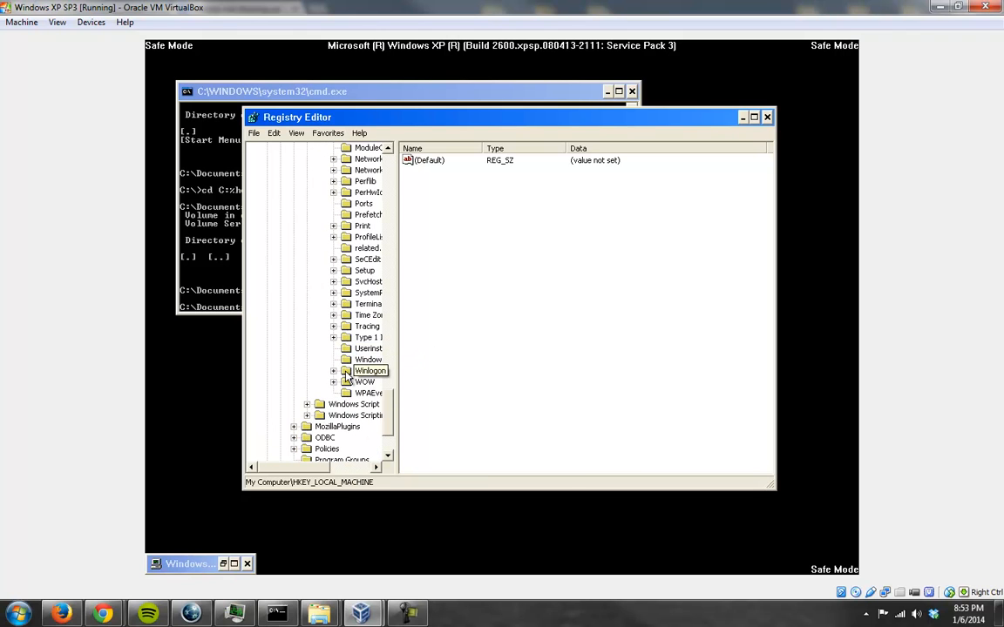
left_click(370, 360)
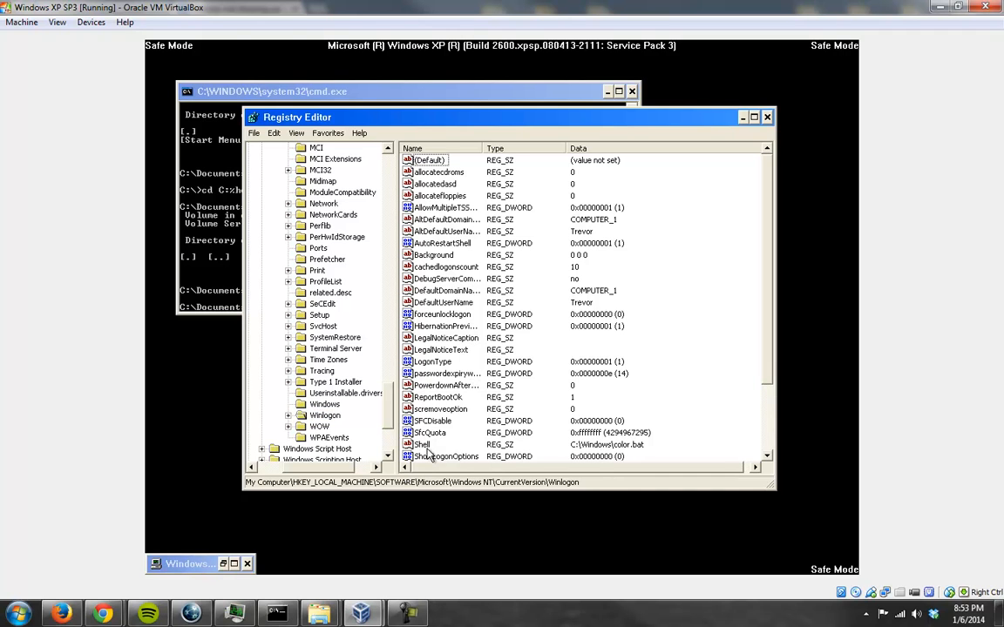
- Change the Winlogon Shell value data from color.bat to C:\Windows\explorer.exe
left_click(422, 444)
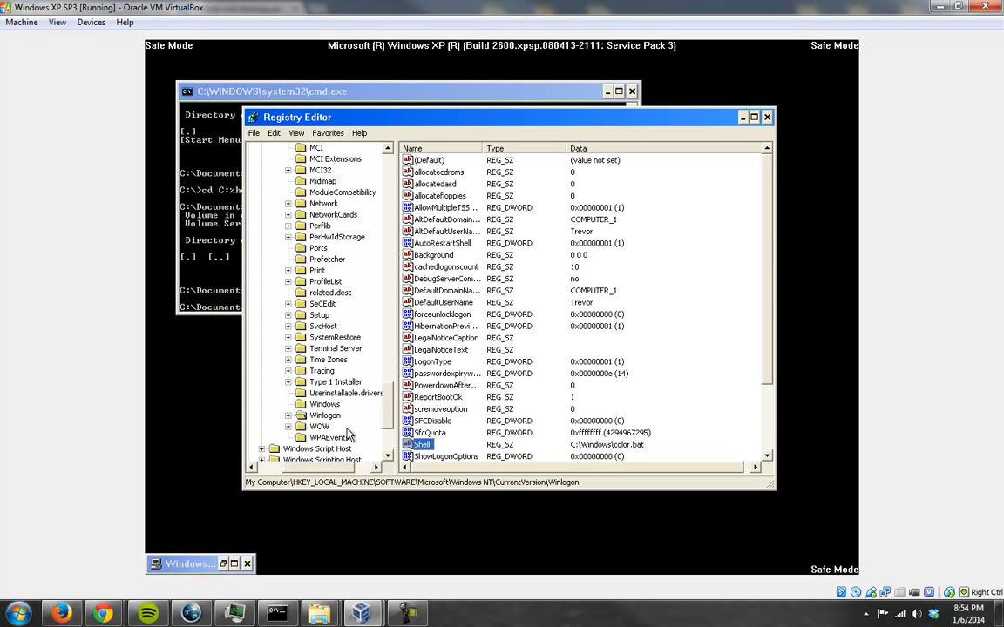
right_click(421, 444)
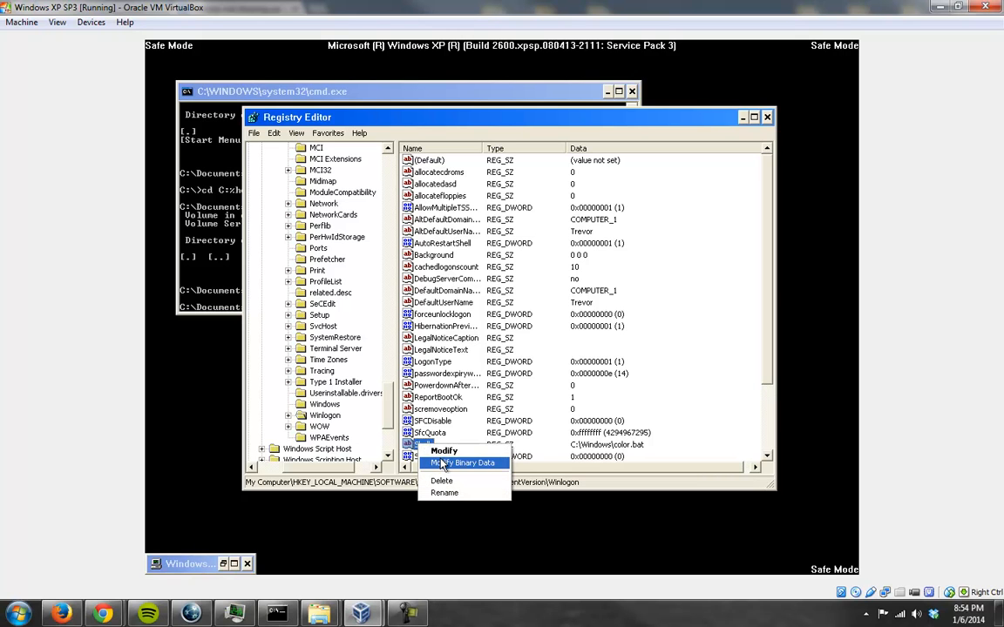
mouse_move(444, 451)
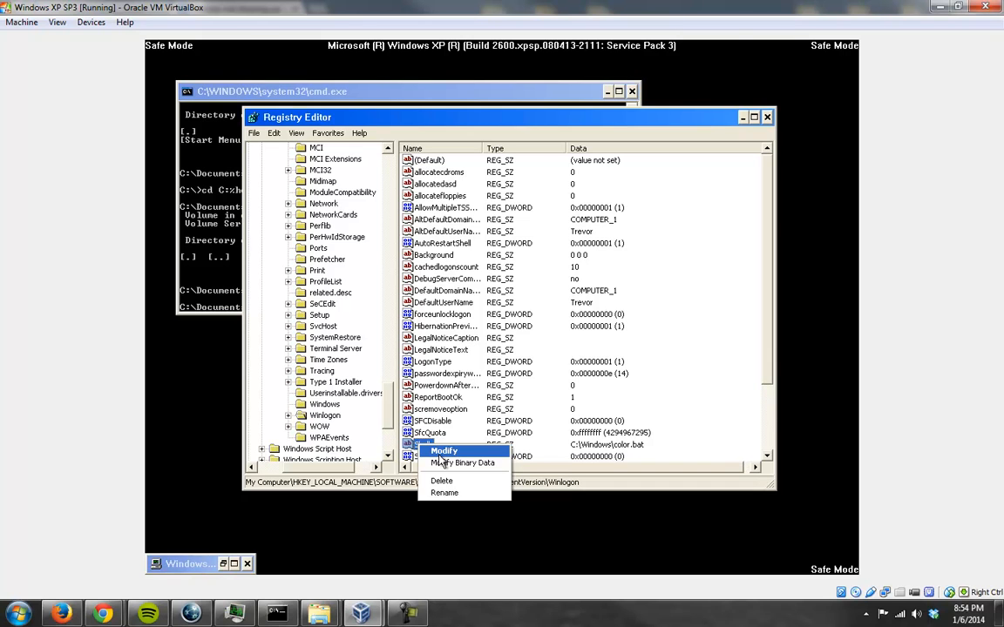
left_click(444, 450)
type("C:\\Windows\\explore")
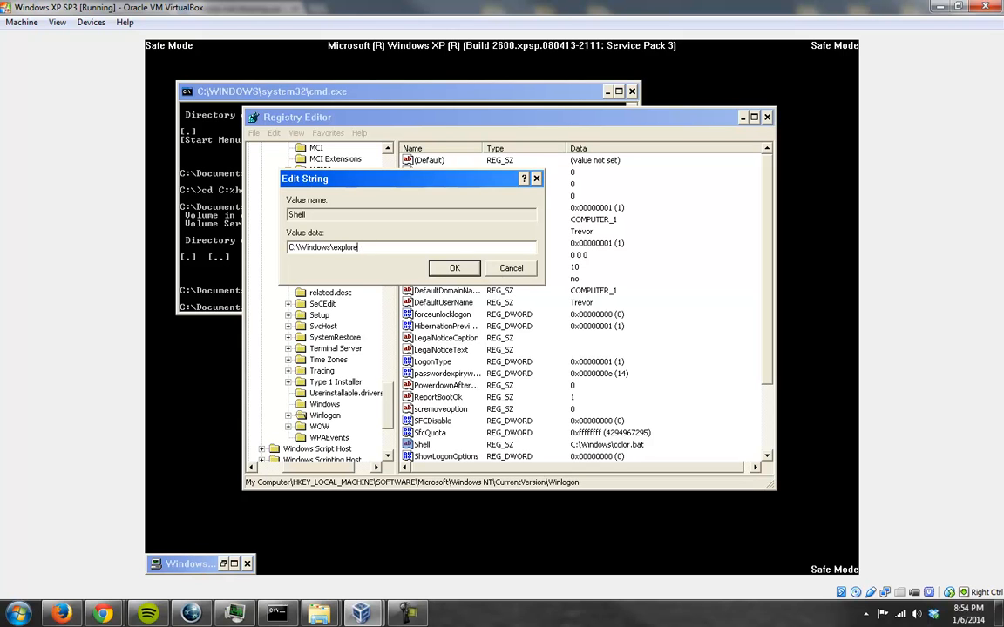
type(".ex")
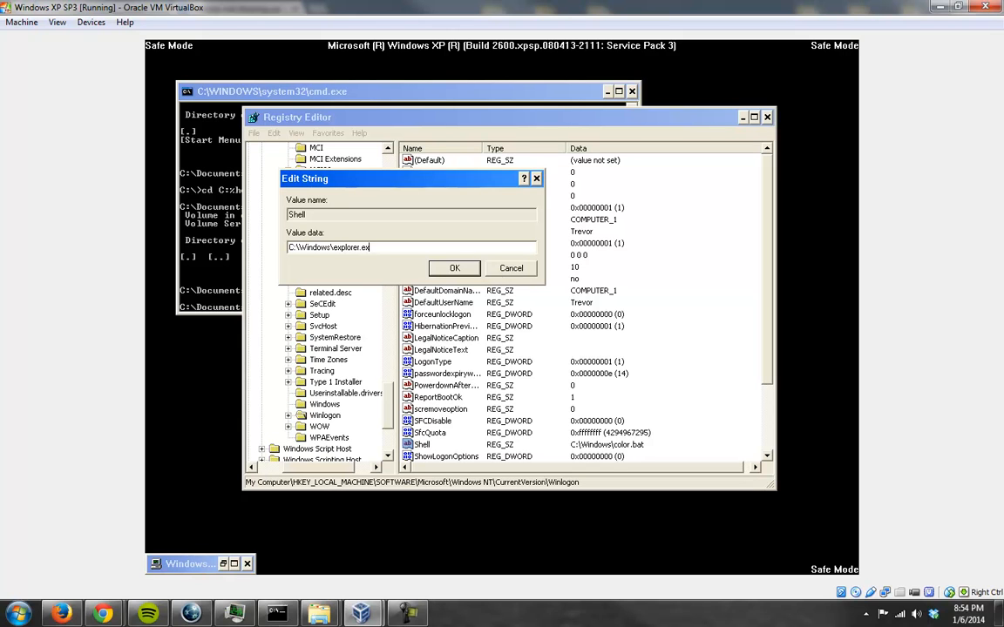
left_click(454, 267)
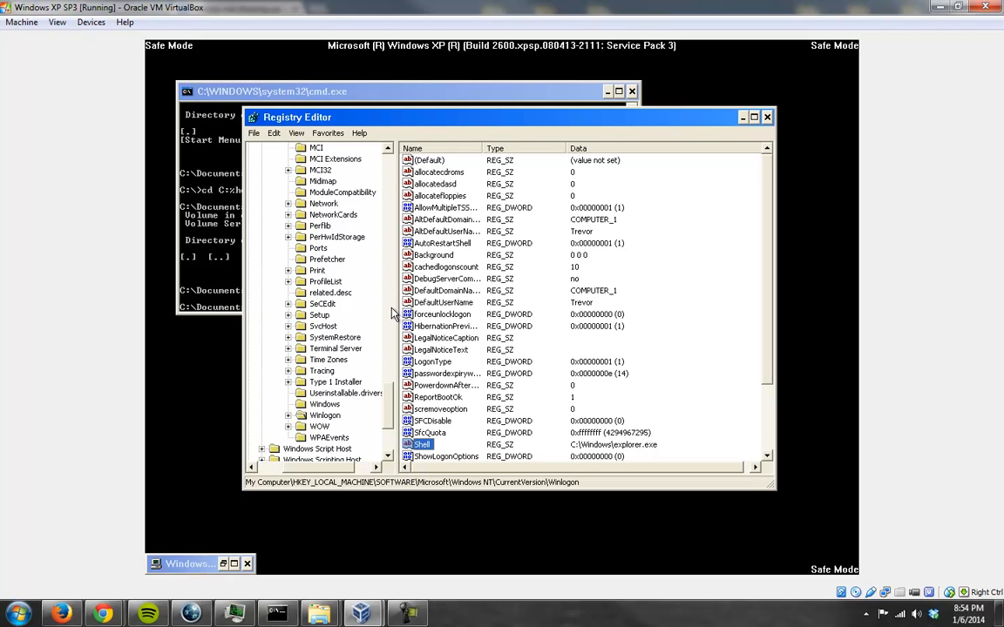
mouse_move(436, 180)
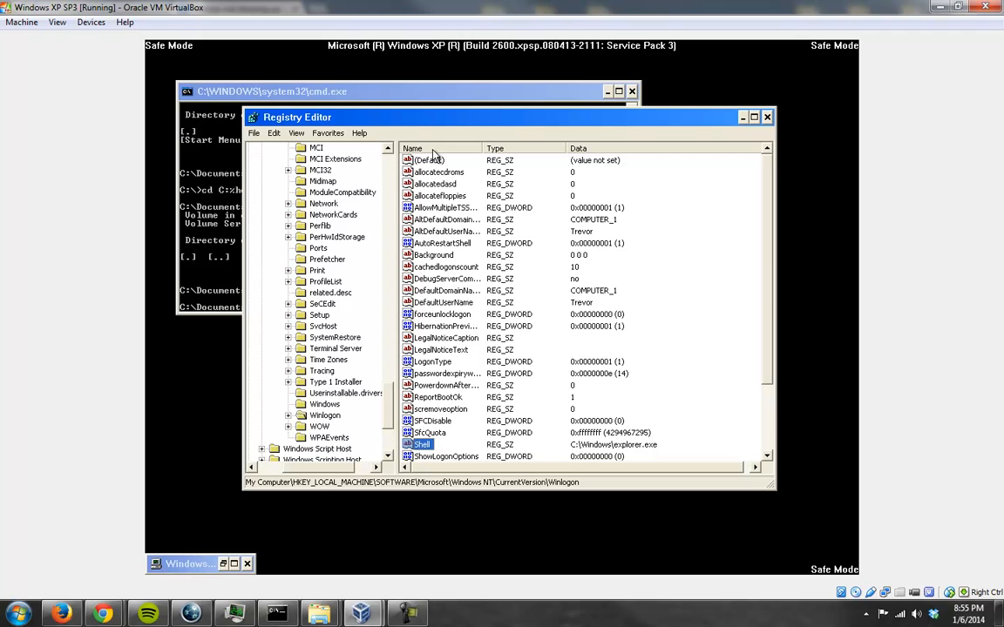
mouse_move(444, 220)
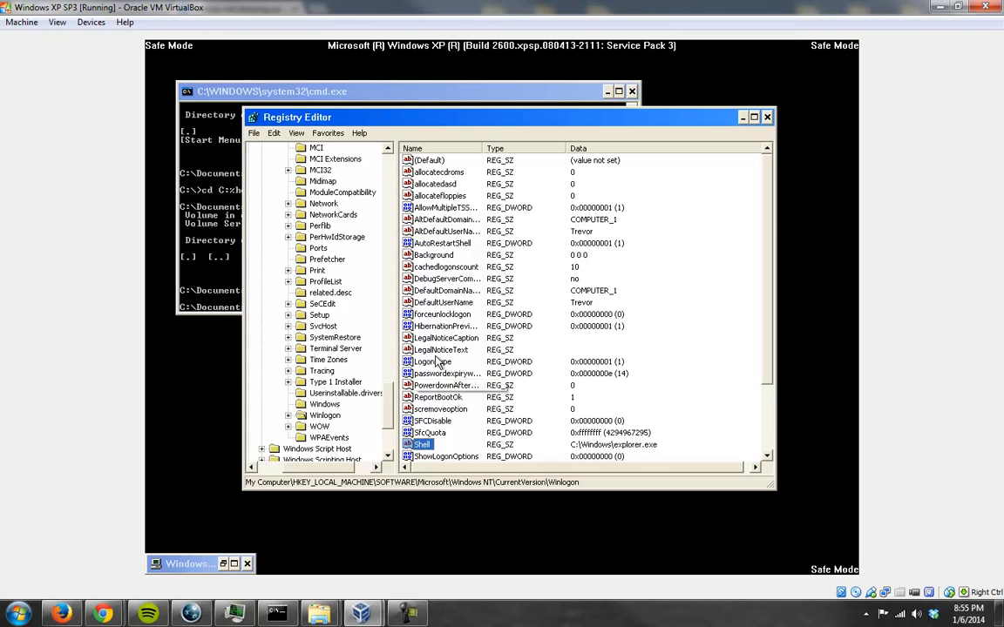
- View the DefaultUserName and AltDefaultUserName data, cancelling without changes
right_click(426, 302)
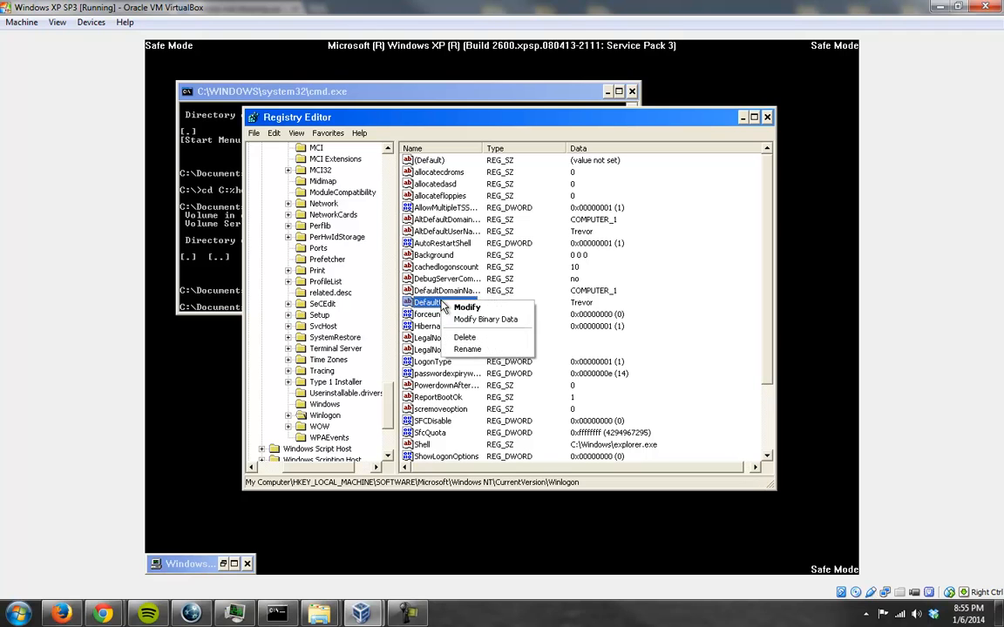
left_click(467, 307)
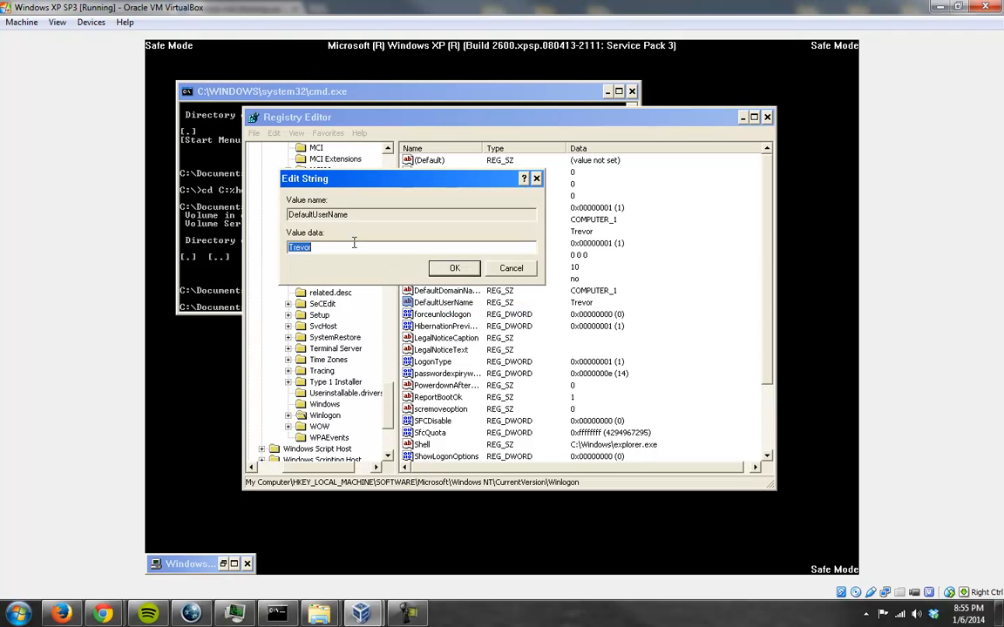
mouse_move(363, 263)
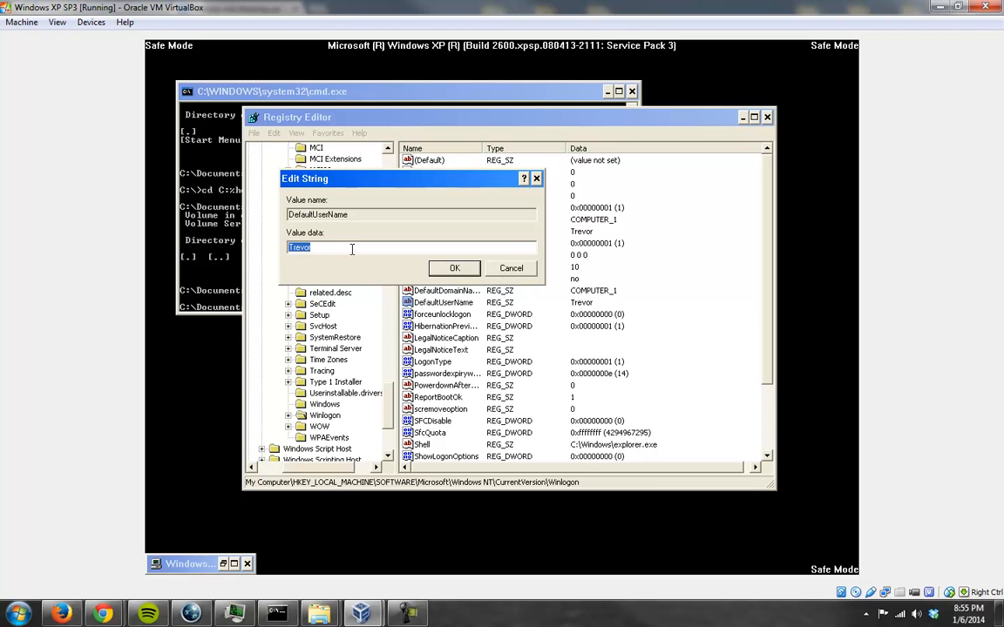
left_click(454, 267)
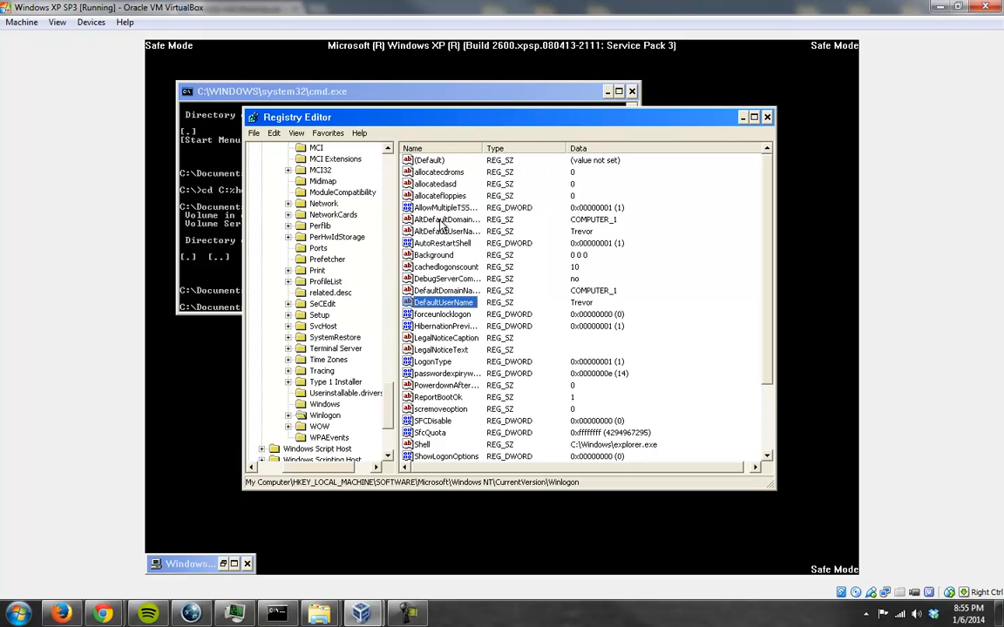
right_click(444, 231)
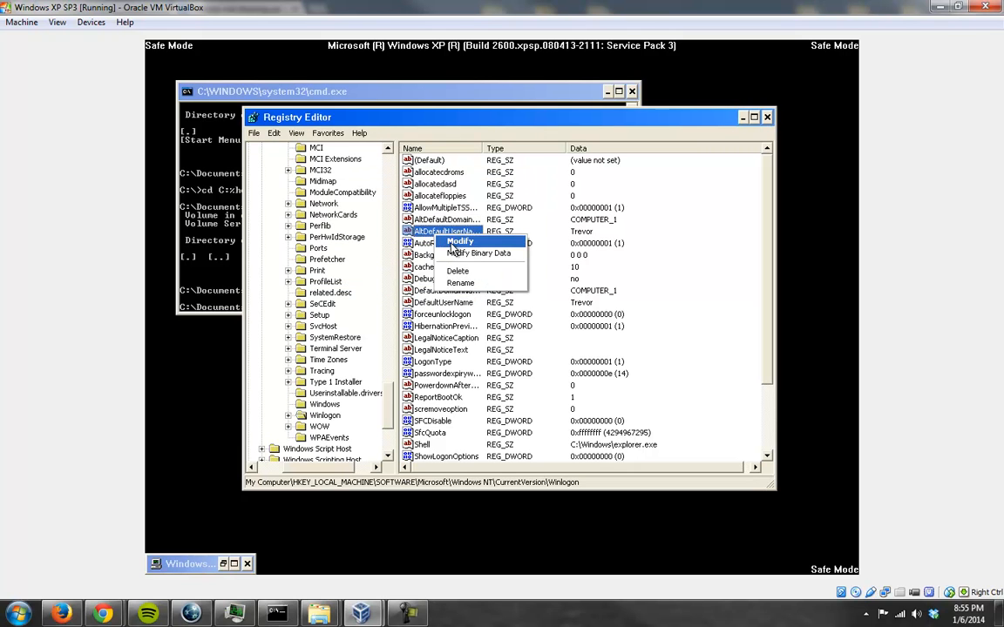
left_click(459, 241)
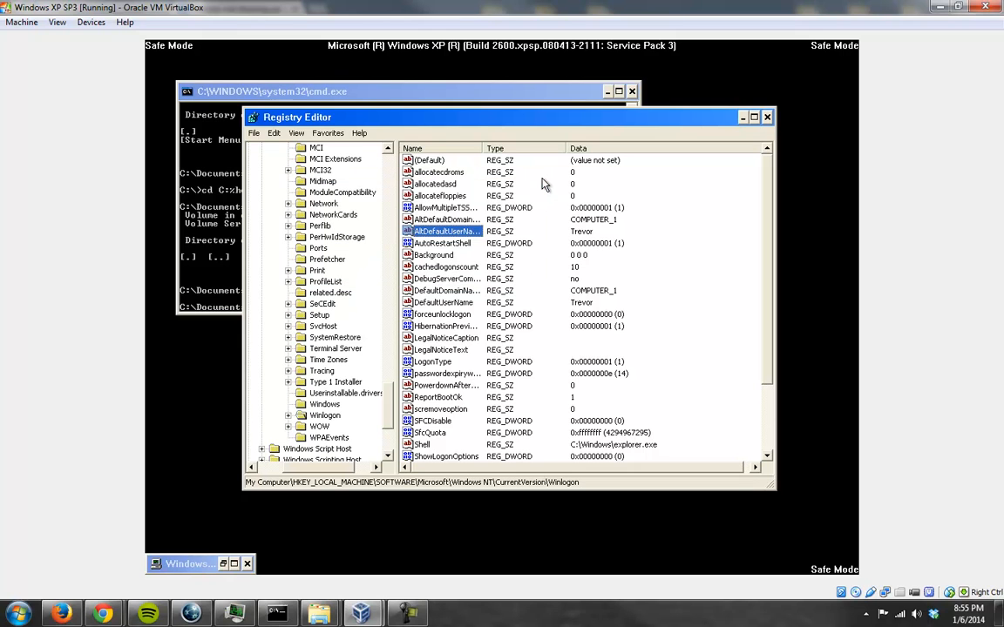
double_click(443, 231)
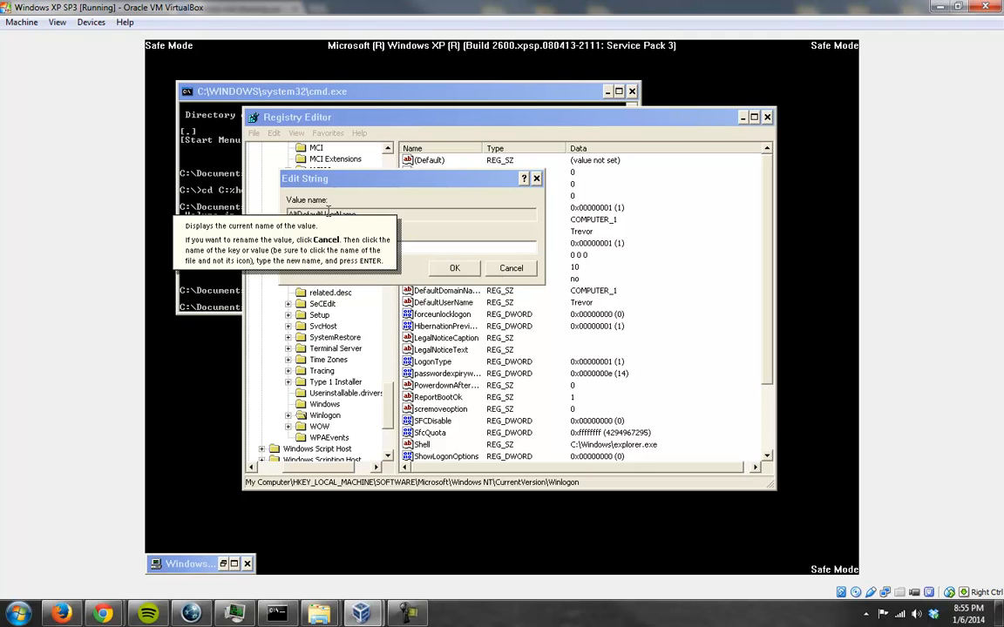
left_click(511, 268)
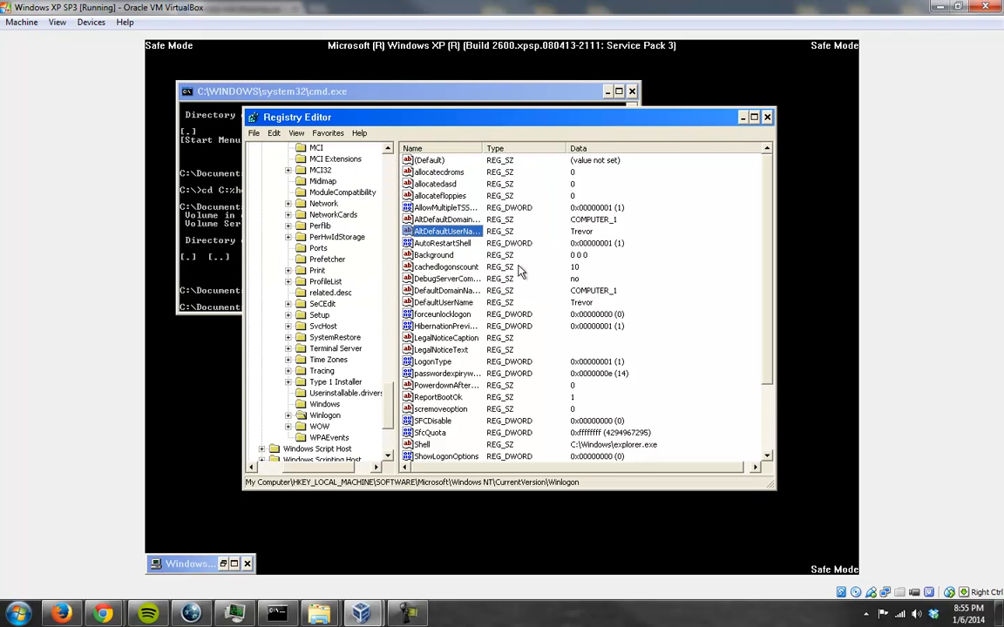
mouse_move(502, 352)
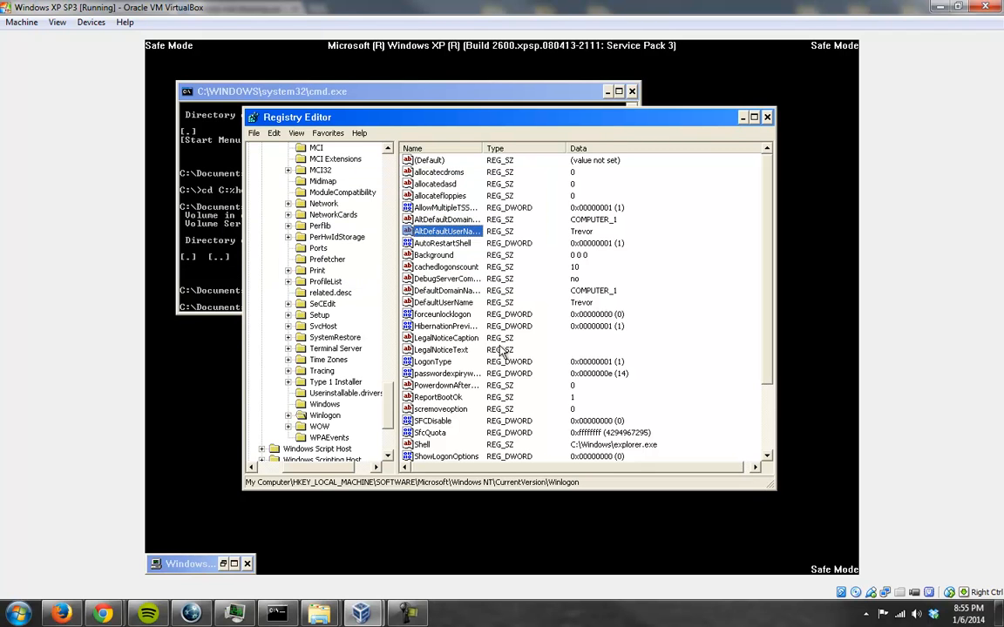
mouse_move(521, 252)
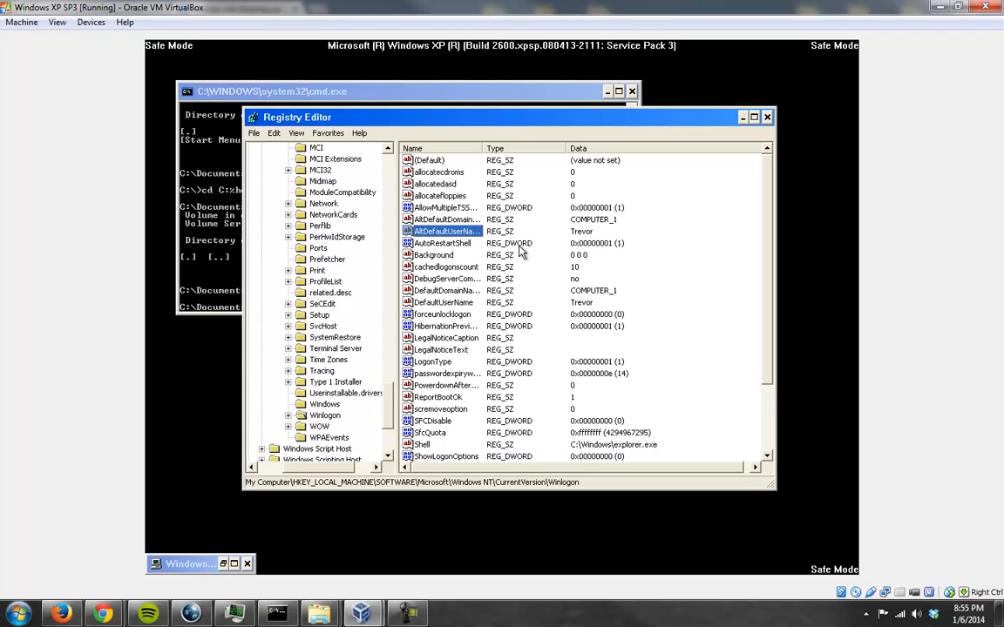
- Browse the Setup and CurrentVersion keys, then collapse the tree to HKEY_LOCAL_MACHINE
left_click(320, 448)
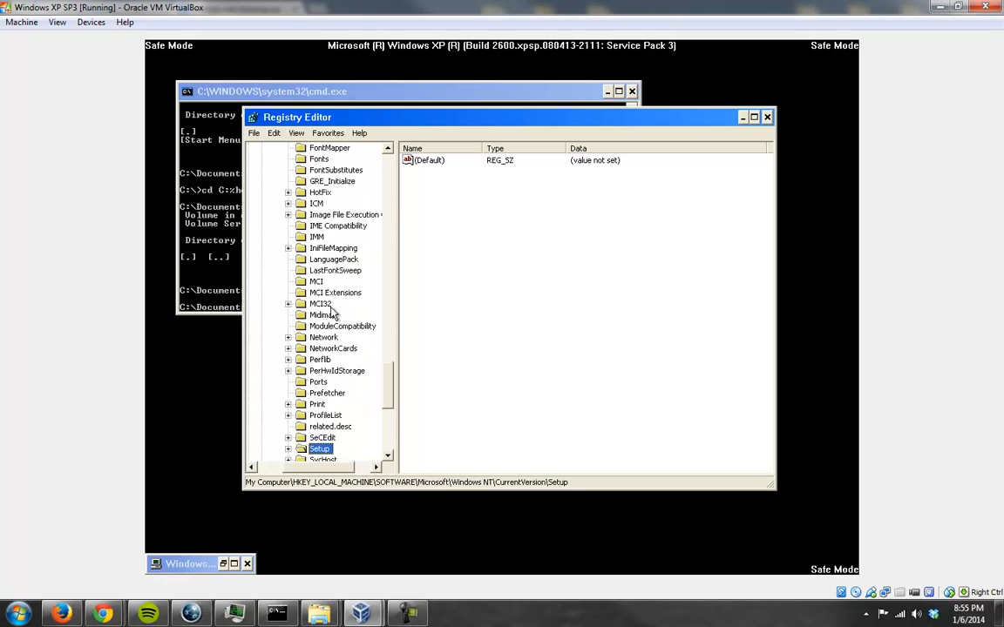
left_click(320, 359)
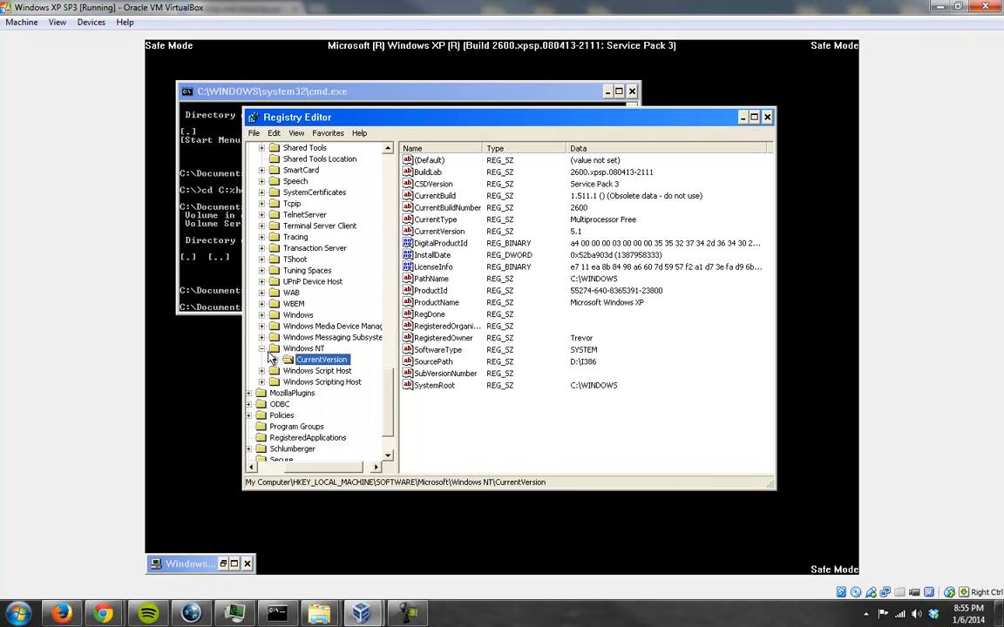
left_click(262, 348)
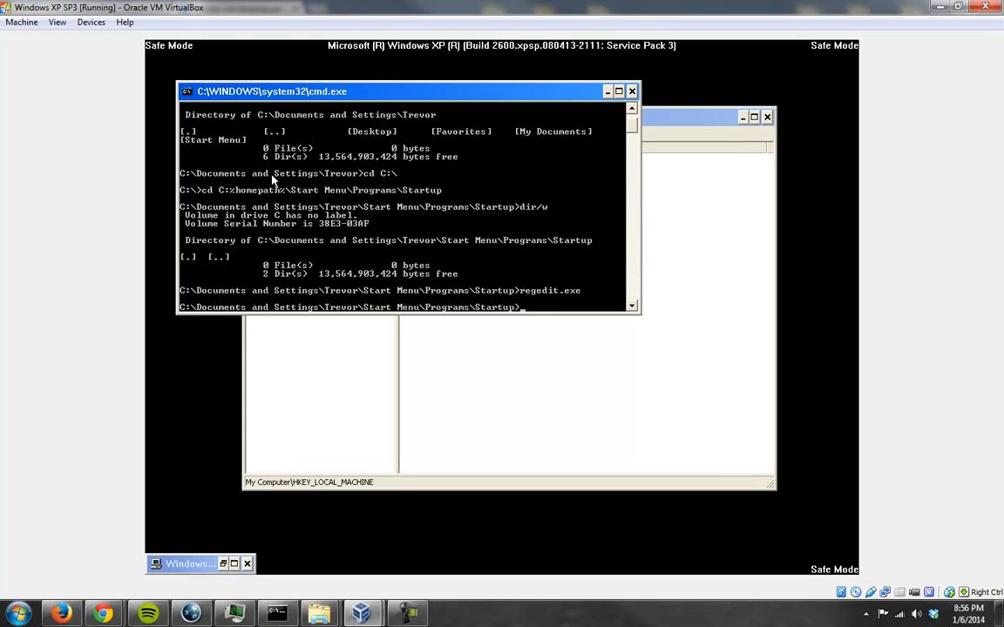
- Change into C:\Windows and list its contents page by page
type("cd C:\\Wi")
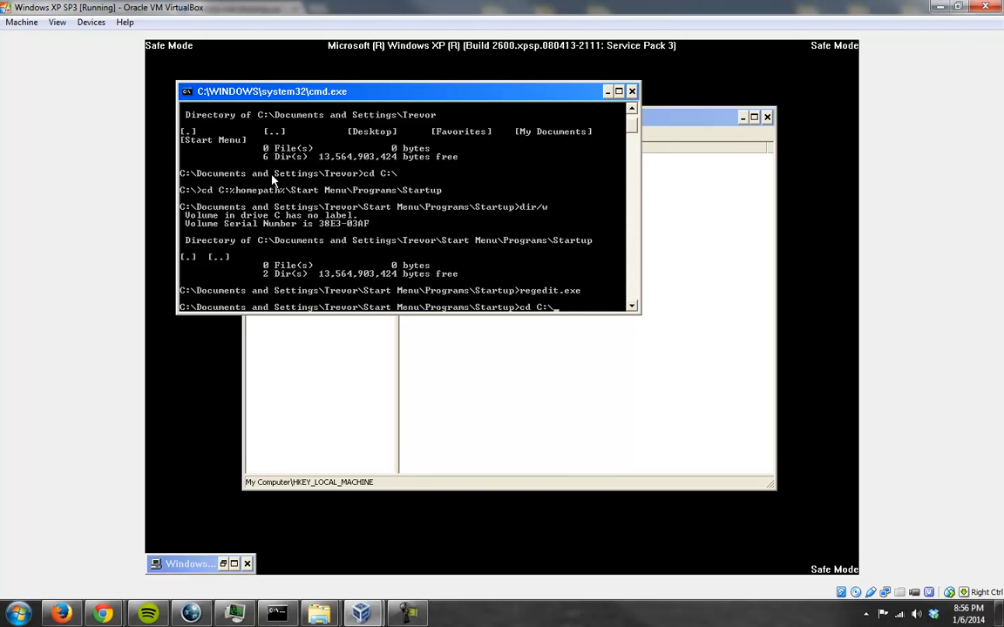
key("Return")
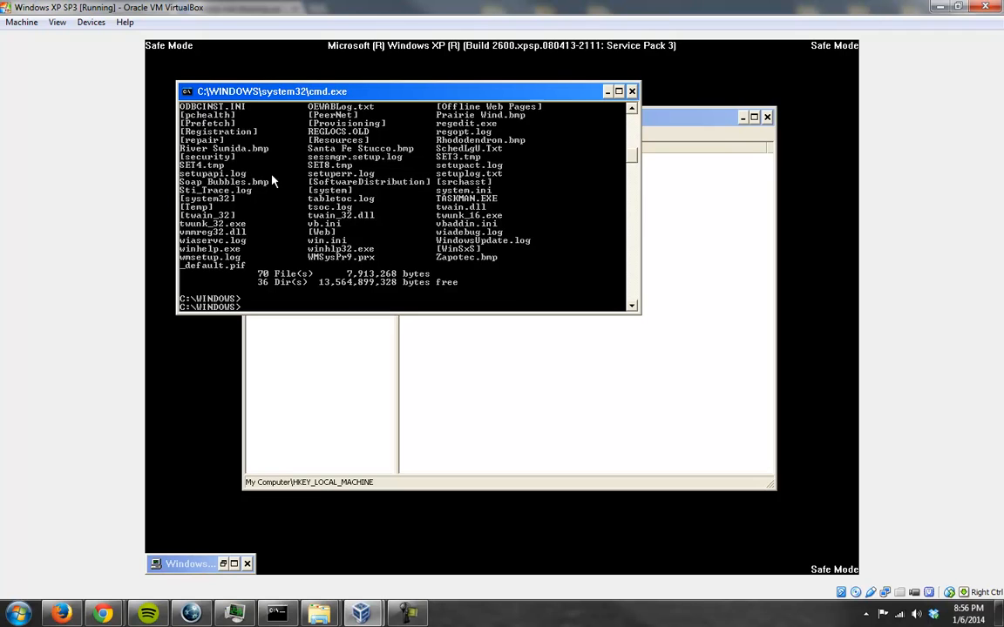
type("dir/")
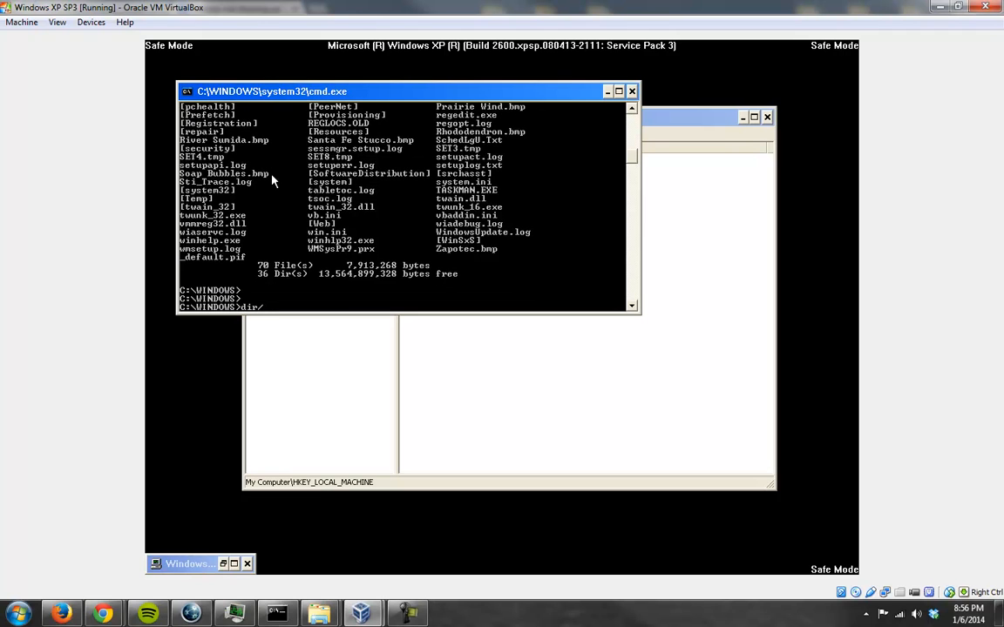
key("Return")
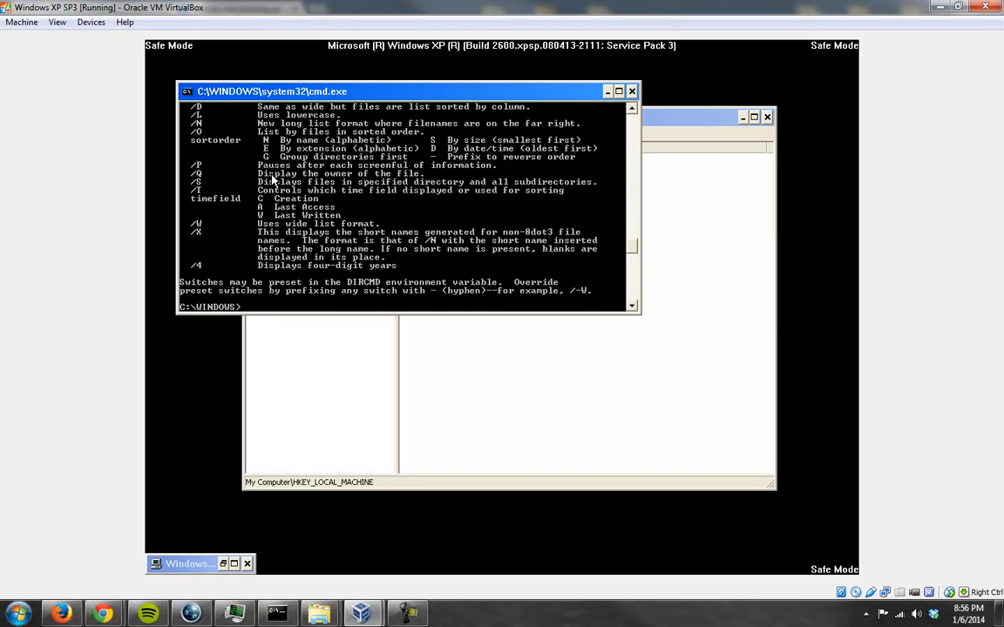
mouse_move(708, 25)
type("dir/")
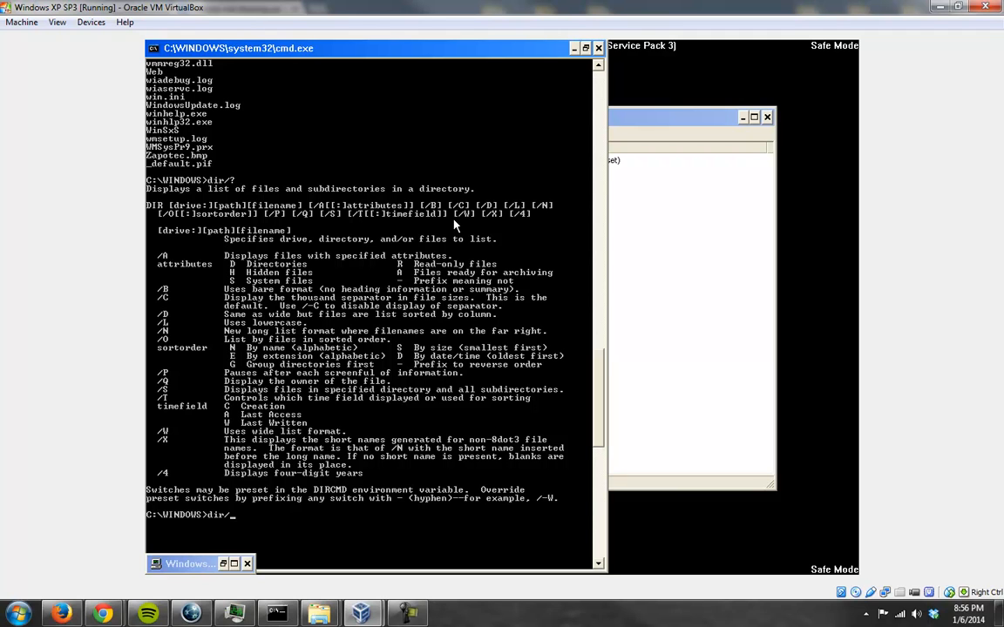
key("Return")
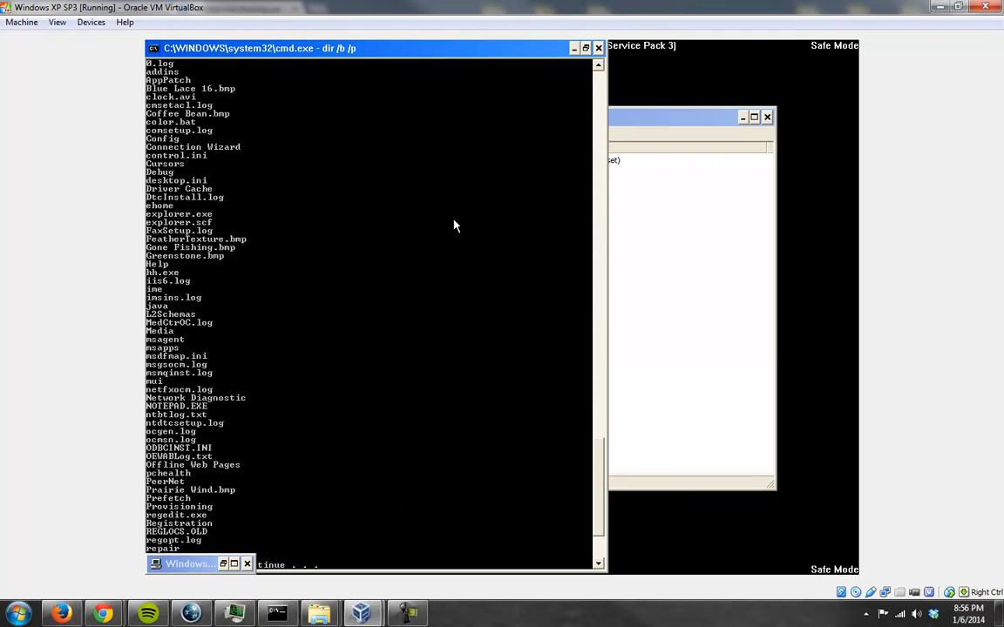
mouse_move(290, 489)
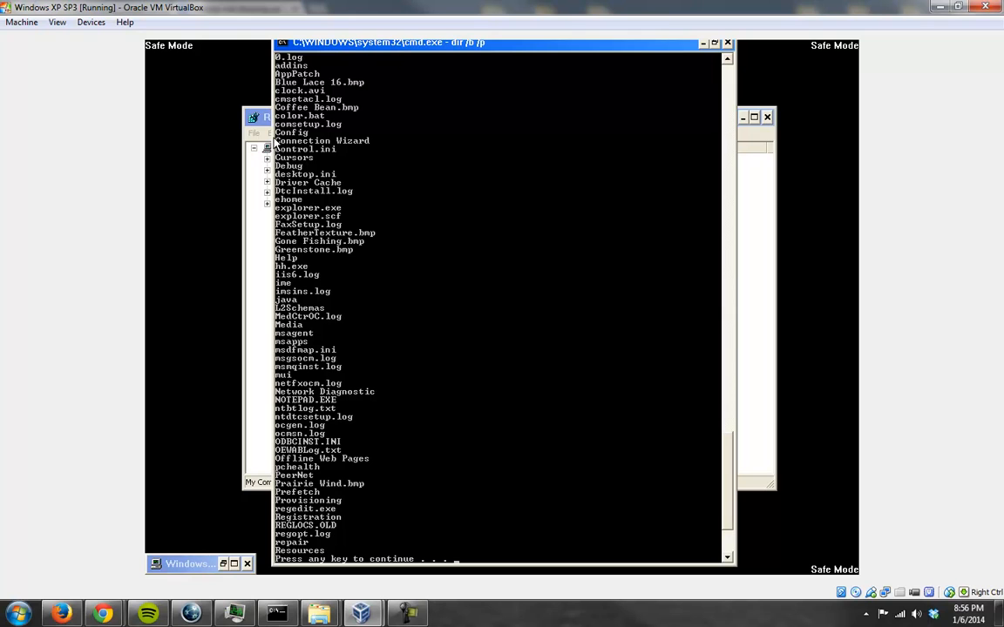
mouse_move(605, 53)
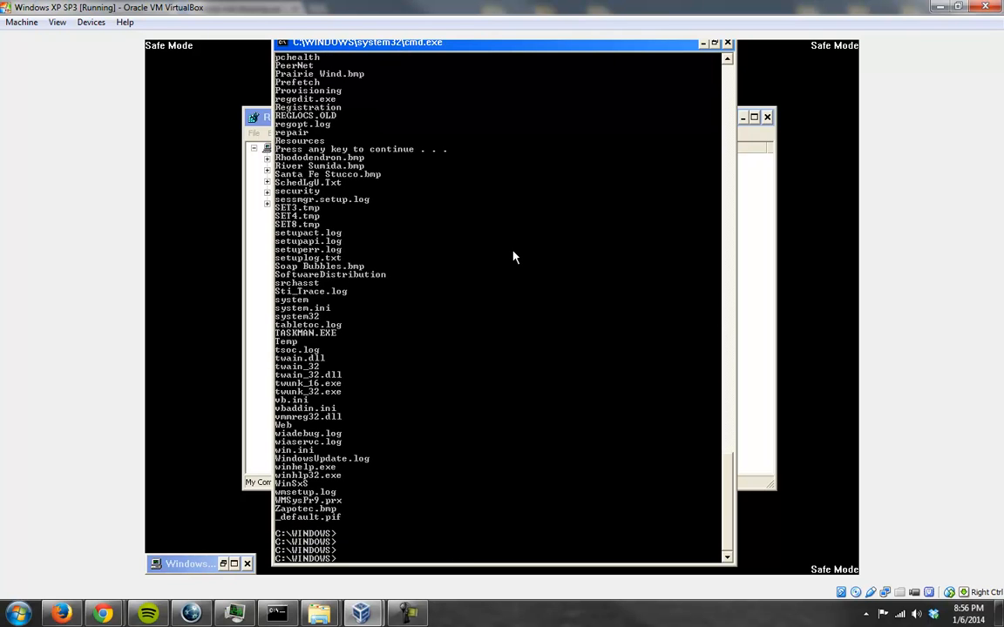
- Delete color.bat from C:\Windows with del color.bat
type("del")
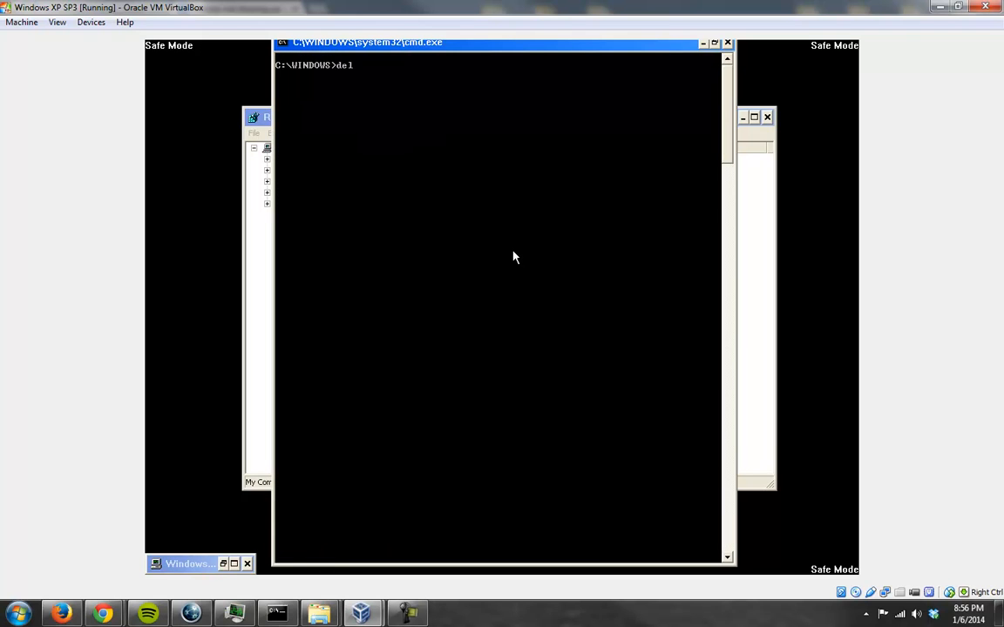
type("color.ba")
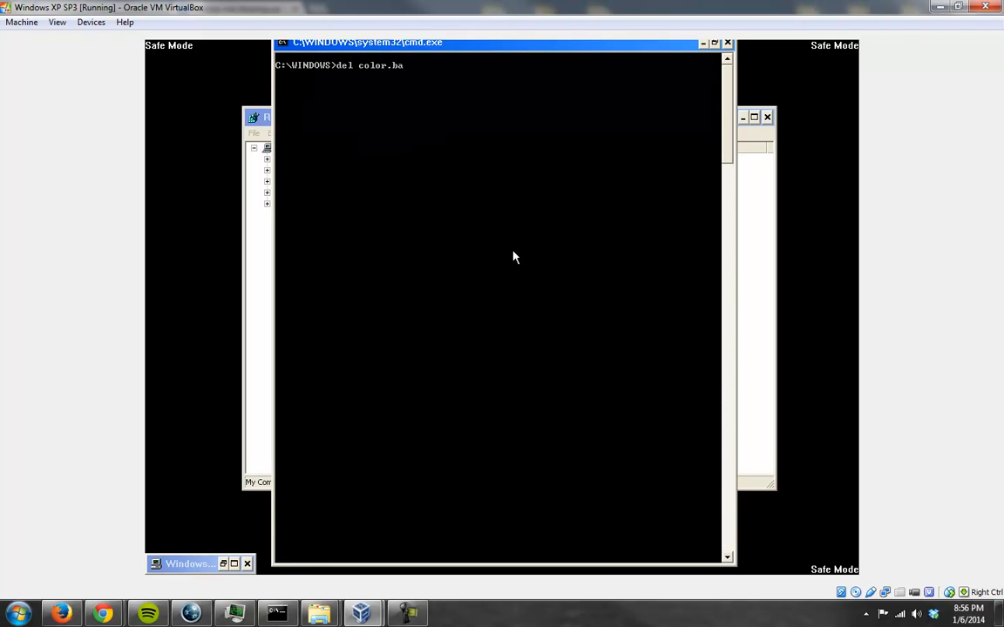
key("Return")
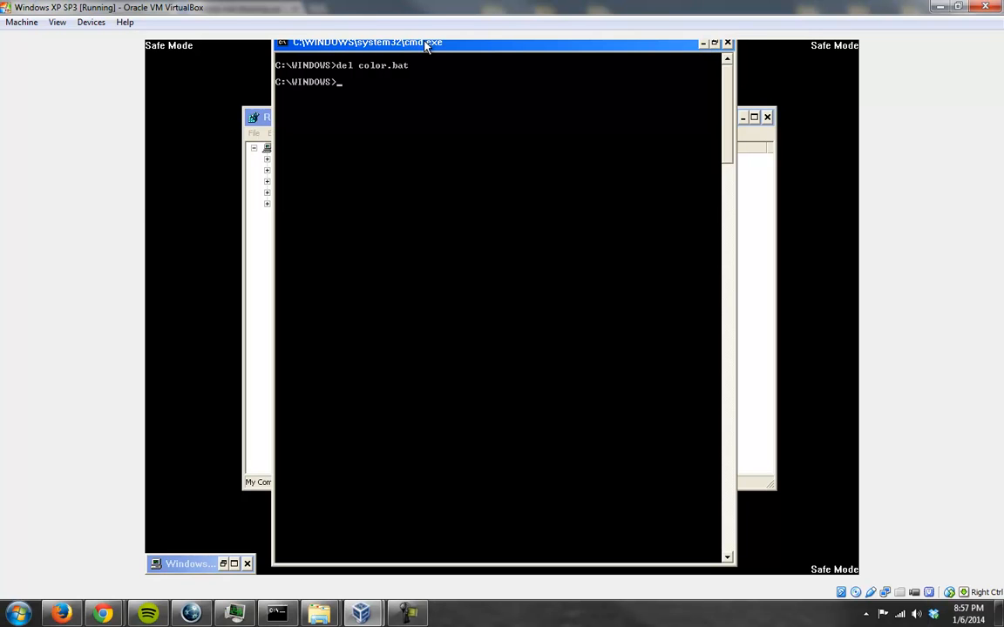
- Reset the Windows XP guest from the Machine menu and confirm the reset
left_click(22, 22)
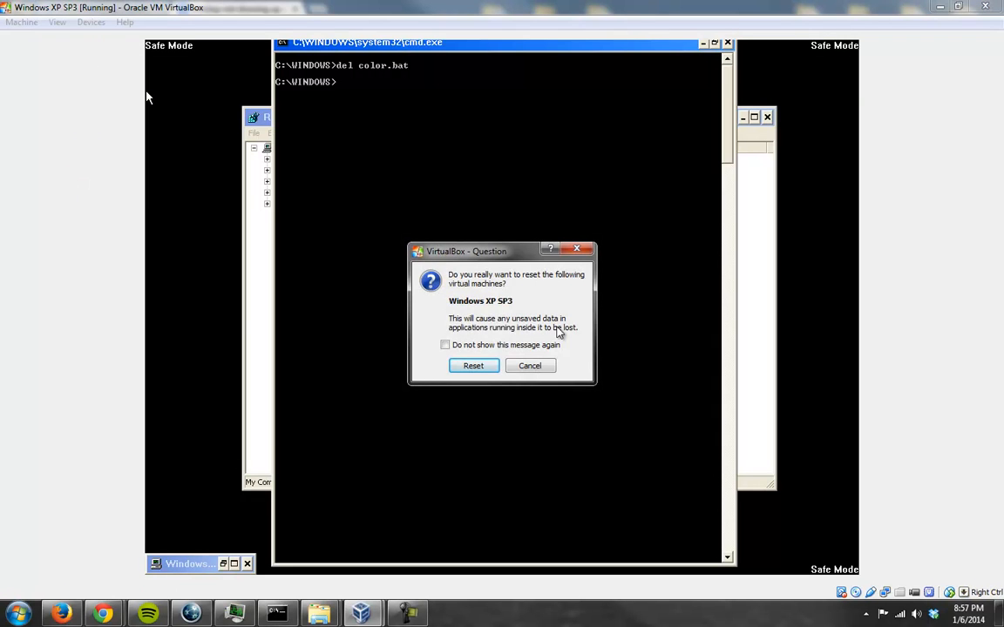
left_click(473, 365)
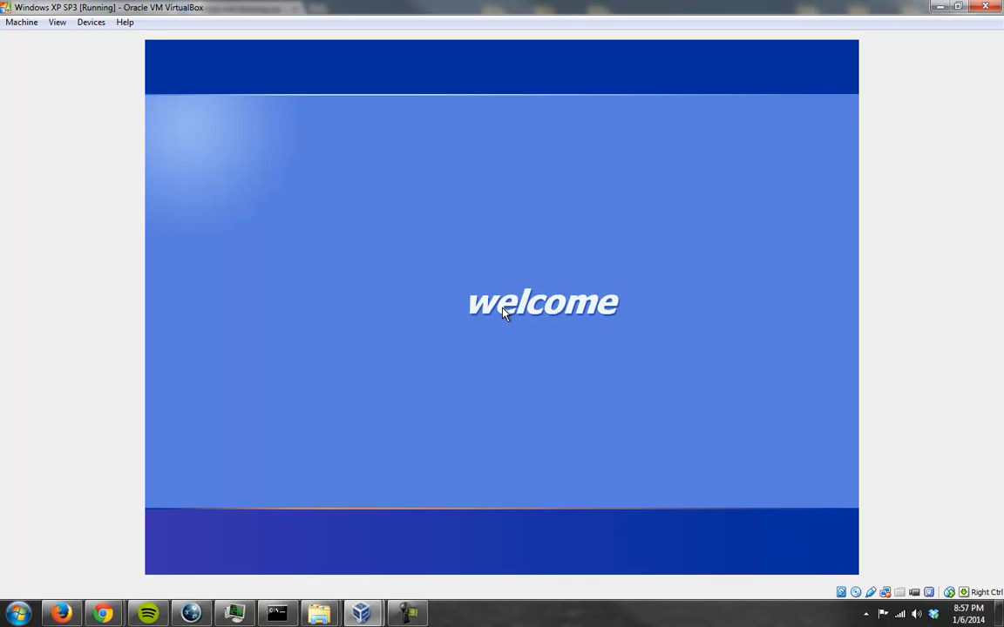
mouse_move(510, 314)
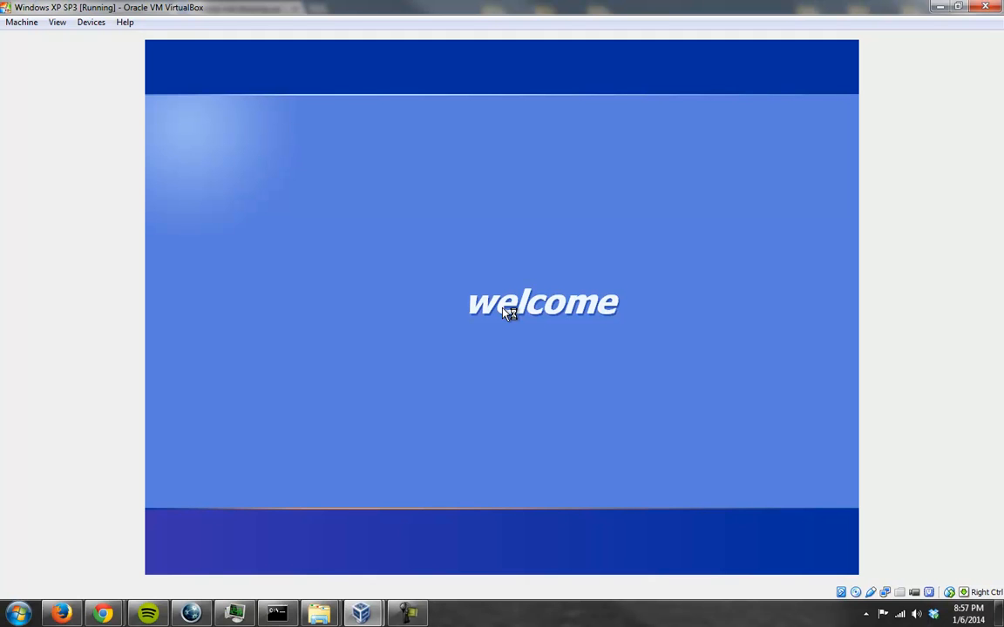
- Send Ctrl-Alt-Del to the guest and run regedit as a new Task Manager task
left_click(21, 22)
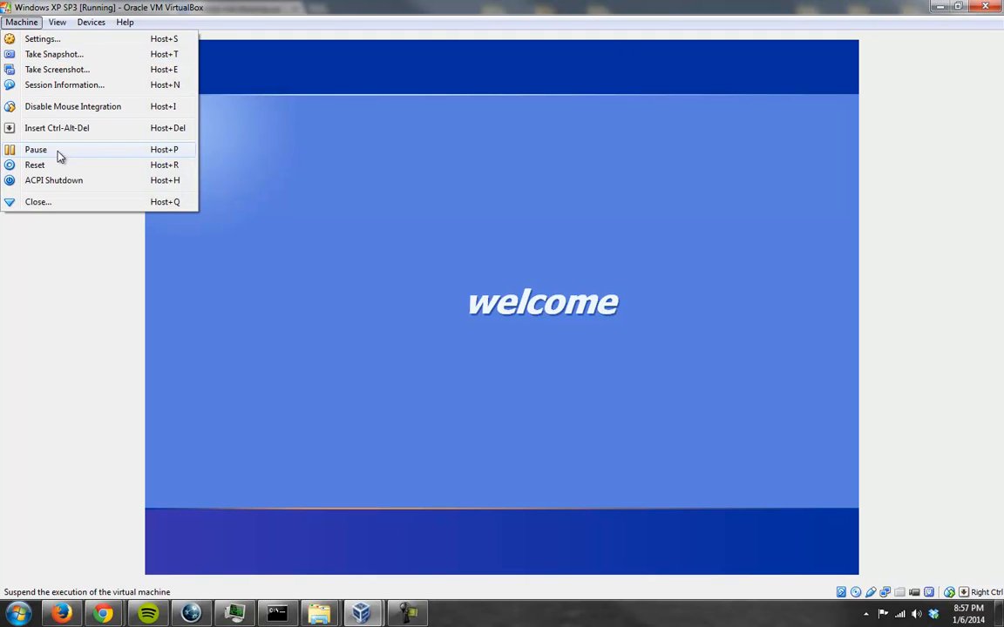
mouse_move(57, 128)
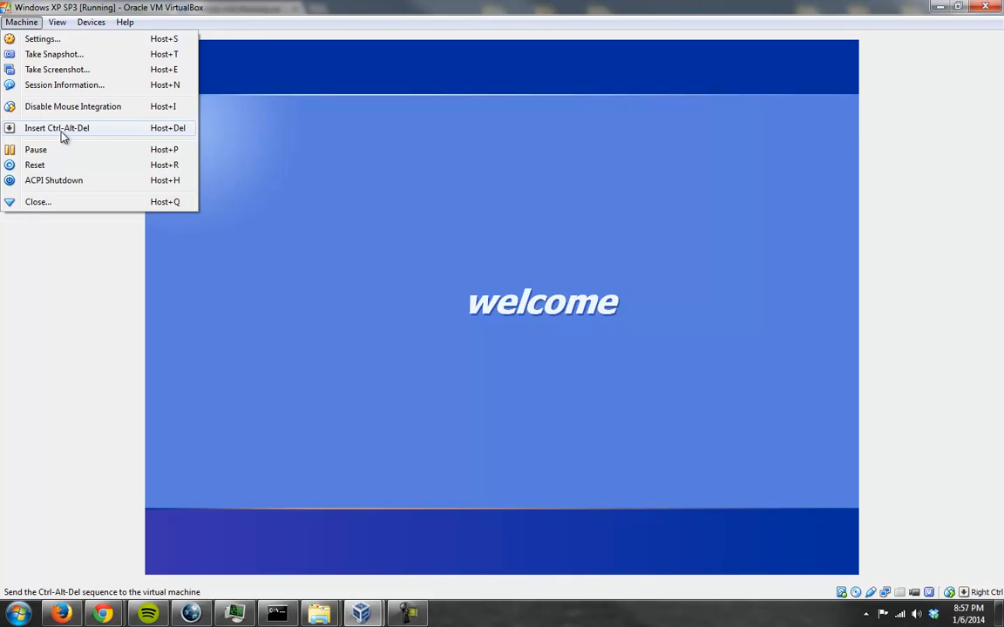
left_click(56, 128)
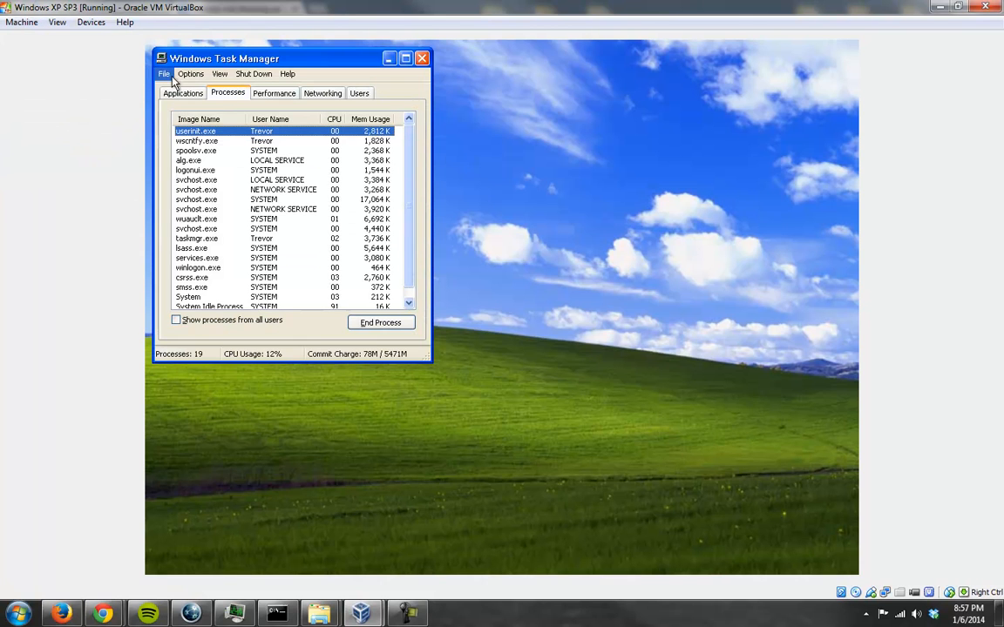
left_click(163, 74)
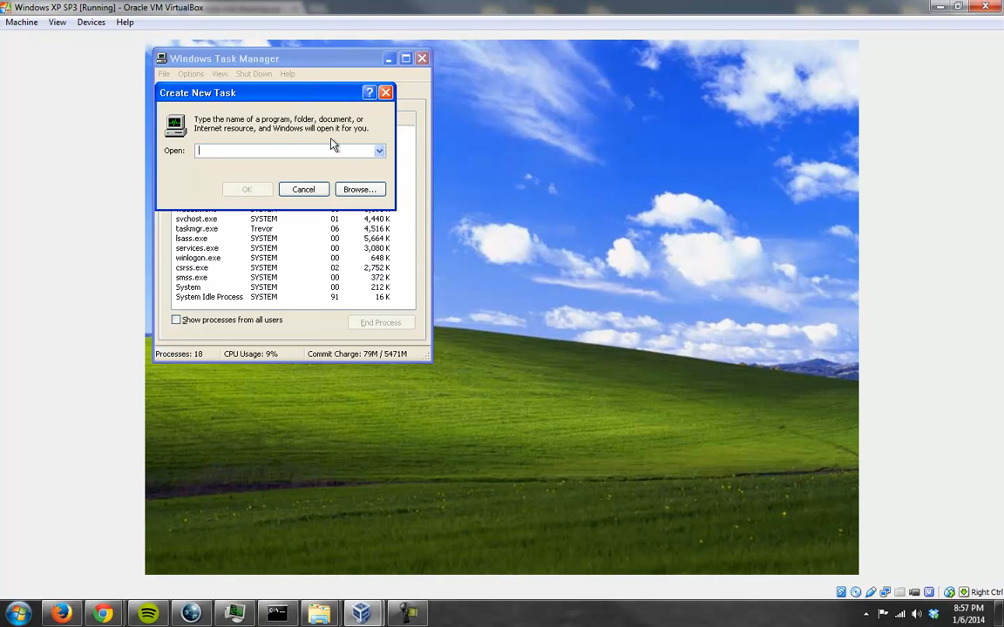
type("regedit")
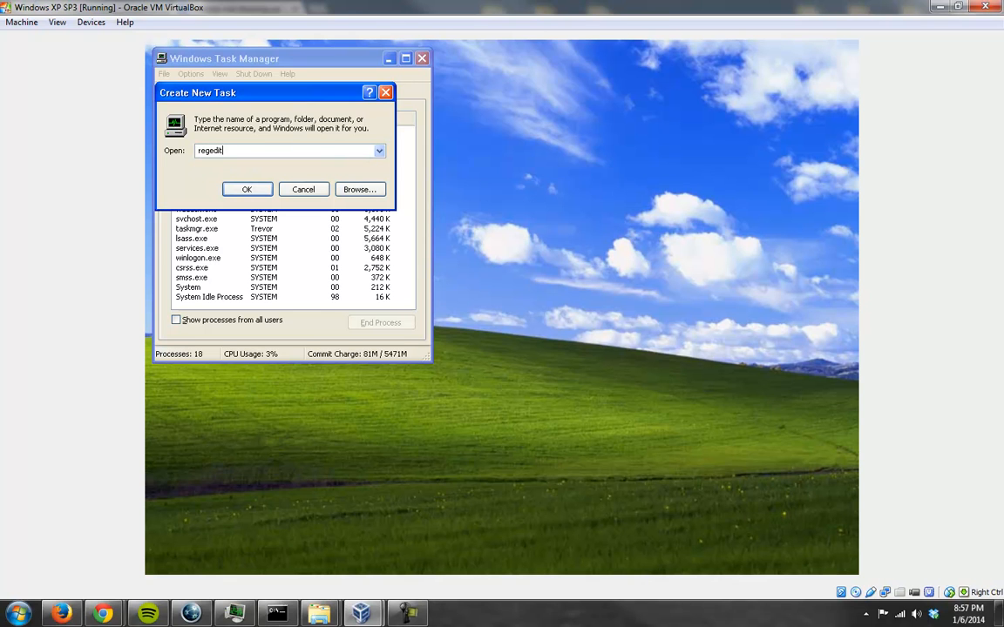
left_click(246, 189)
type("C:\\Windows\\explor")
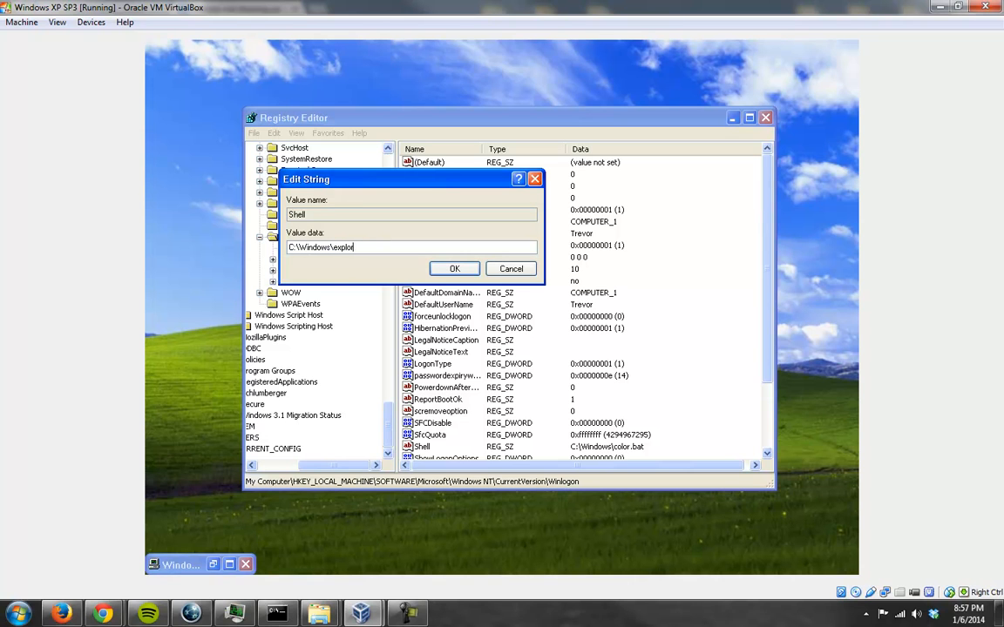
- Save C:\Windows\explorer.exe as the Winlogon Shell data and reset the VM again
left_click(454, 269)
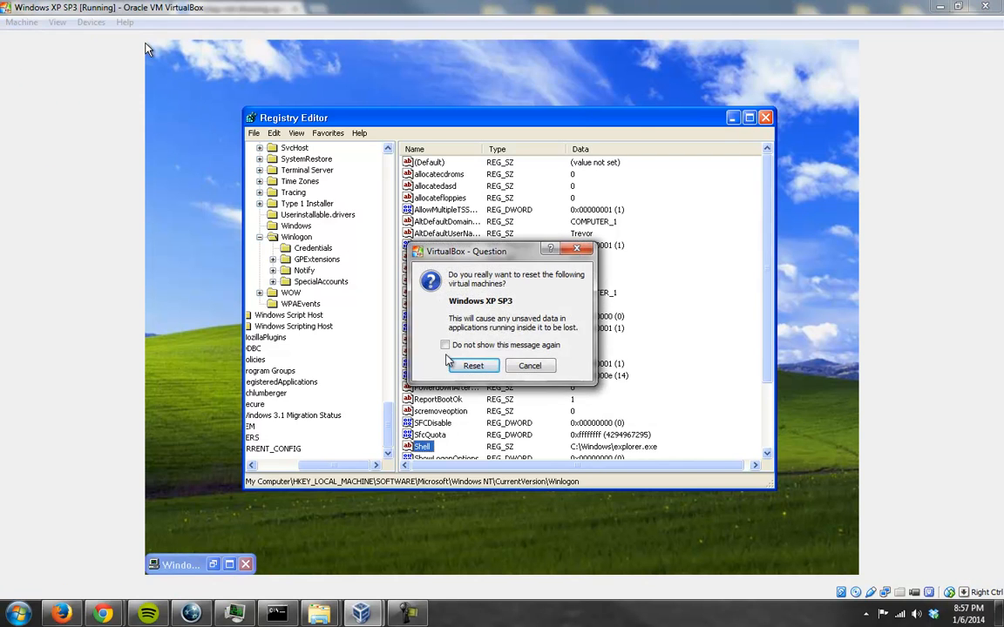
left_click(472, 365)
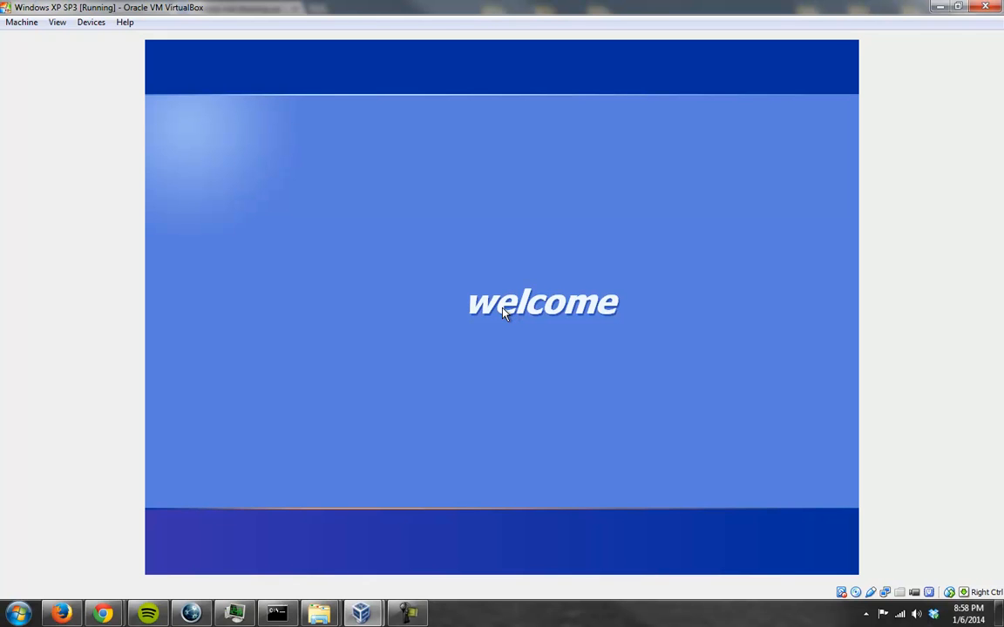
- Run C:\Windows\explorer.exe as a new task from the guest's Task Manager
left_click(21, 21)
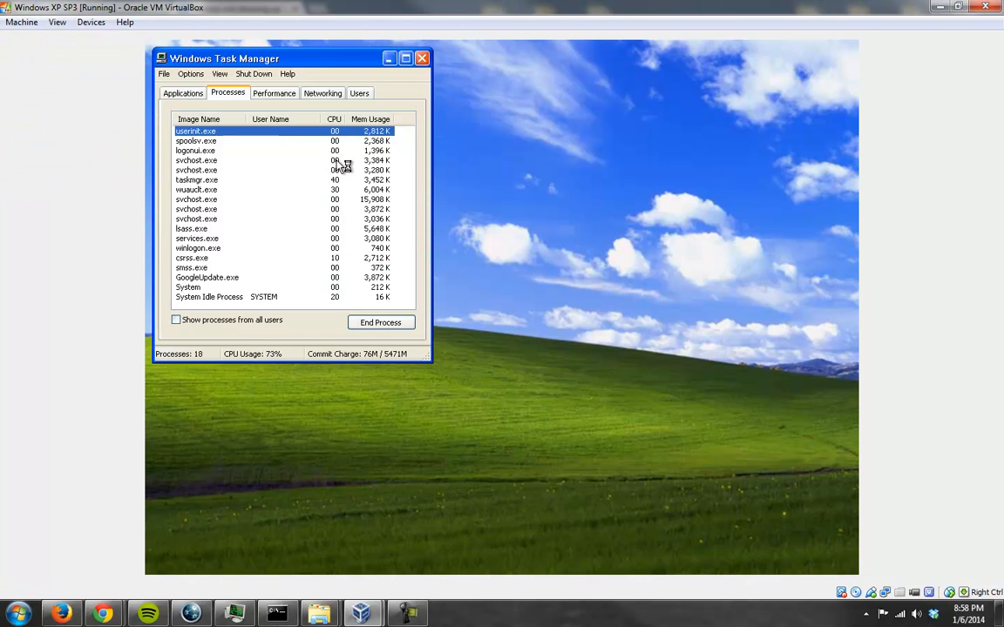
left_click(163, 73)
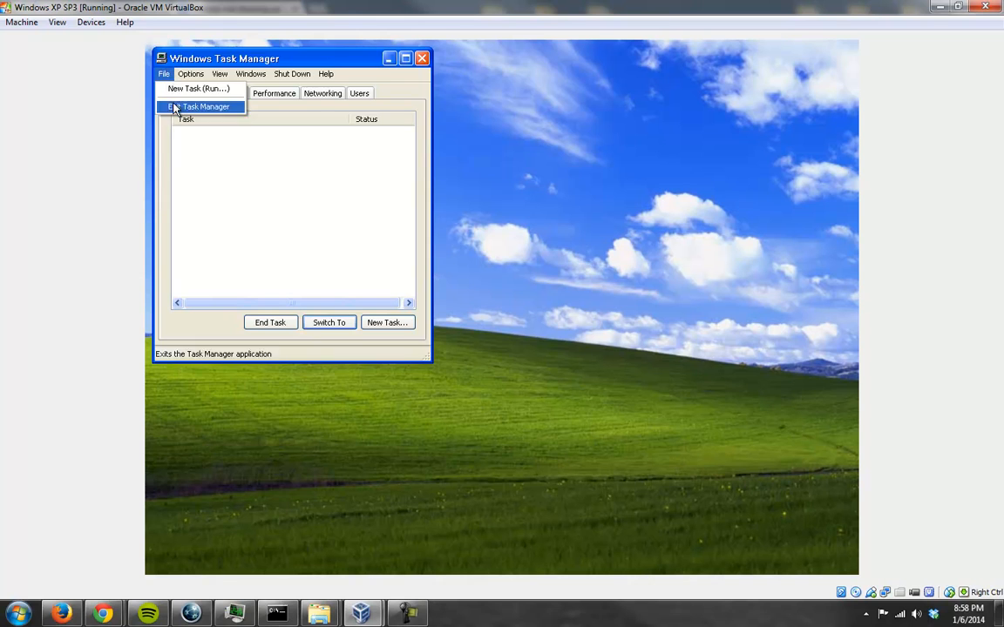
left_click(198, 89)
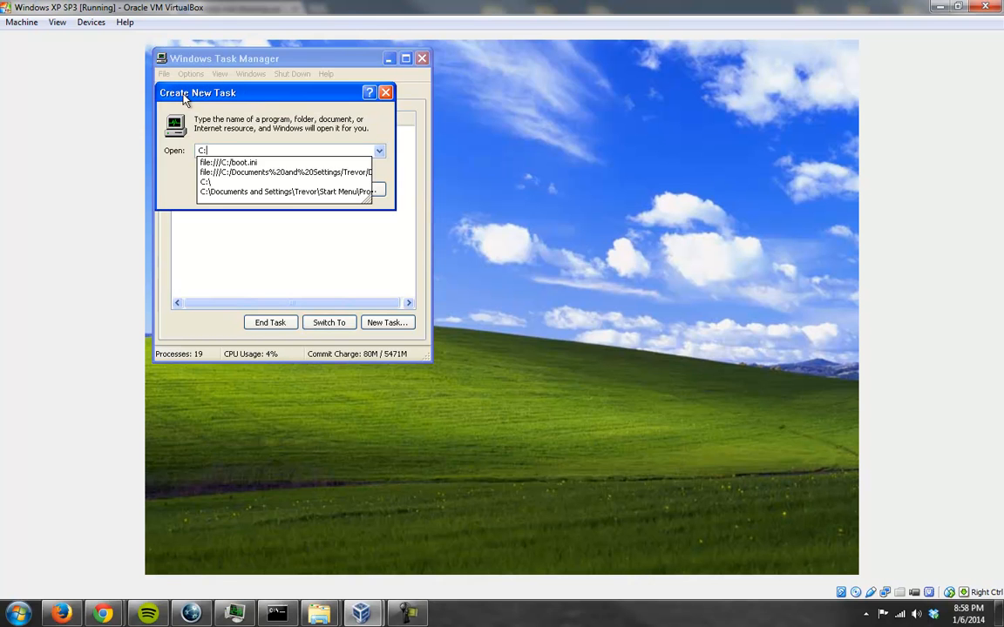
type("\\Windows\\explor")
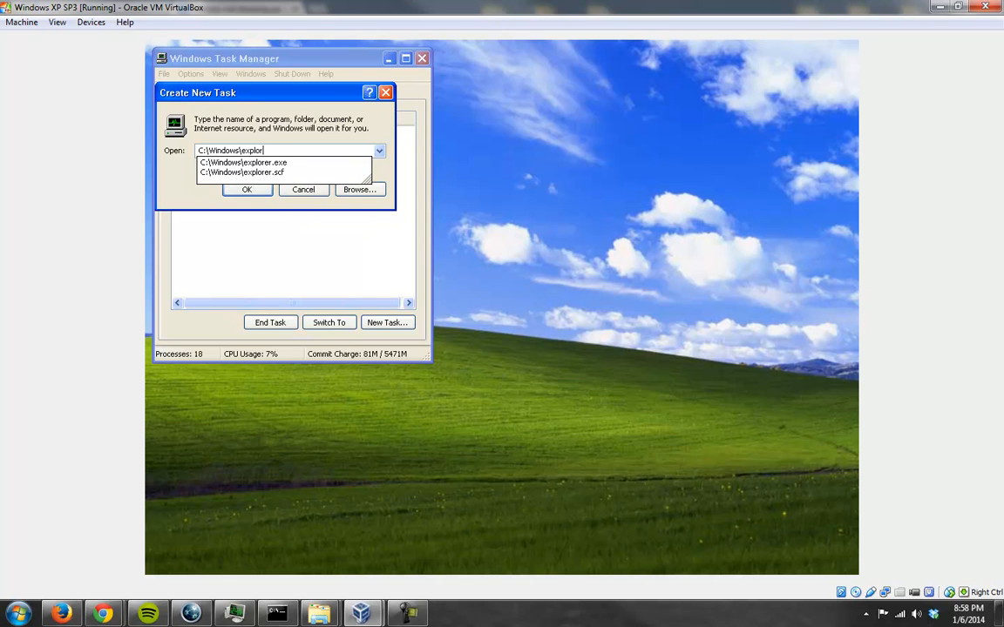
left_click(245, 190)
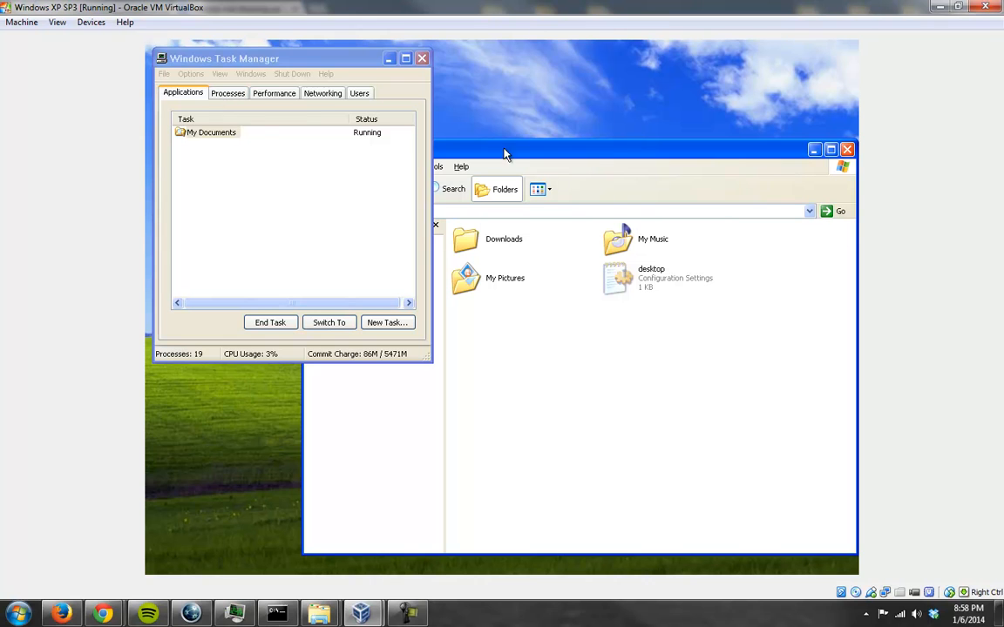
- Start a command prompt as a new task and change into the Desktop folder
left_click(190, 73)
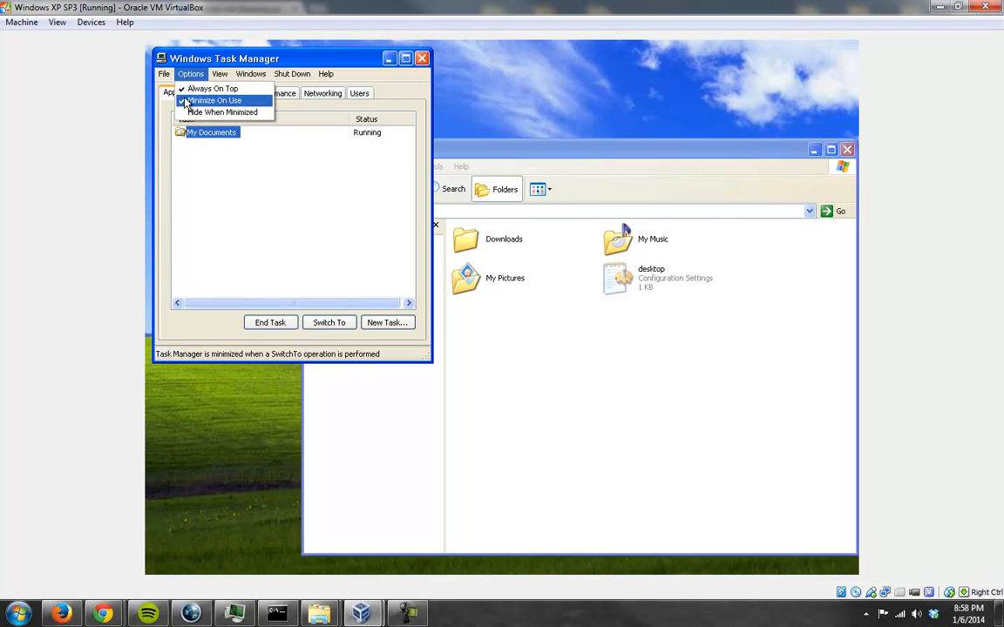
left_click(386, 323)
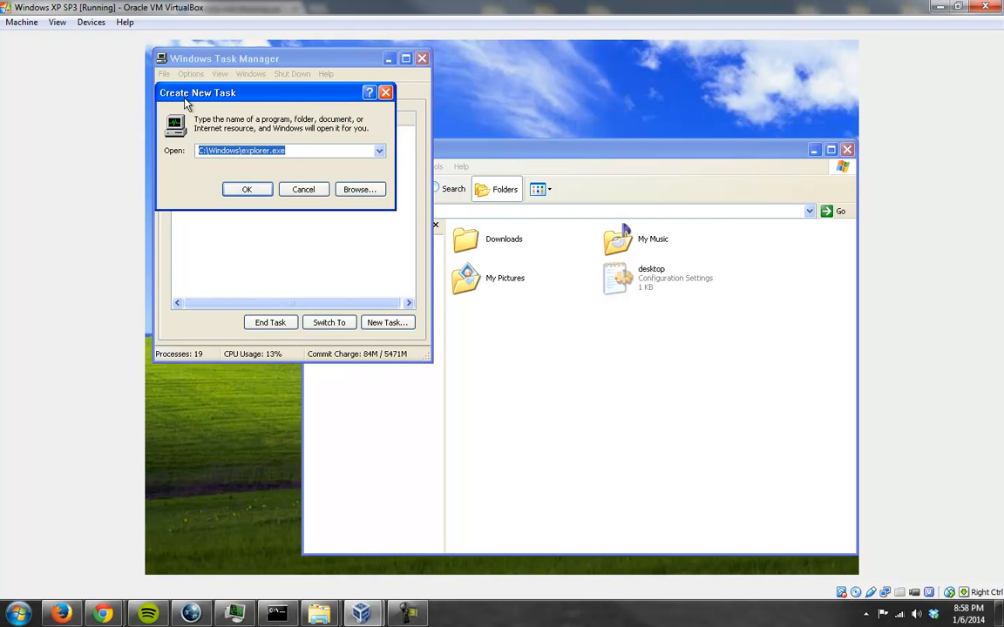
left_click(246, 189)
type("cd desktop")
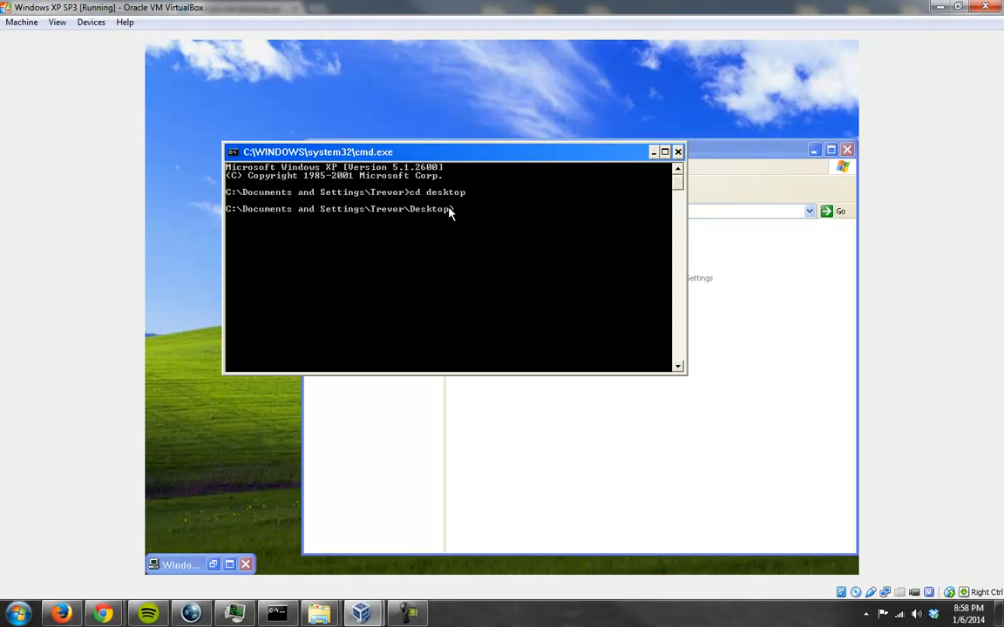
- Enter 'start chrome.exe' in the guest command prompt to launch Chrome
type("start chrome.e")
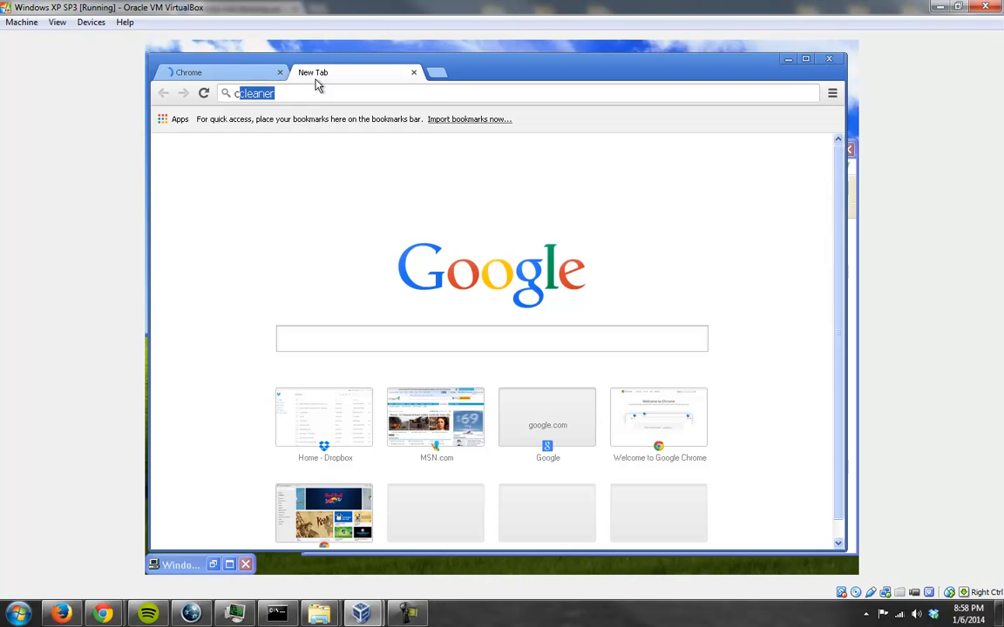
- Search for ccleaner, download Piriform's CCleaner installer, and run the downloaded exe
key("Return")
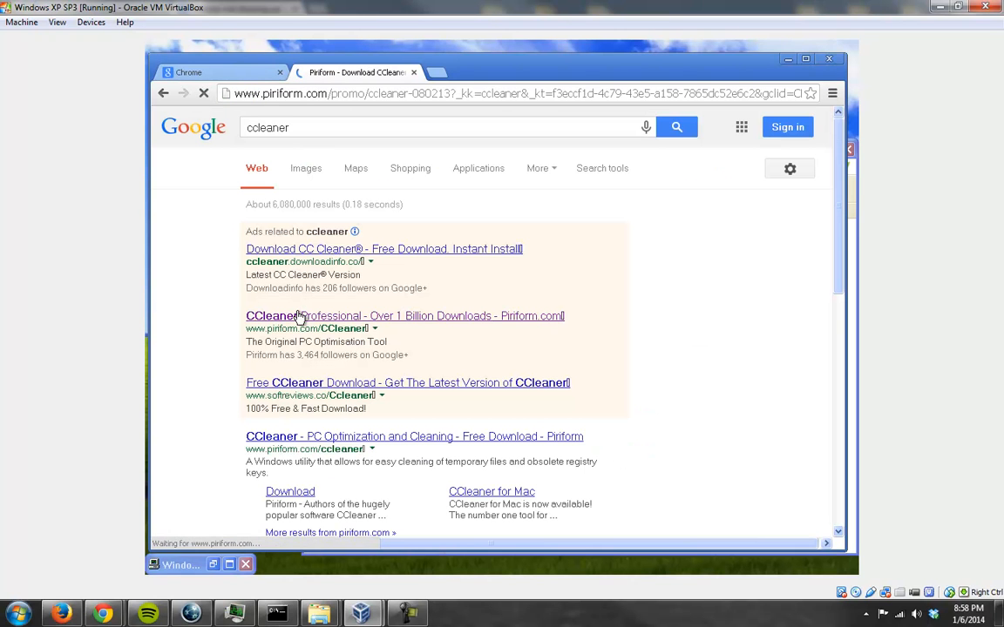
left_click(405, 316)
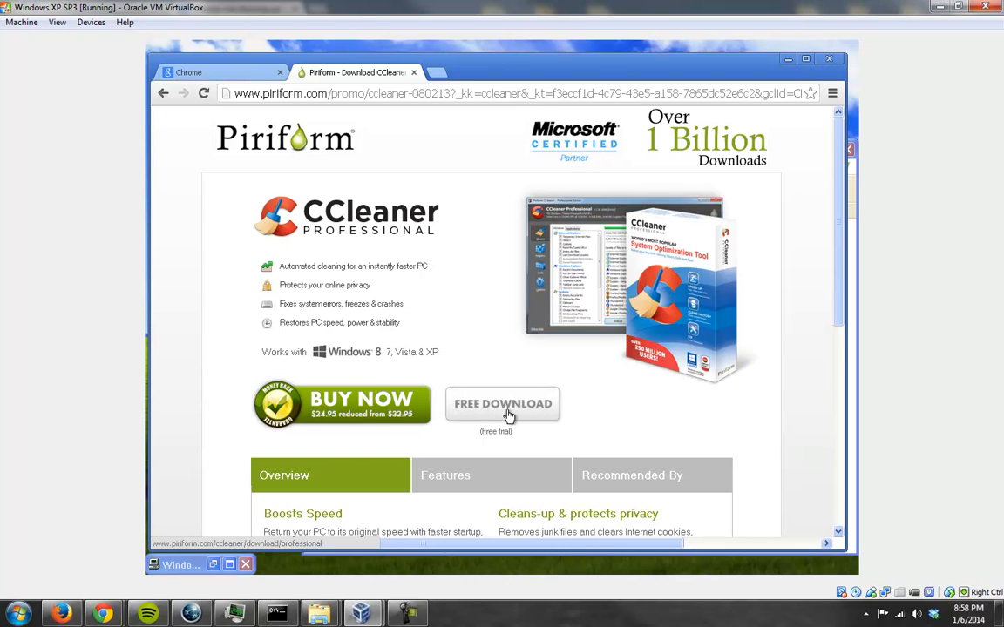
left_click(503, 403)
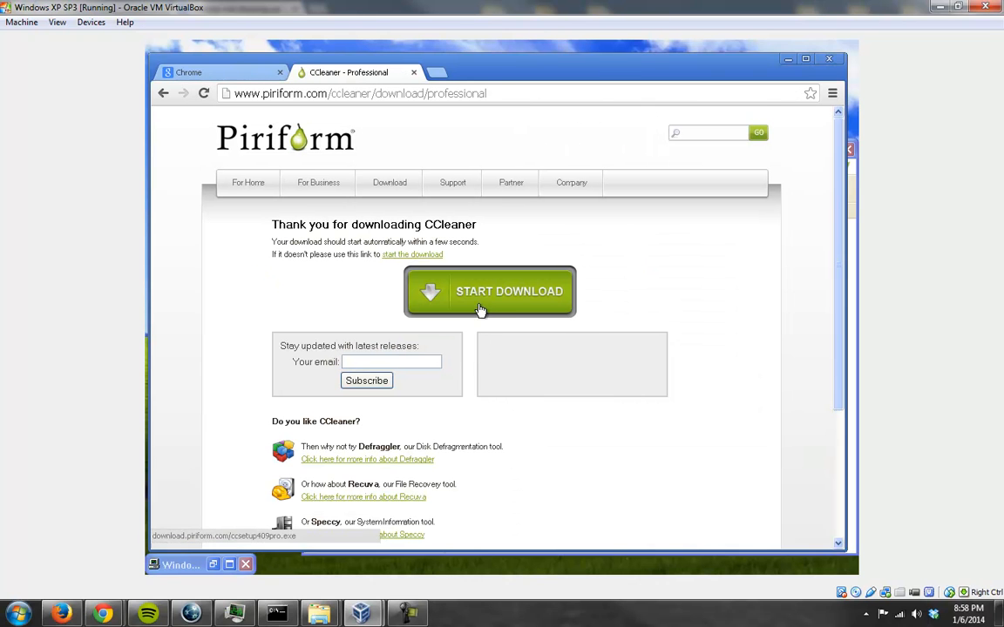
left_click(489, 291)
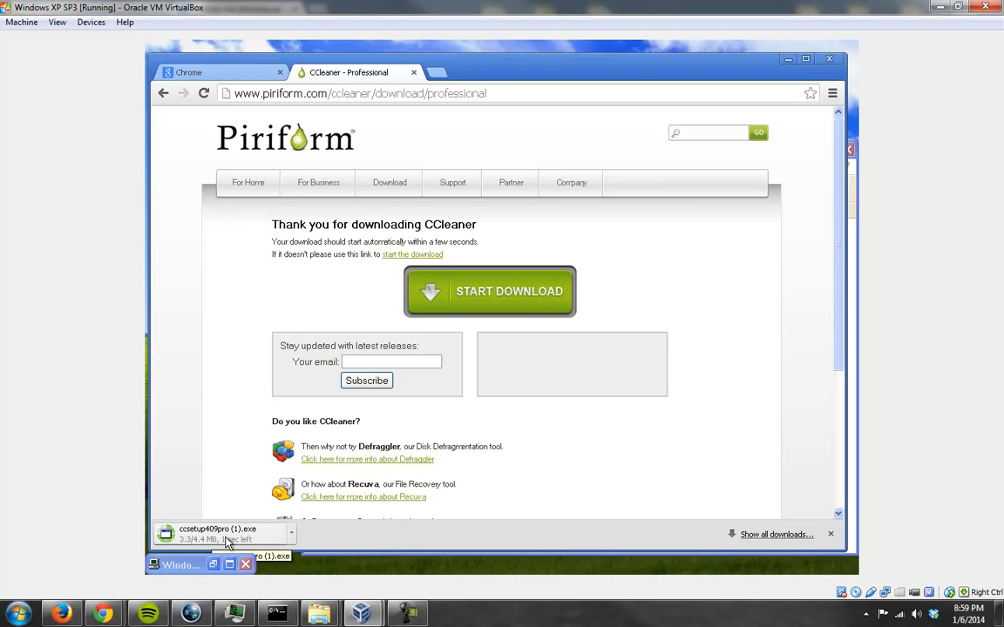
left_click(217, 533)
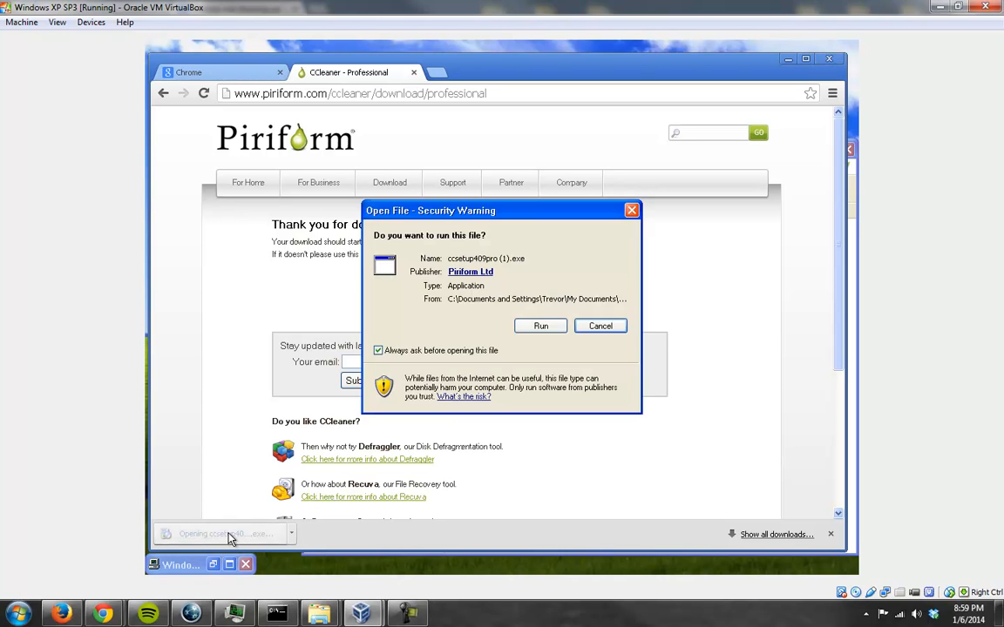
left_click(540, 326)
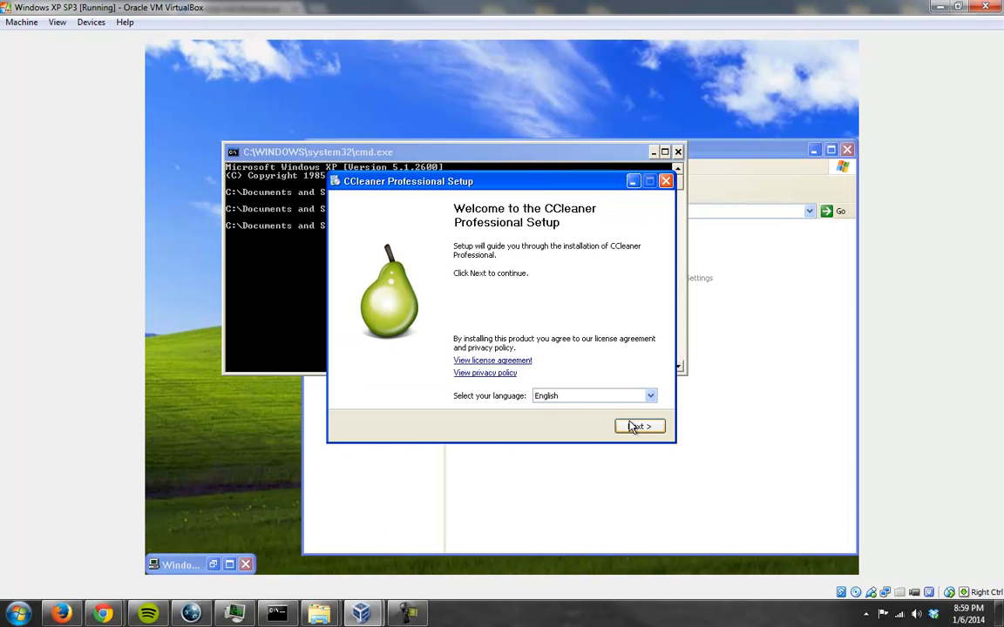
- Install CCleaner Professional and close the Chrome release-notes page
left_click(640, 426)
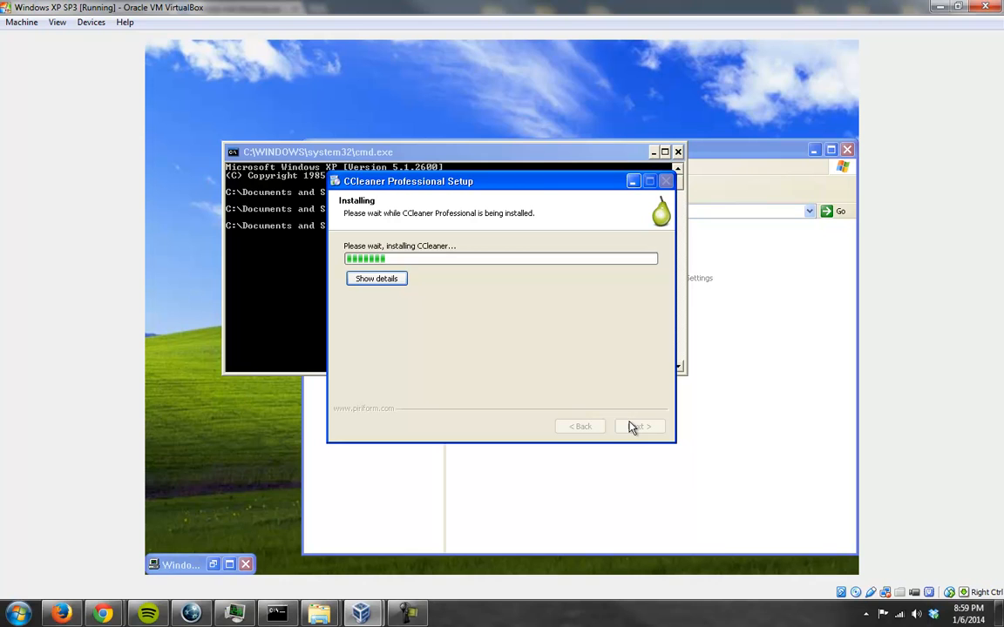
mouse_move(616, 415)
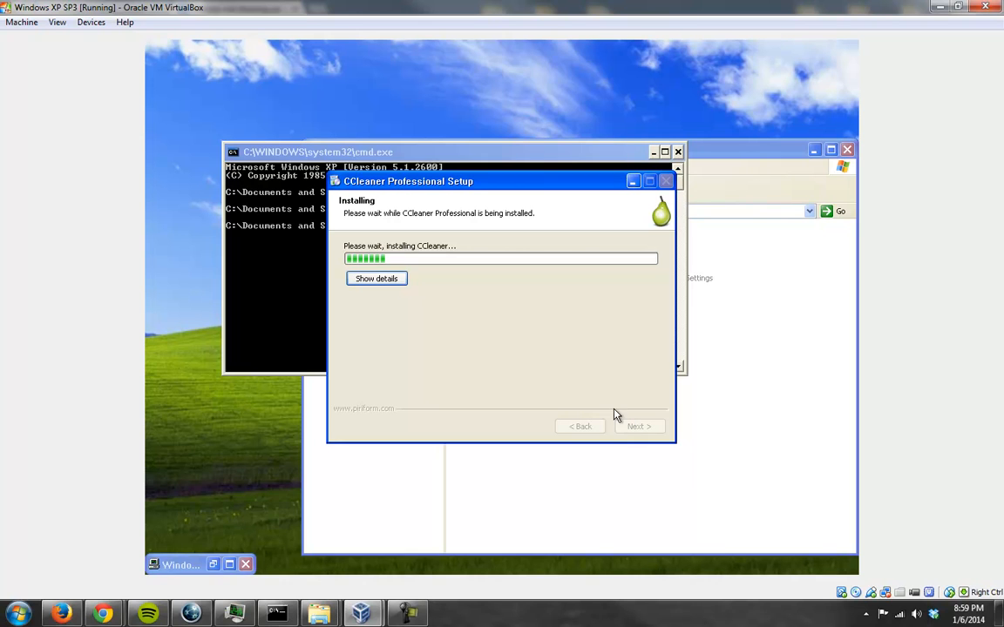
mouse_move(610, 403)
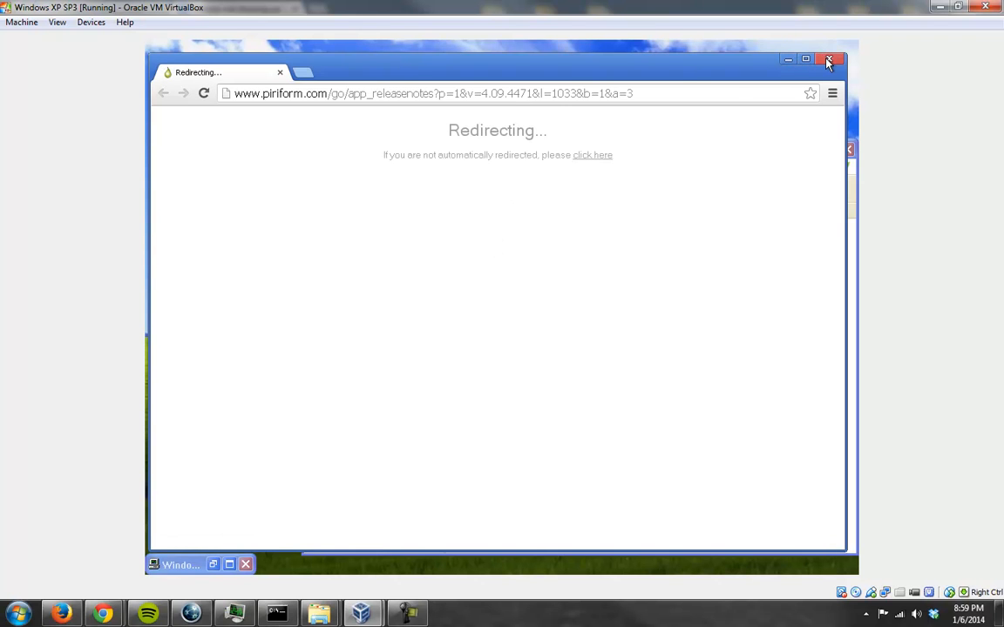
left_click(829, 59)
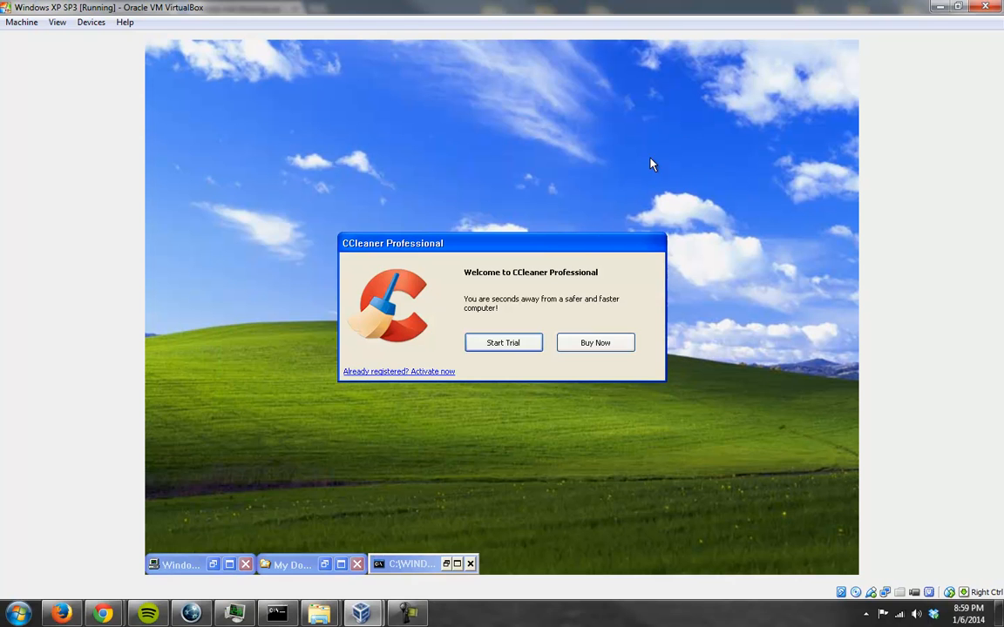
- Start the CCleaner trial, then end the expired trial to reach the cleaner
left_click(502, 343)
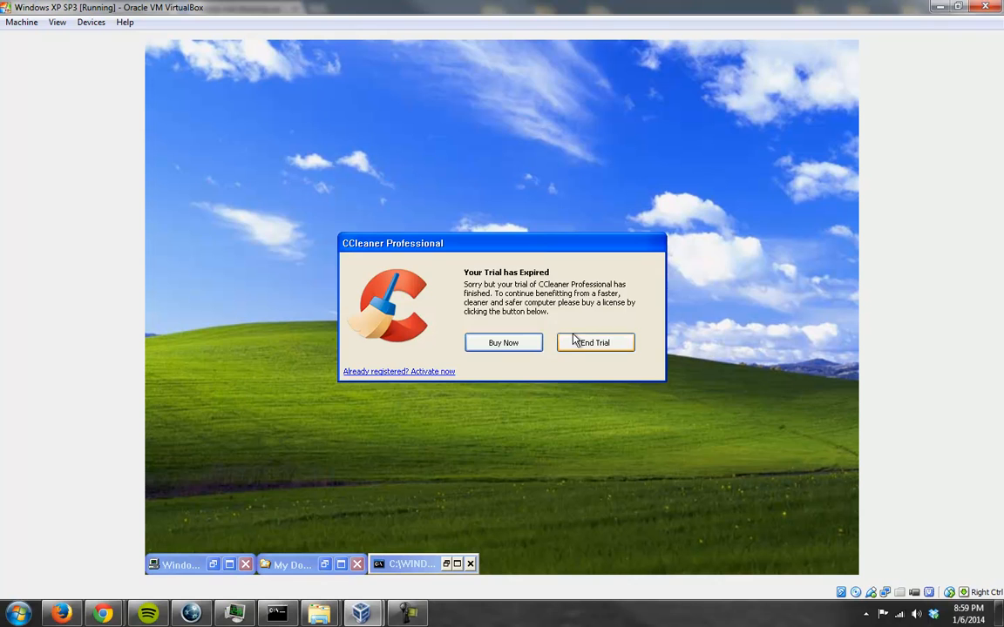
left_click(595, 341)
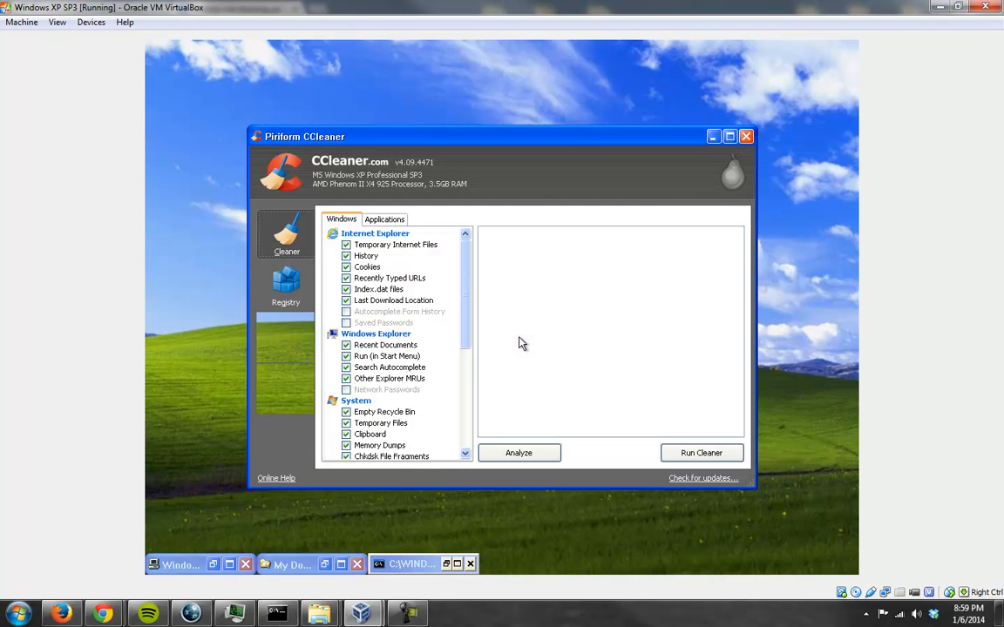
- Scan the registry, save a .reg backup, fix both issues, and close CCleaner
left_click(285, 286)
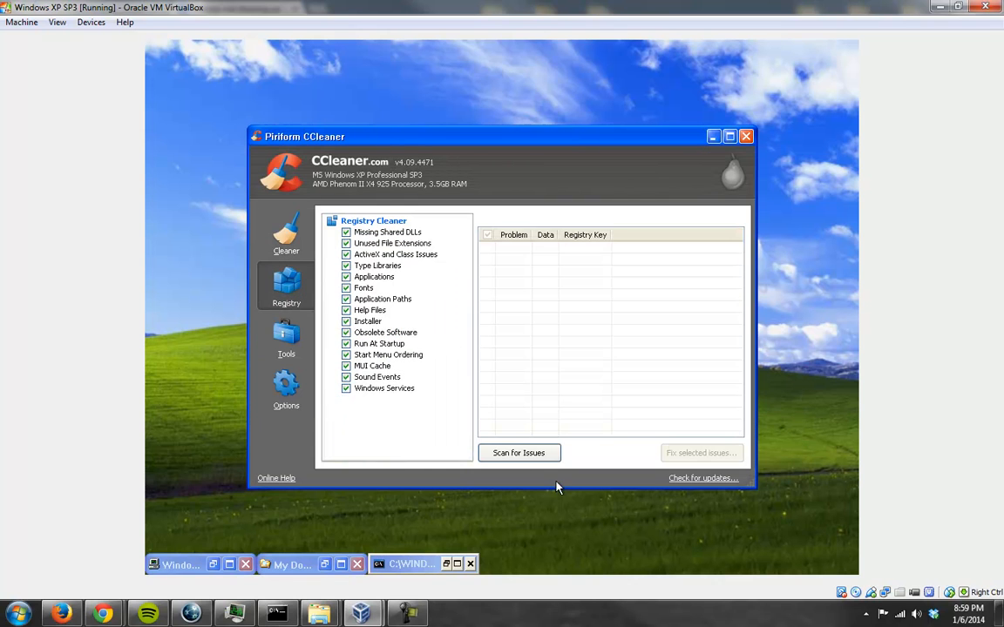
left_click(518, 452)
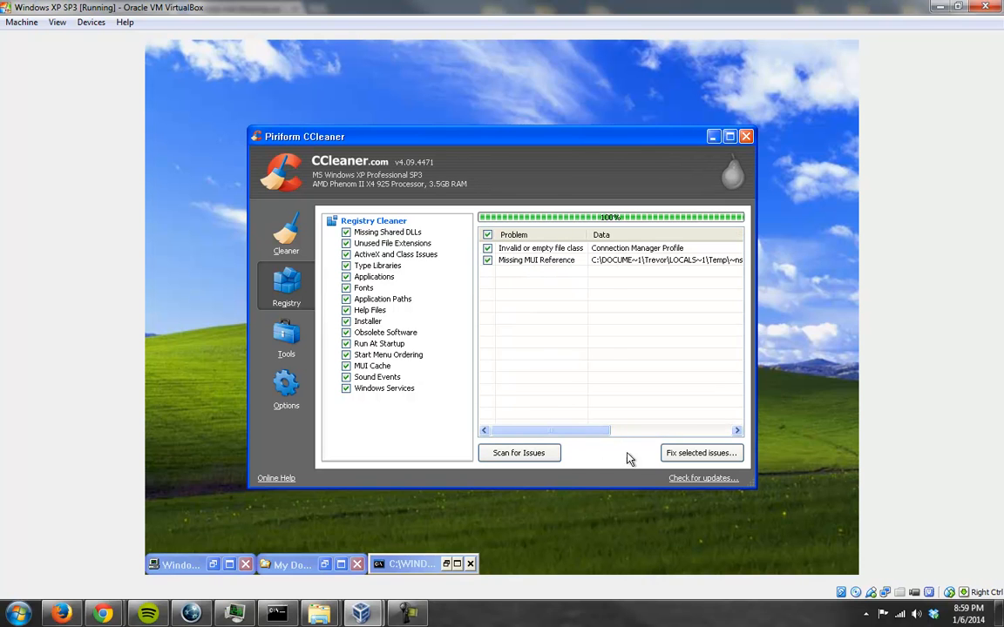
left_click(700, 452)
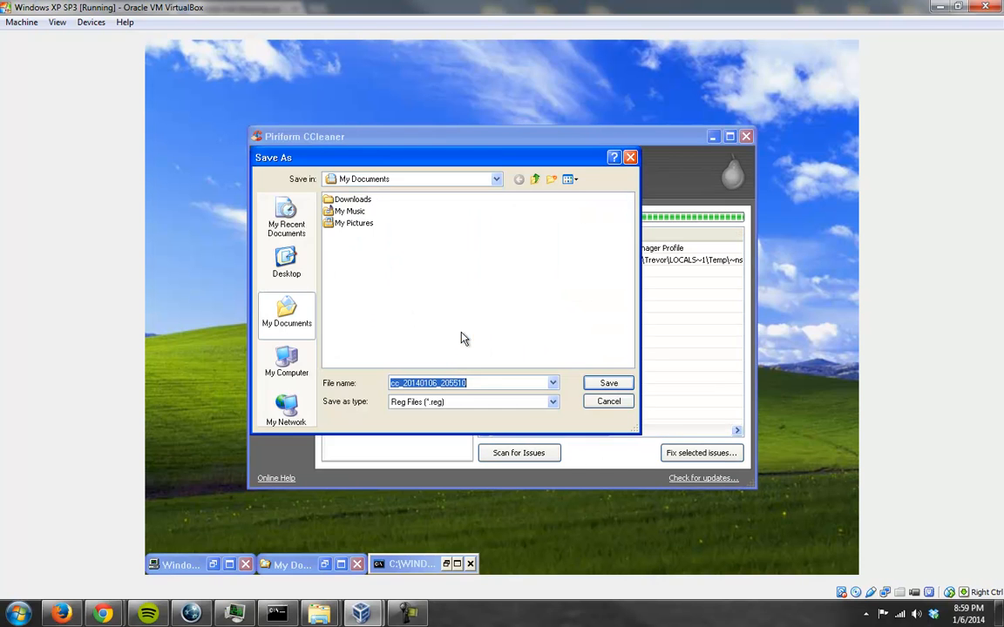
left_click(608, 382)
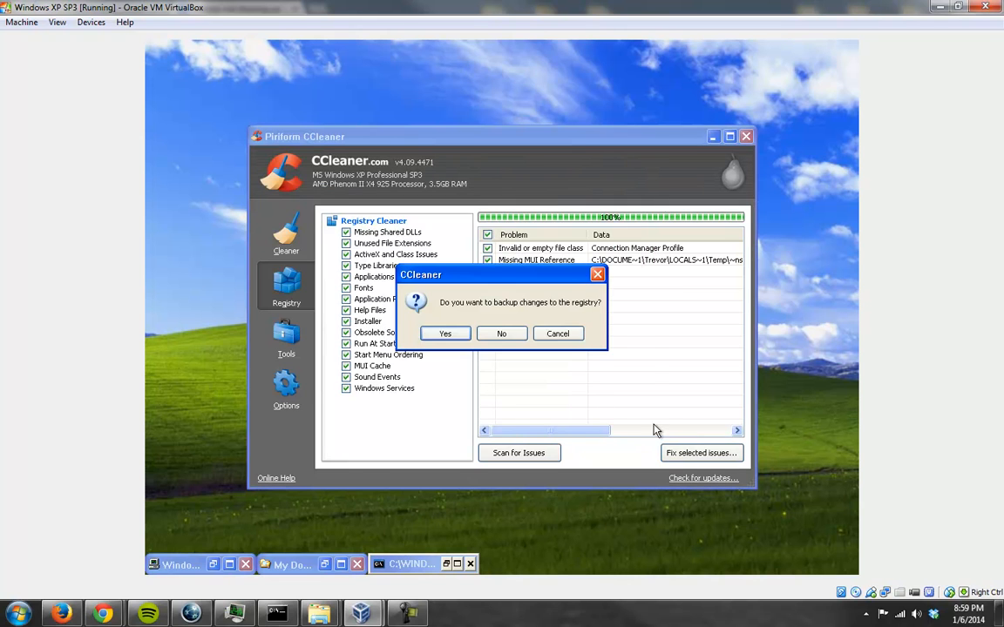
left_click(501, 333)
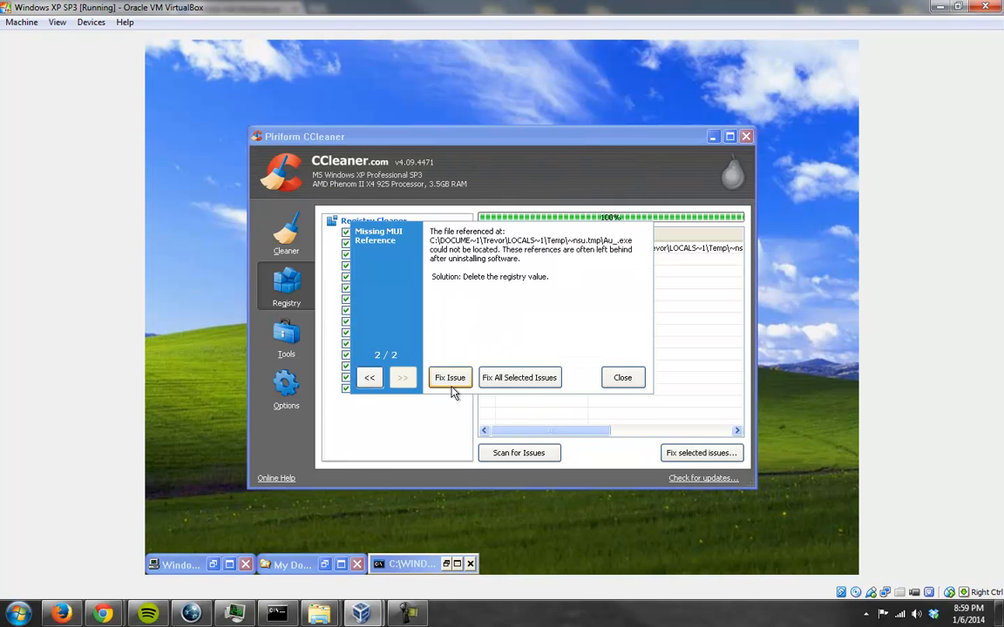
left_click(622, 378)
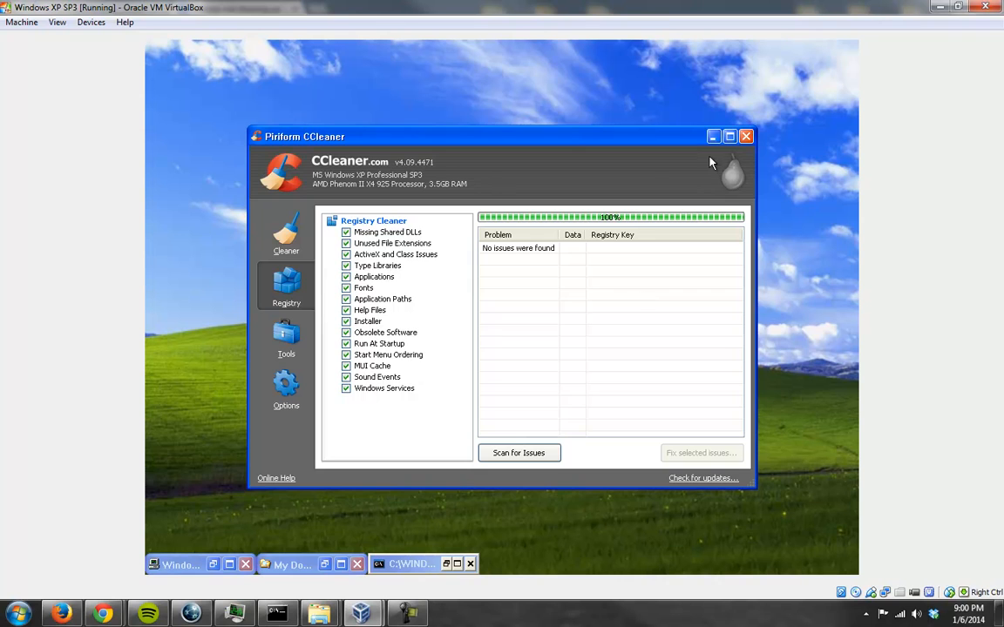
left_click(746, 136)
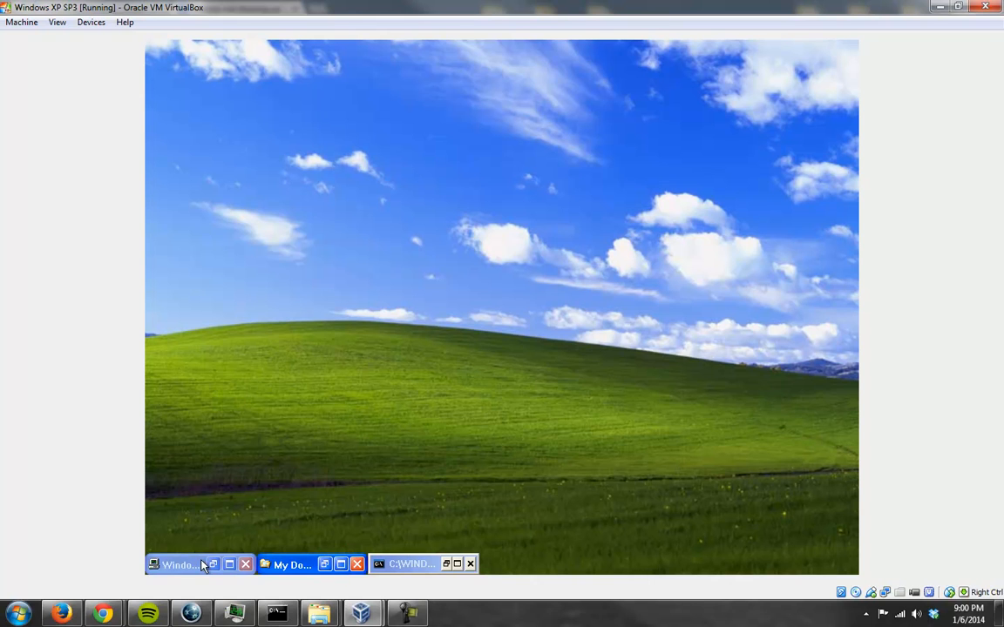
- Restore the command prompt, set Winlogon Shell to C:\WINDOWS\Explorer.exe, and close Registry Editor
right_click(410, 564)
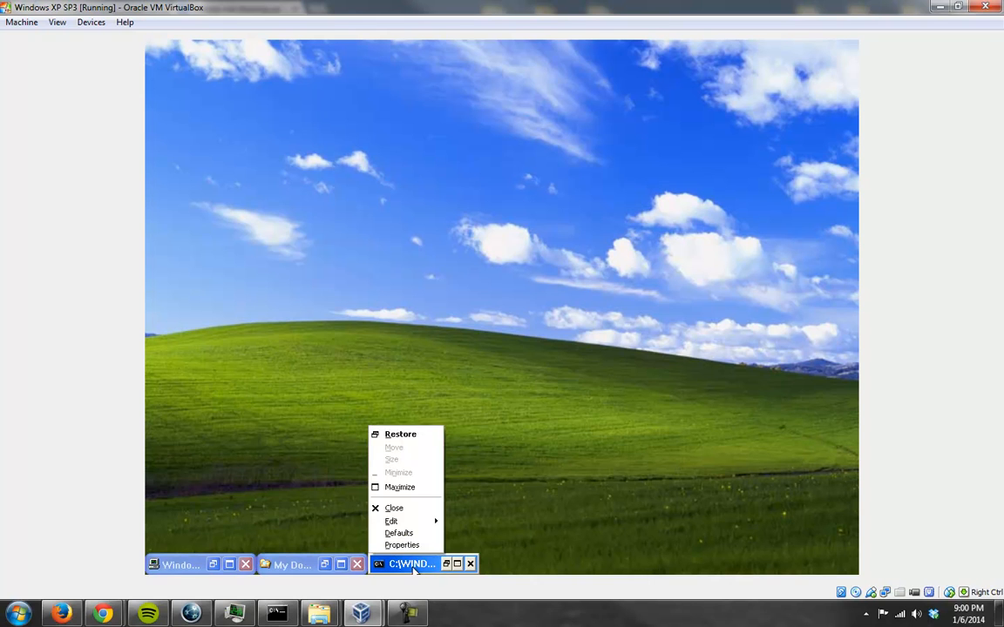
left_click(400, 434)
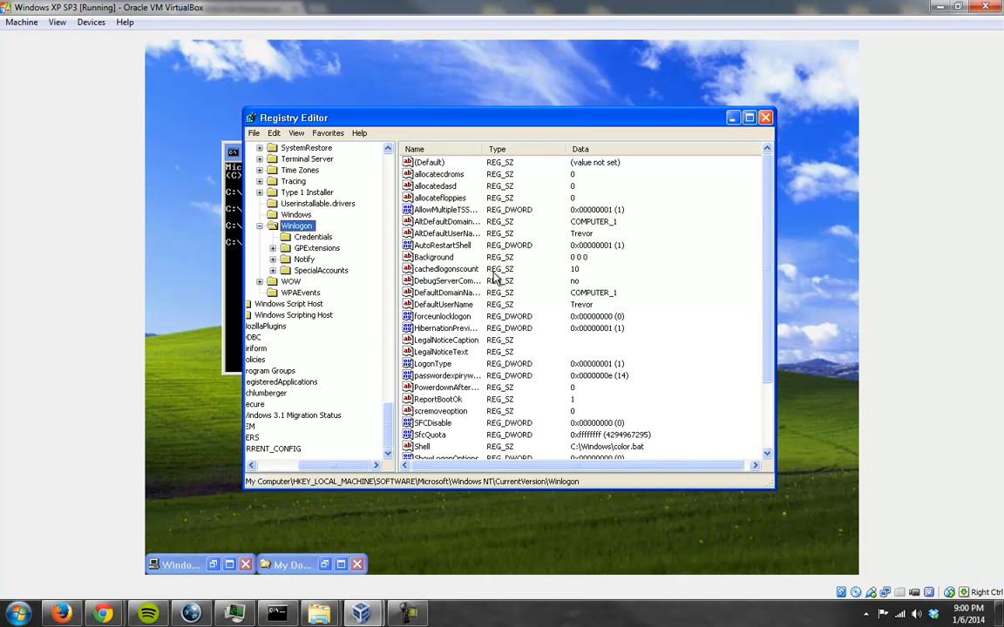
right_click(422, 446)
type("C:\\")
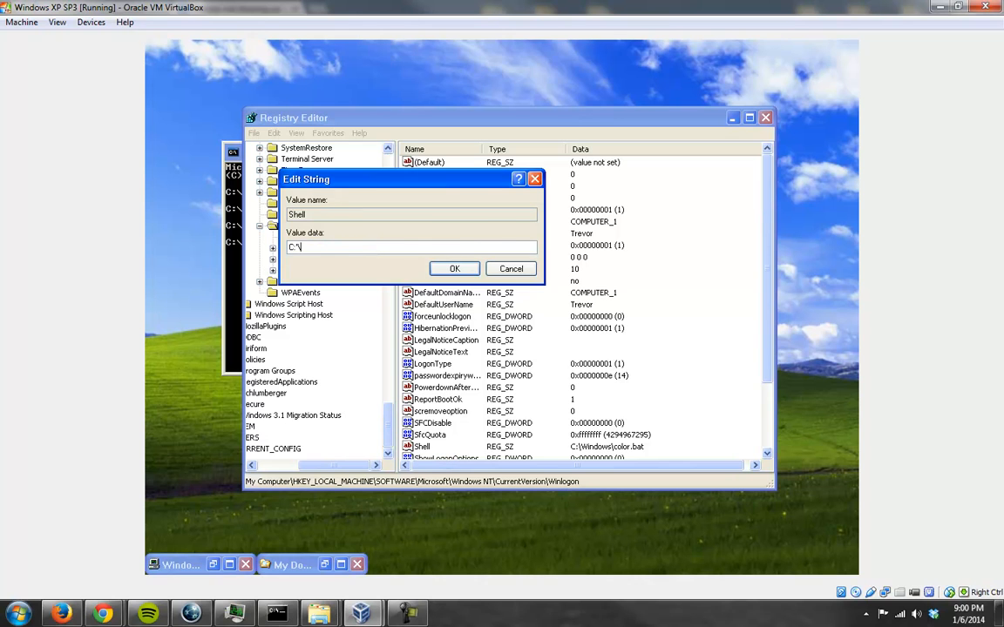
type("WINDOWS\\E")
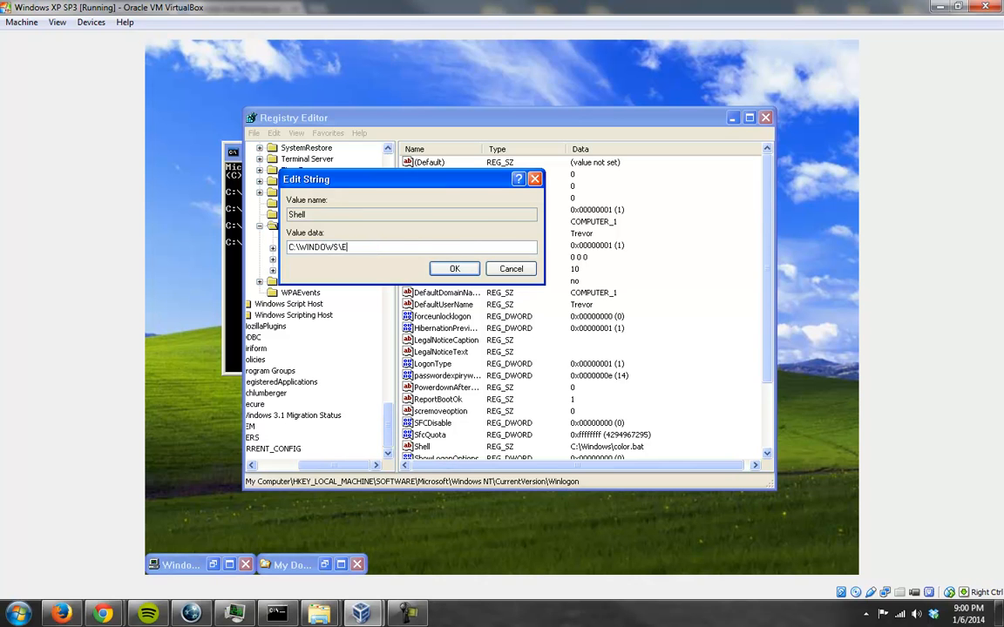
type("xplorer.exe")
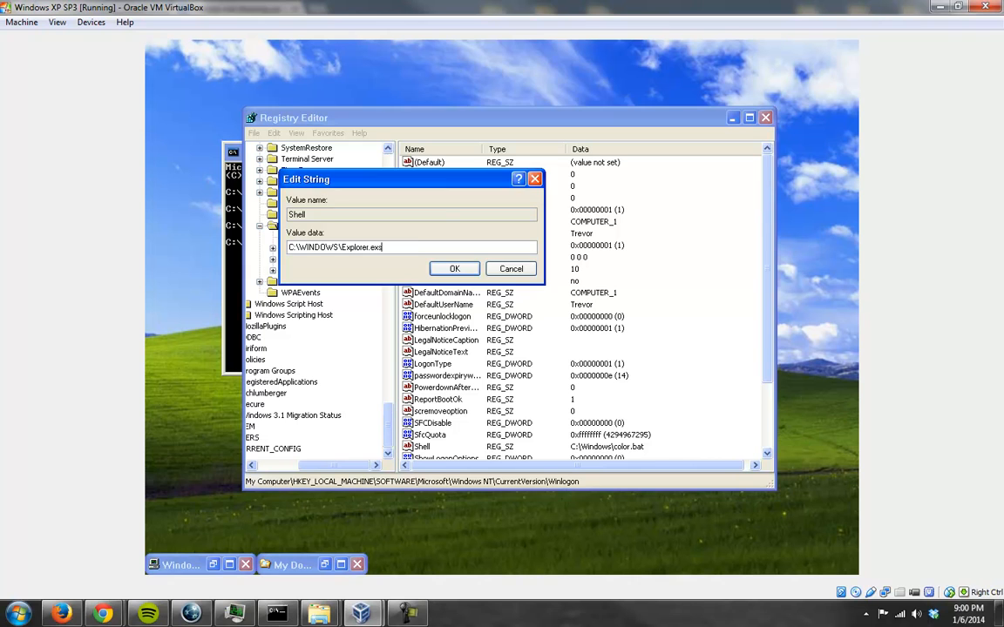
left_click(454, 268)
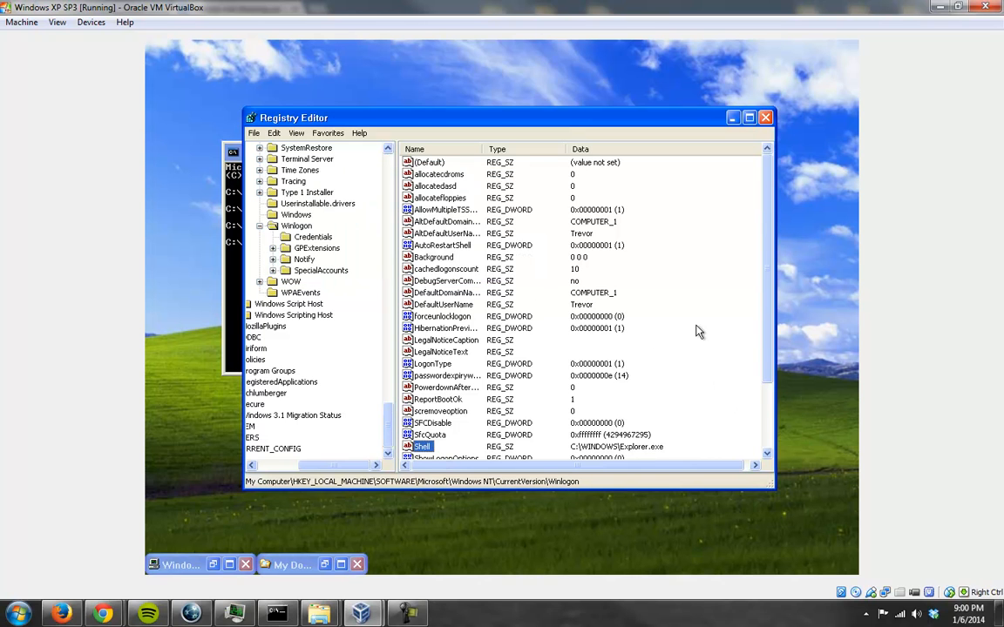
scroll("down", 3)
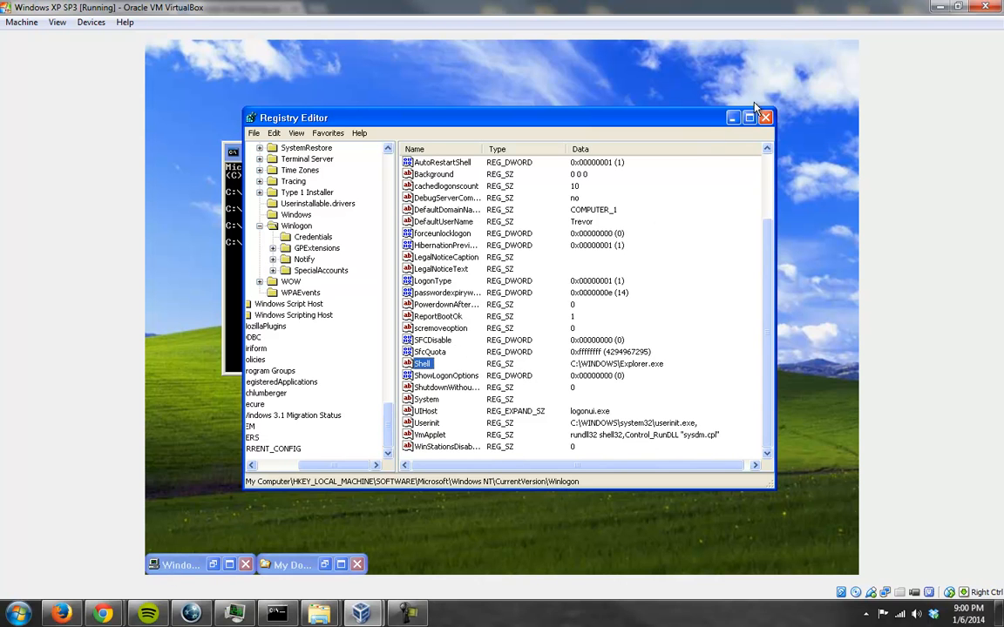
left_click(765, 118)
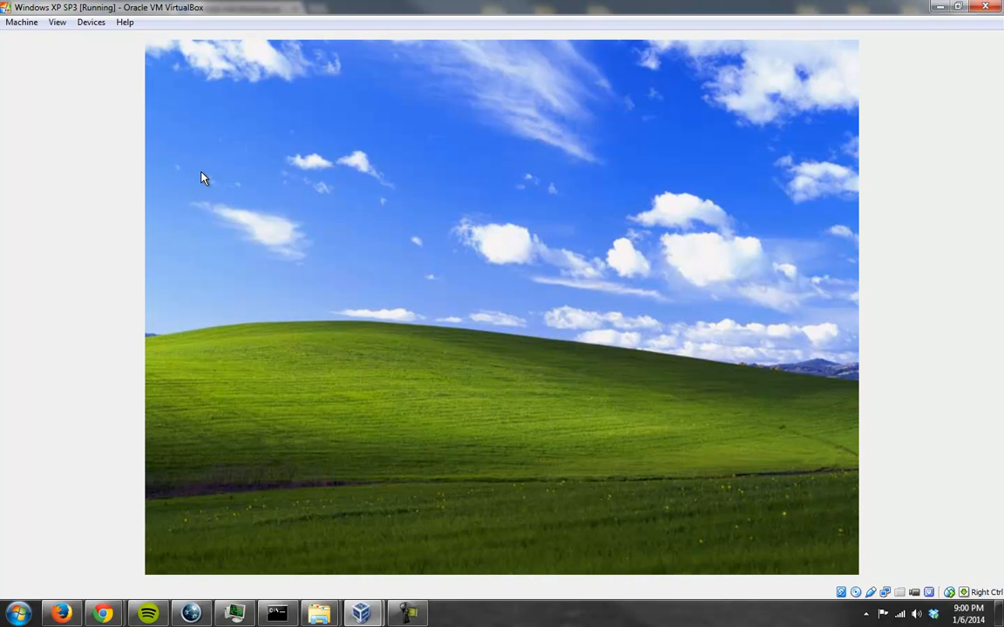
- Via Ctrl-Alt-Del Task Manager, run regedit, confirm Shell is C:\WINDOWS\Explorer.exe, and close it
left_click(21, 22)
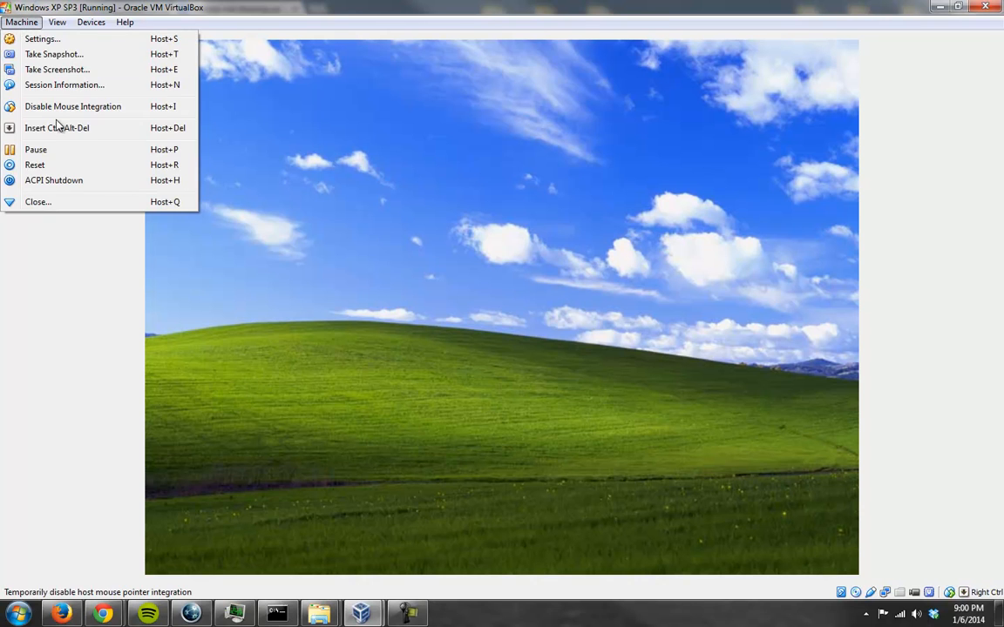
left_click(56, 128)
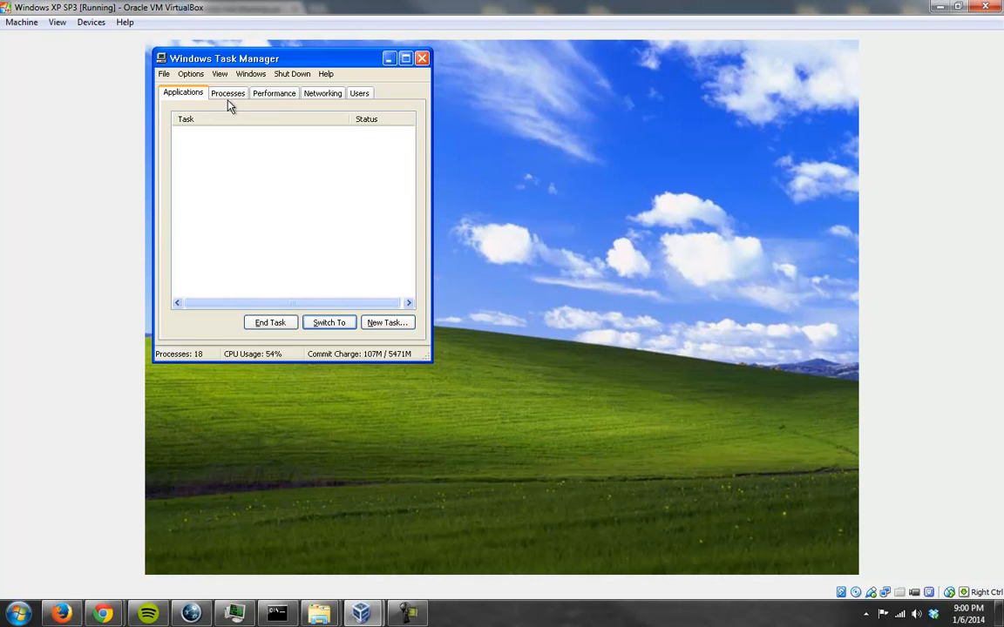
left_click(387, 322)
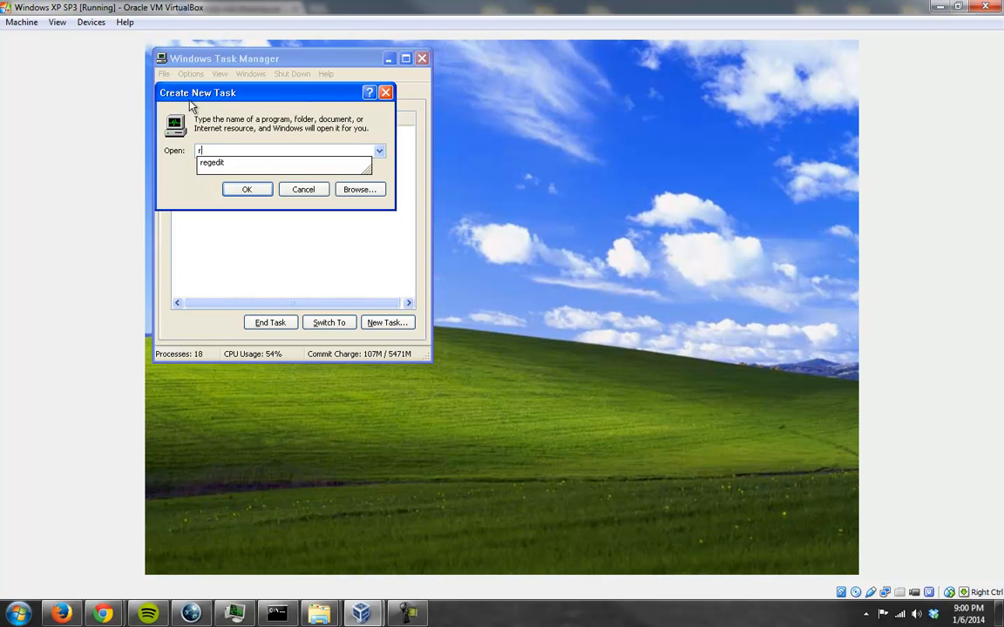
left_click(247, 189)
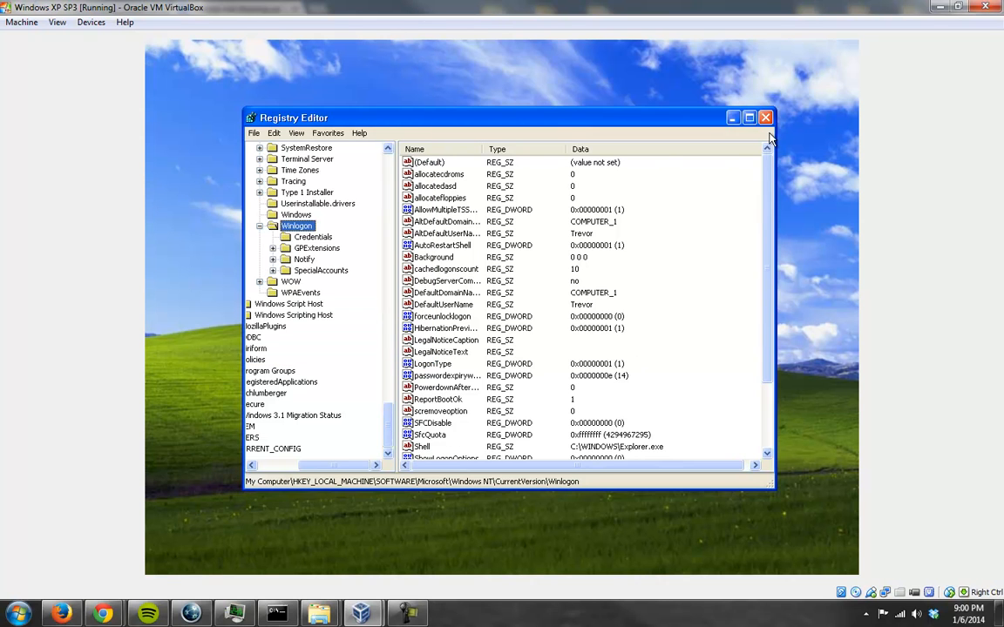
left_click(22, 22)
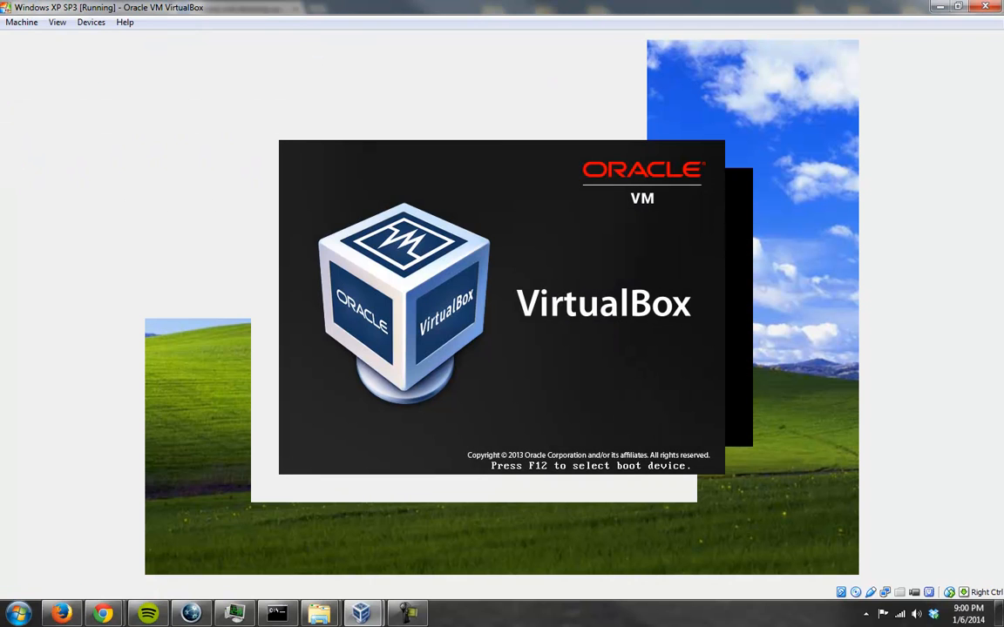
mouse_move(103, 614)
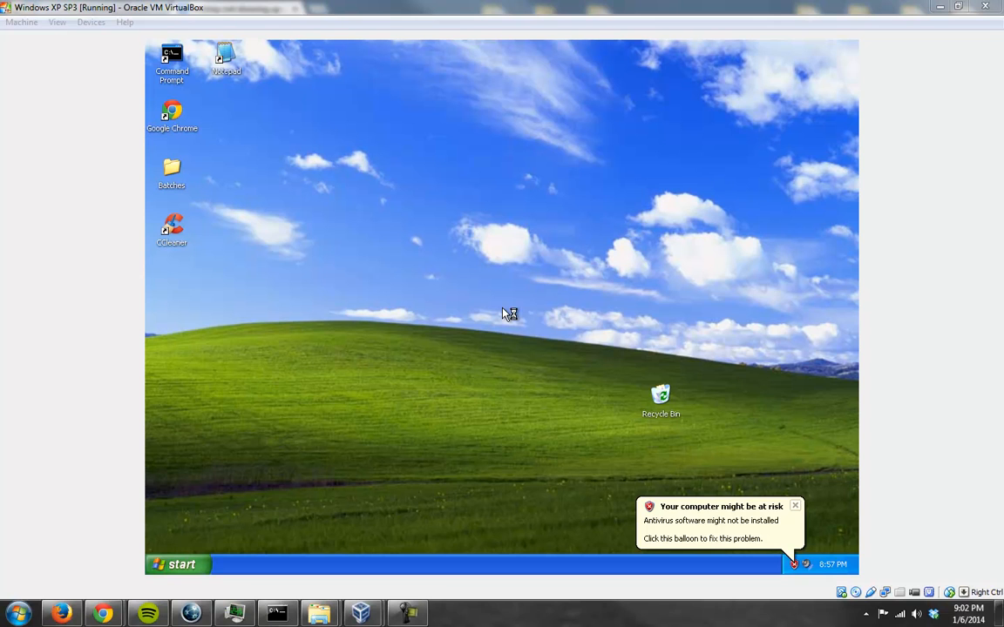
mouse_move(506, 314)
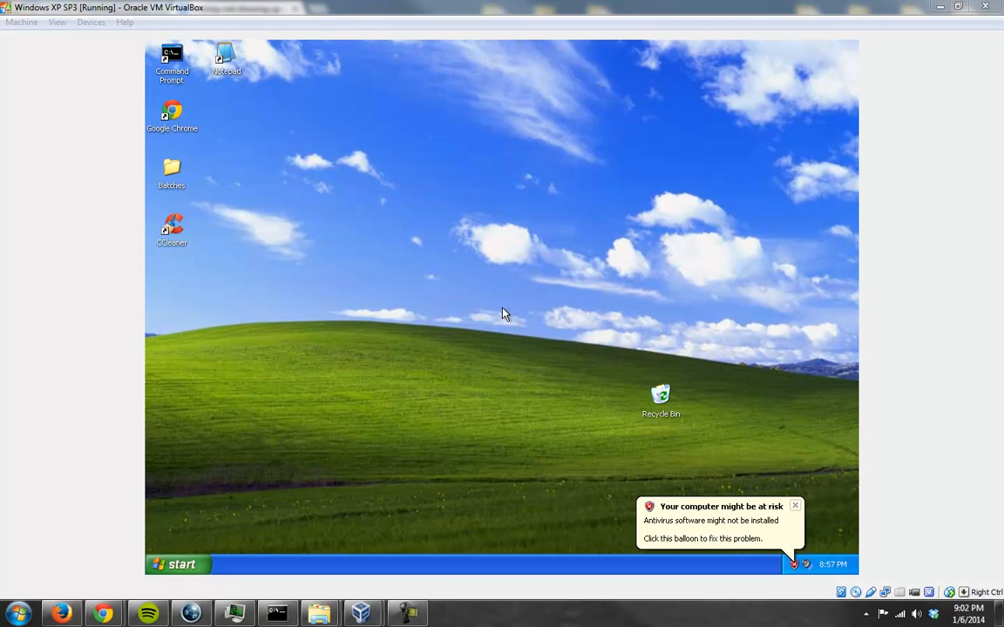
mouse_move(832, 564)
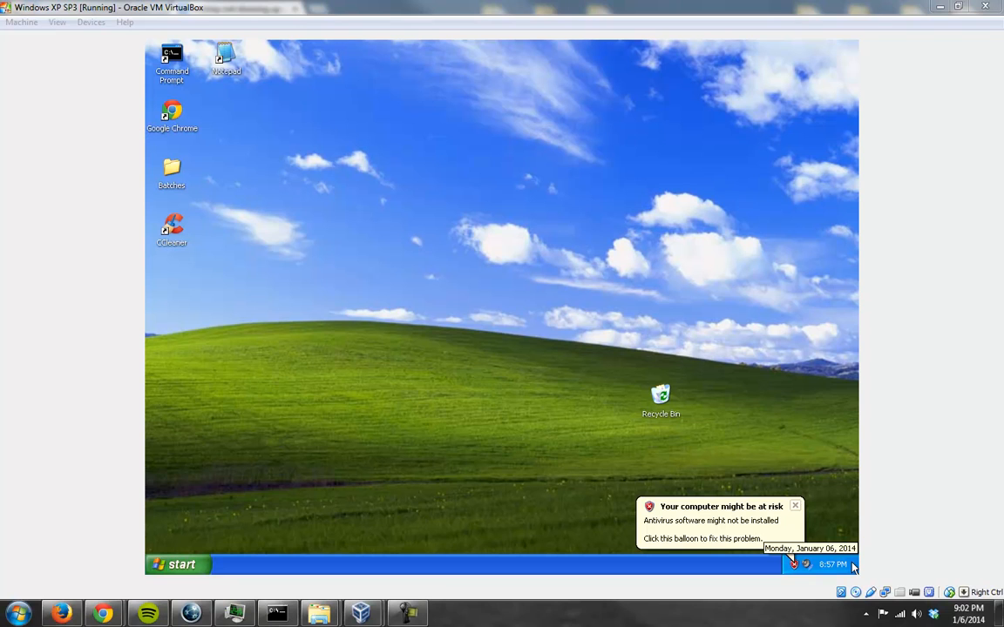
mouse_move(832, 565)
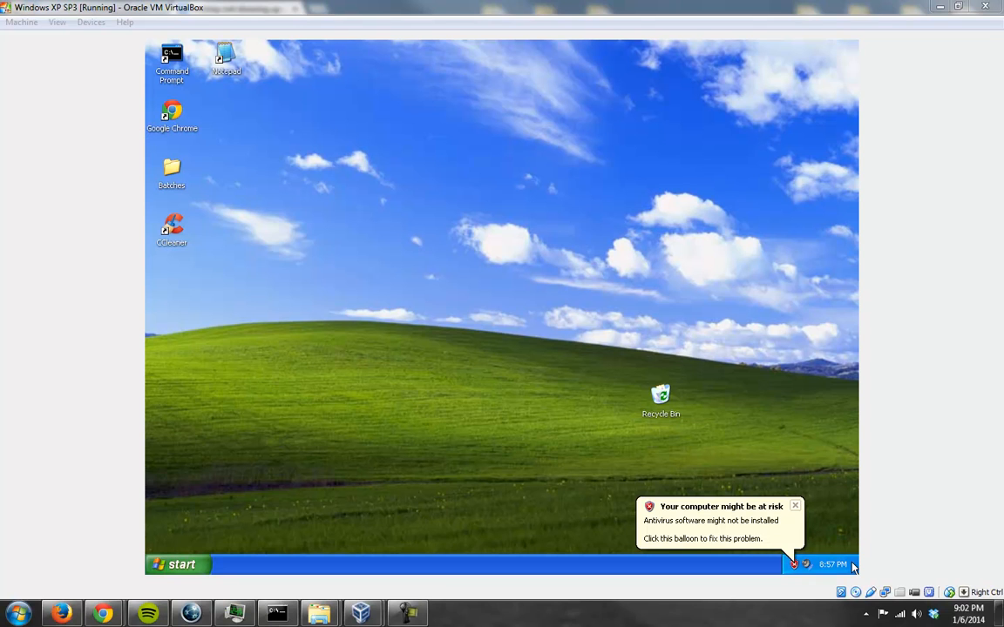